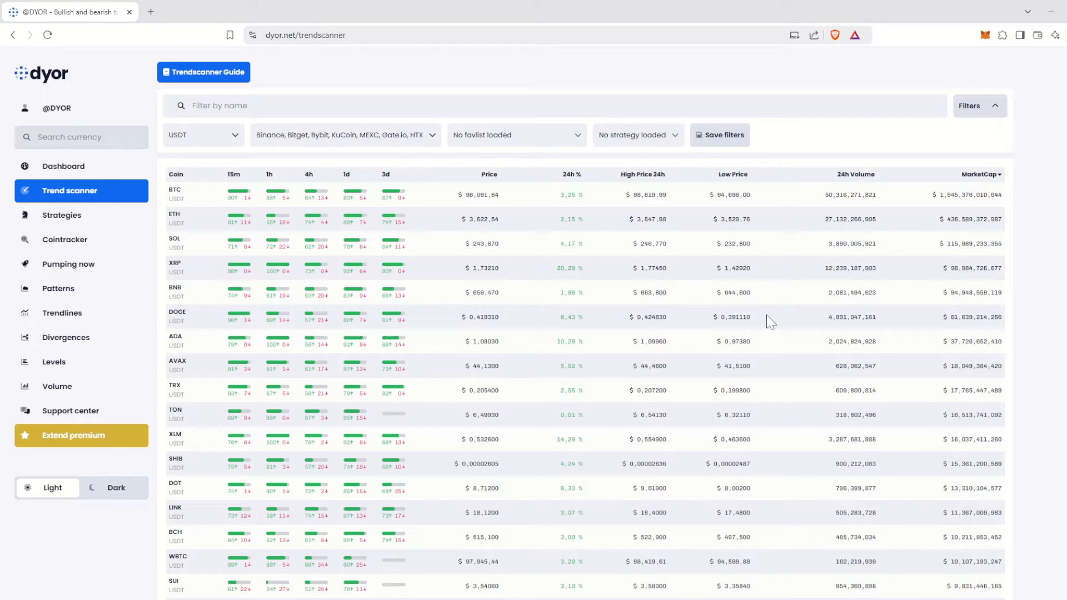
pyautogui.moveTo(464, 290)
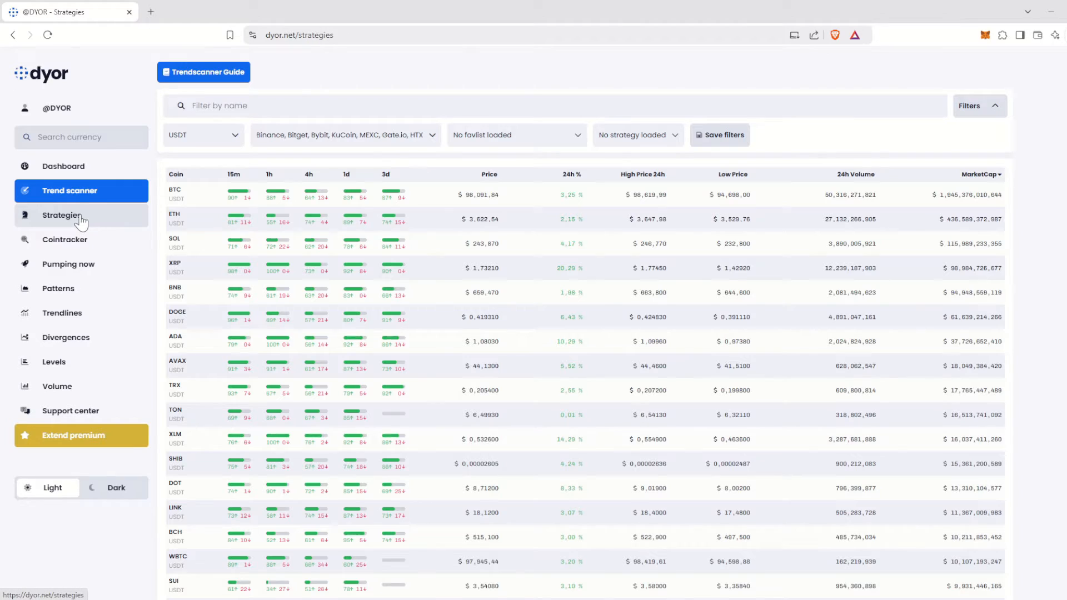
# Step: Go to the Strategies page, peek at the alert for Any standard bullish divergence, and return to the list
pyautogui.click(62, 215)
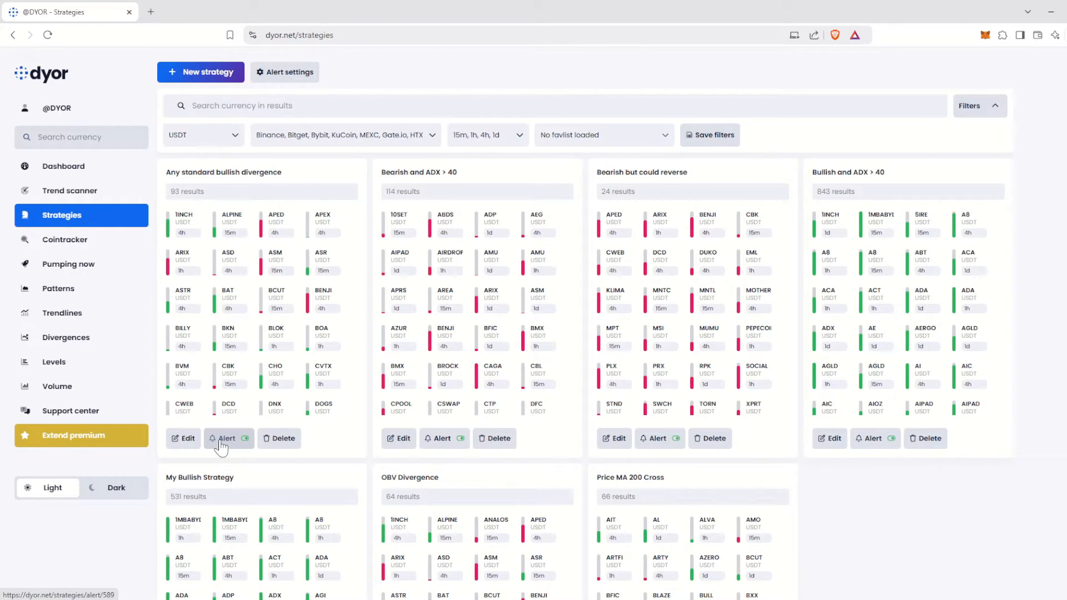
pyautogui.click(223, 438)
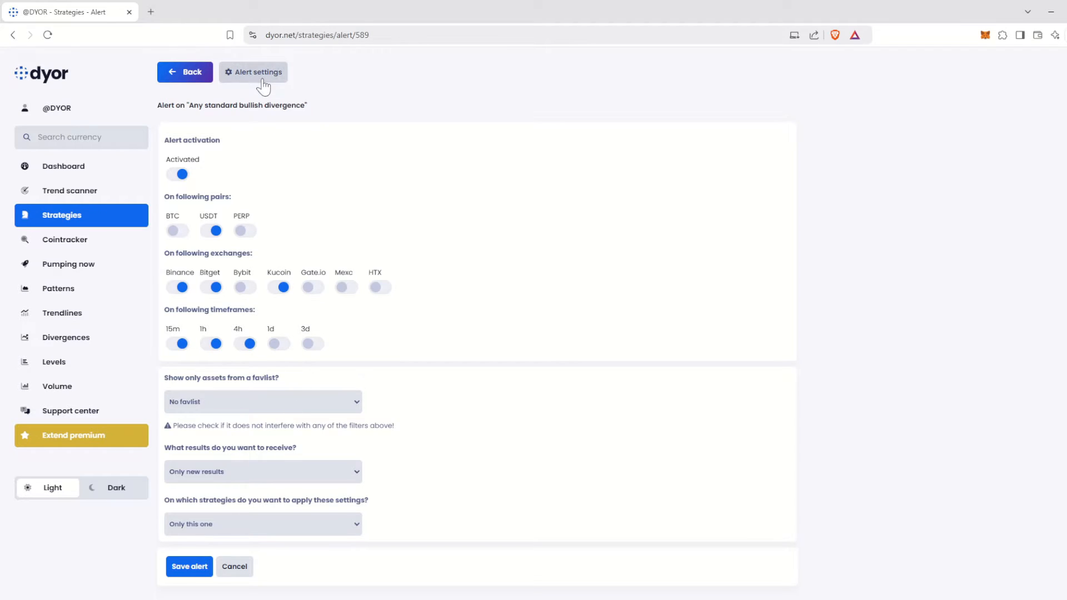
pyautogui.click(252, 72)
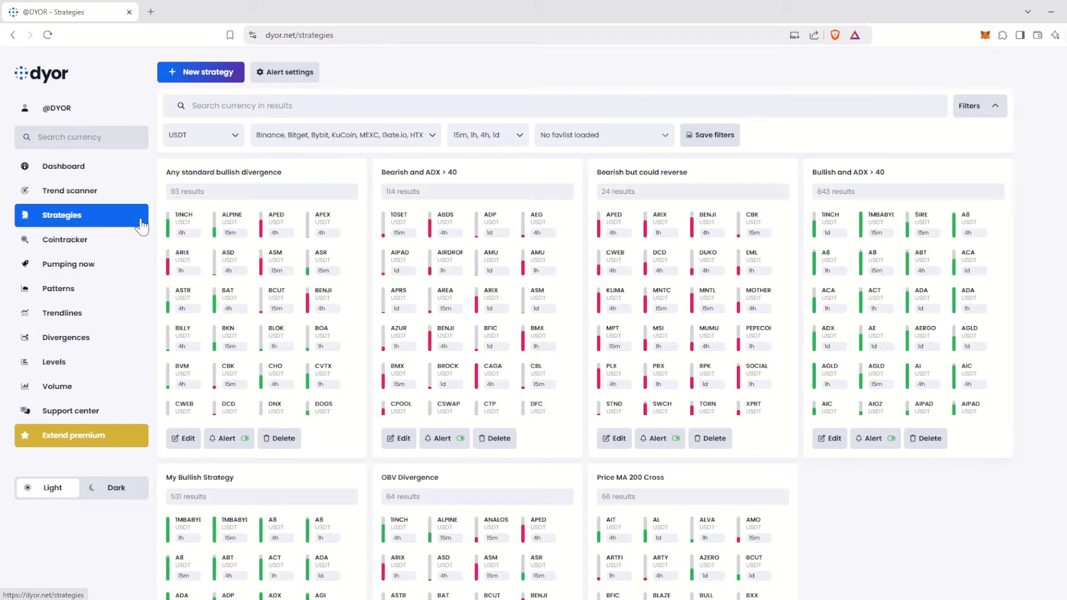
# Step: Scroll down the strategy cards to reach My Bullish Strategy
pyautogui.scroll(-3)
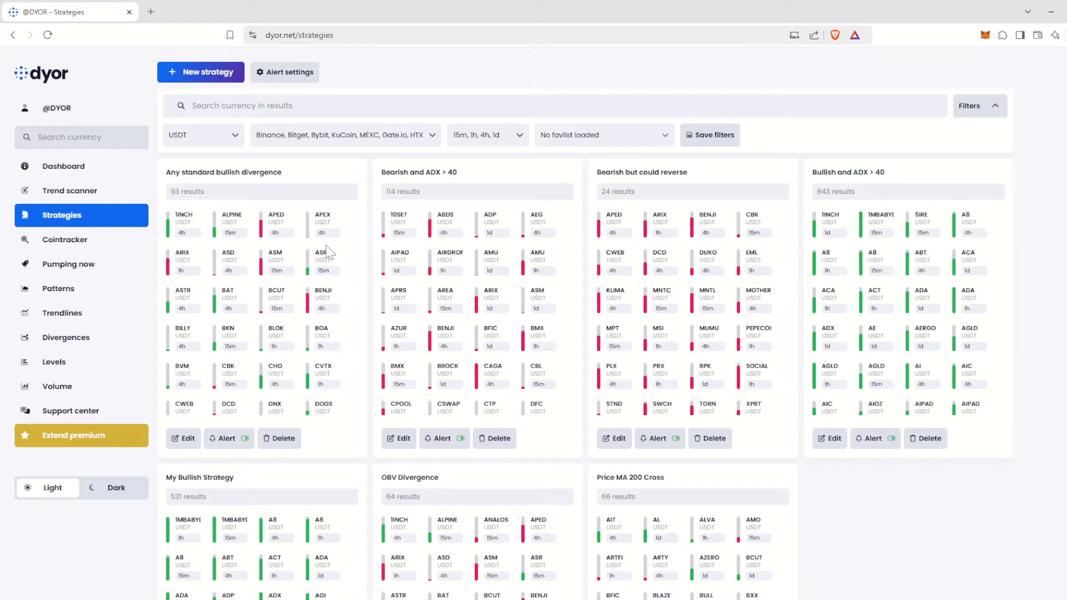
pyautogui.scroll(-3)
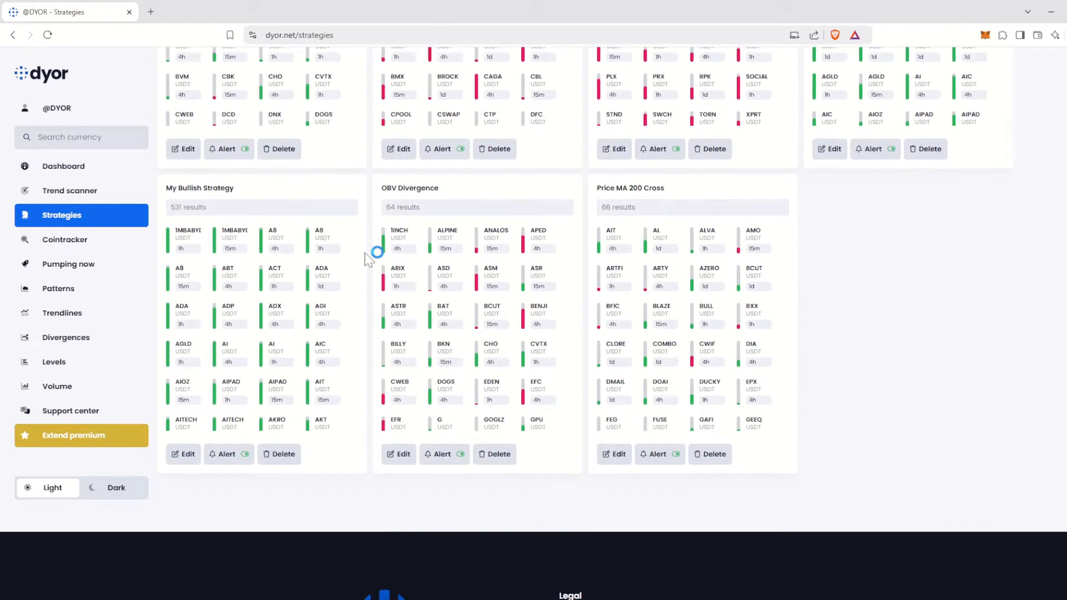
pyautogui.scroll(-3)
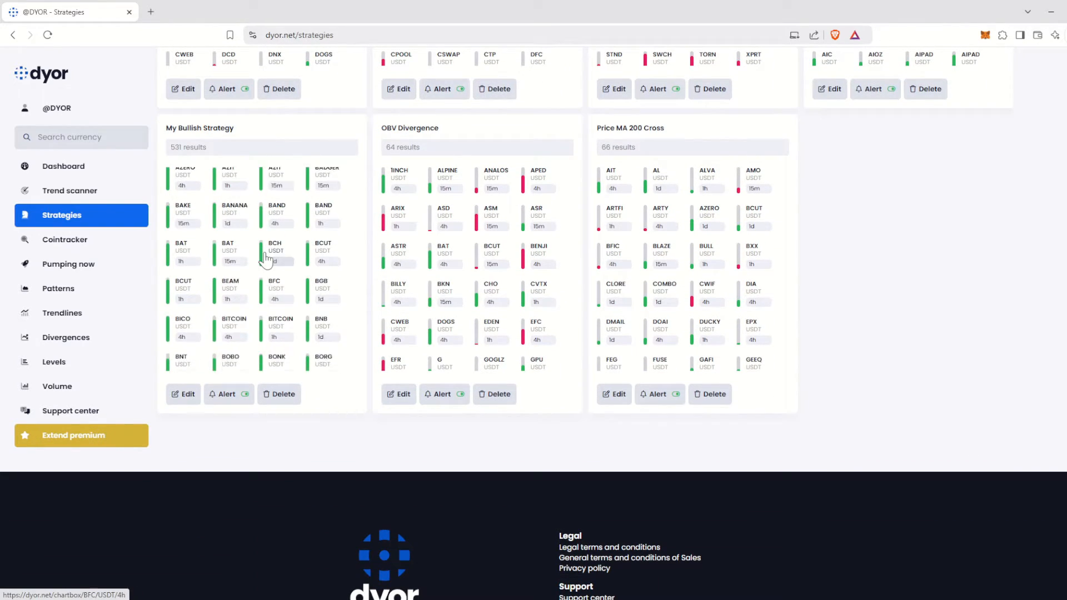
pyautogui.click(183, 394)
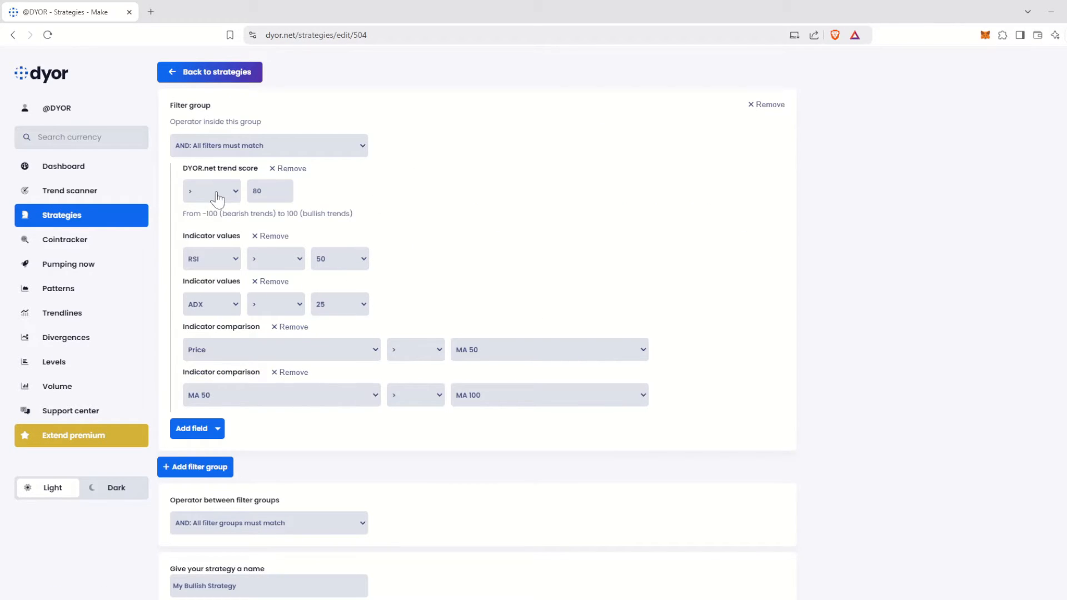
pyautogui.moveTo(207, 355)
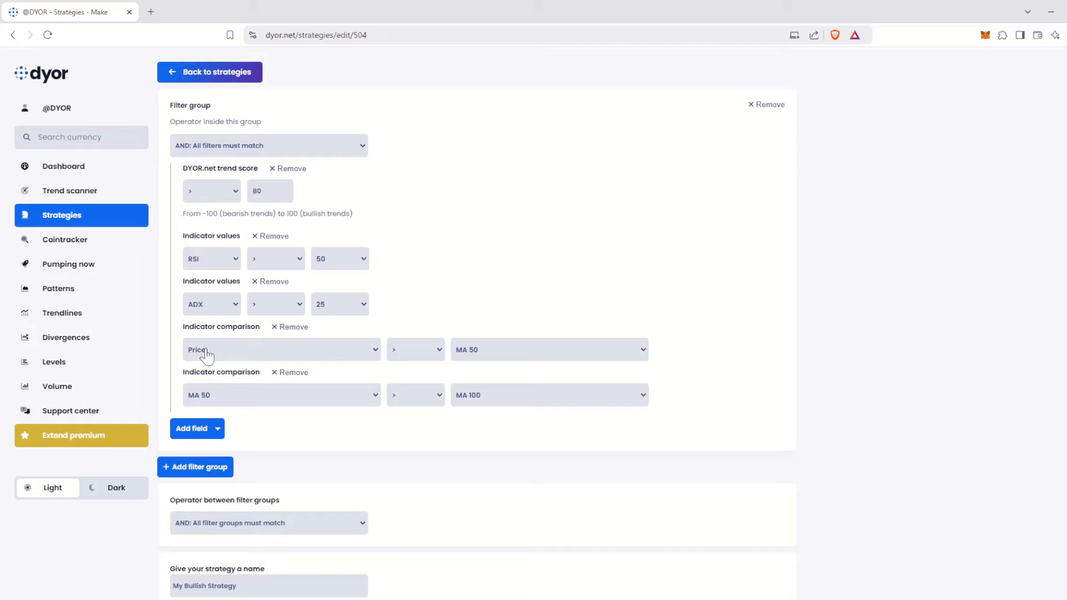
pyautogui.moveTo(207, 282)
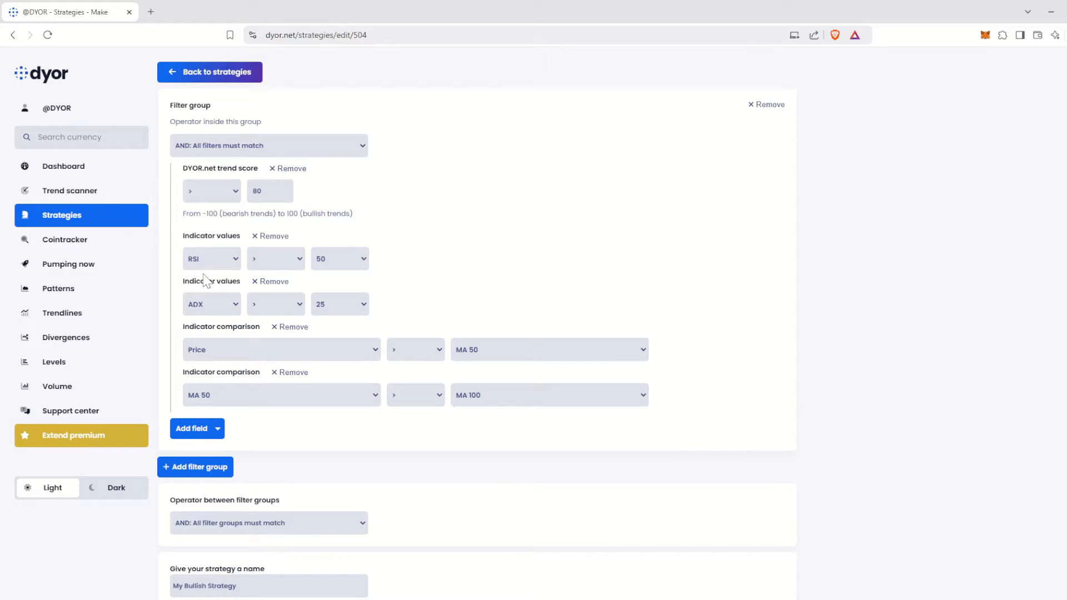
pyautogui.click(210, 71)
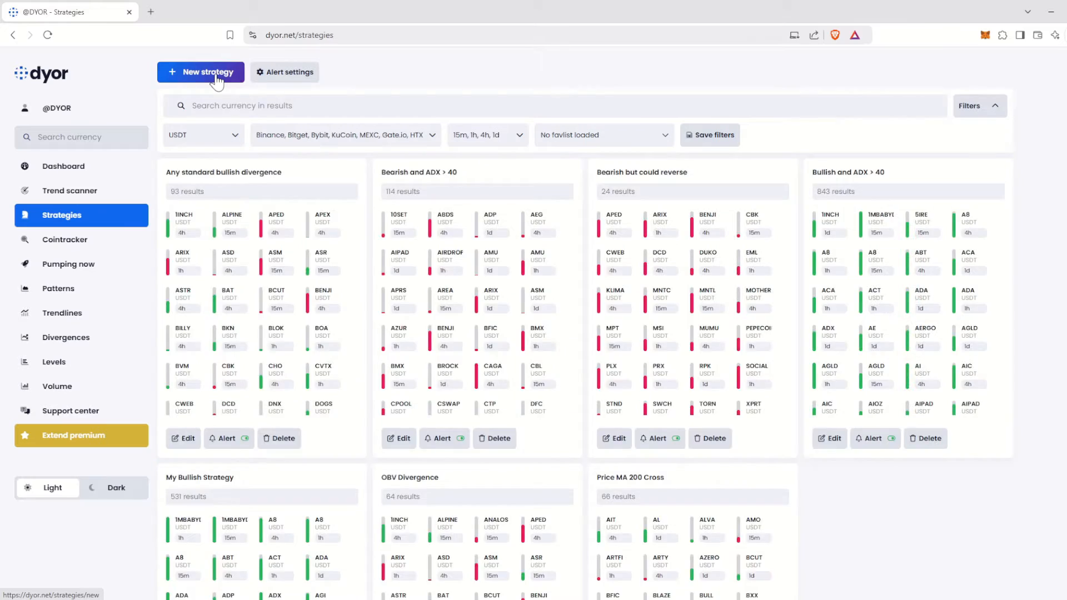
pyautogui.moveTo(1000, 236)
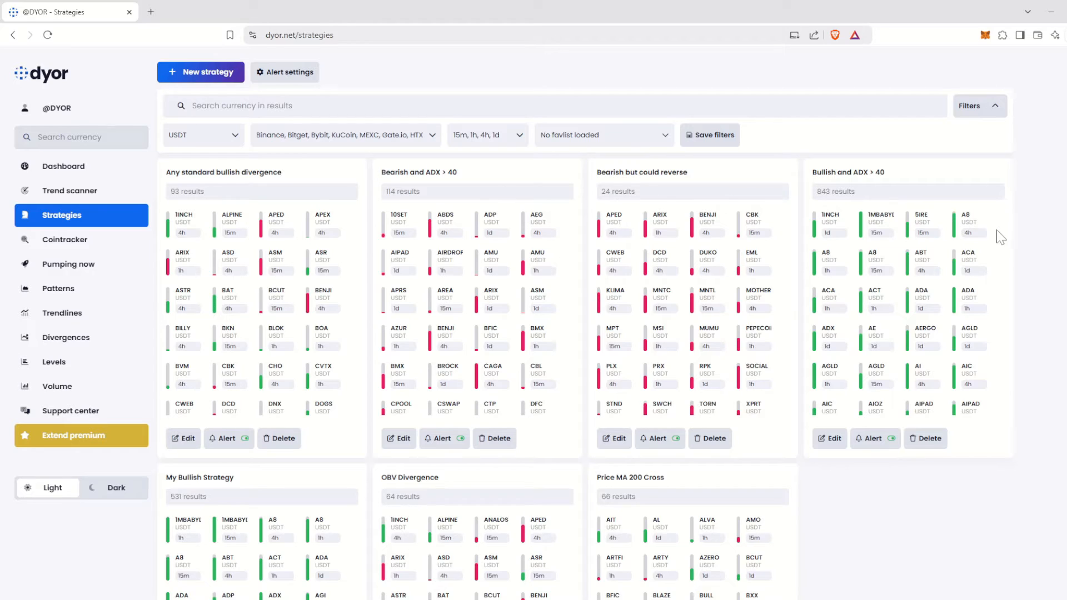
pyautogui.moveTo(644, 213)
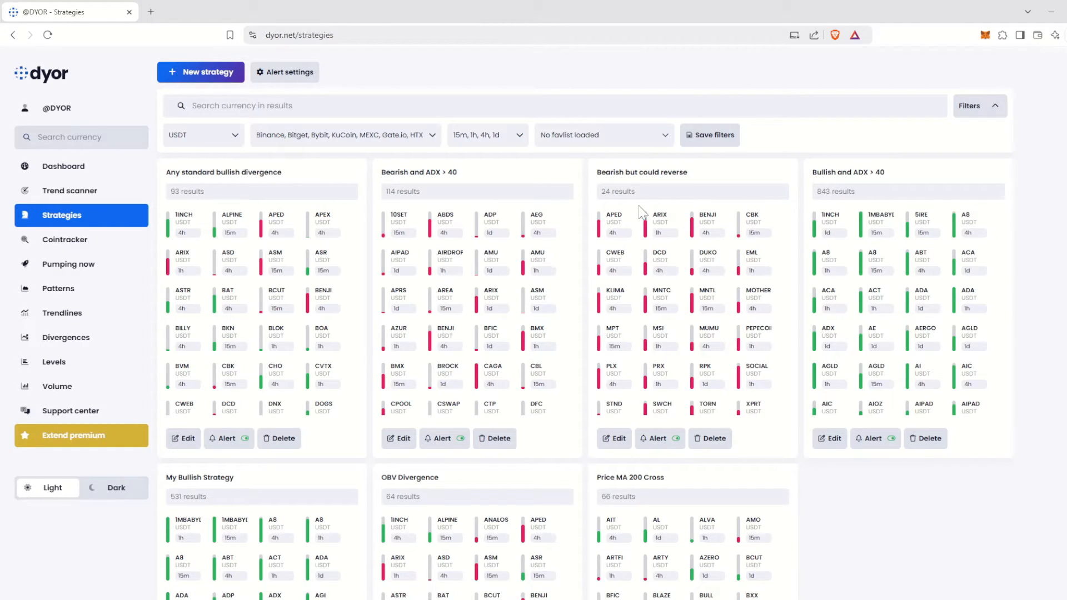
pyautogui.moveTo(200, 72)
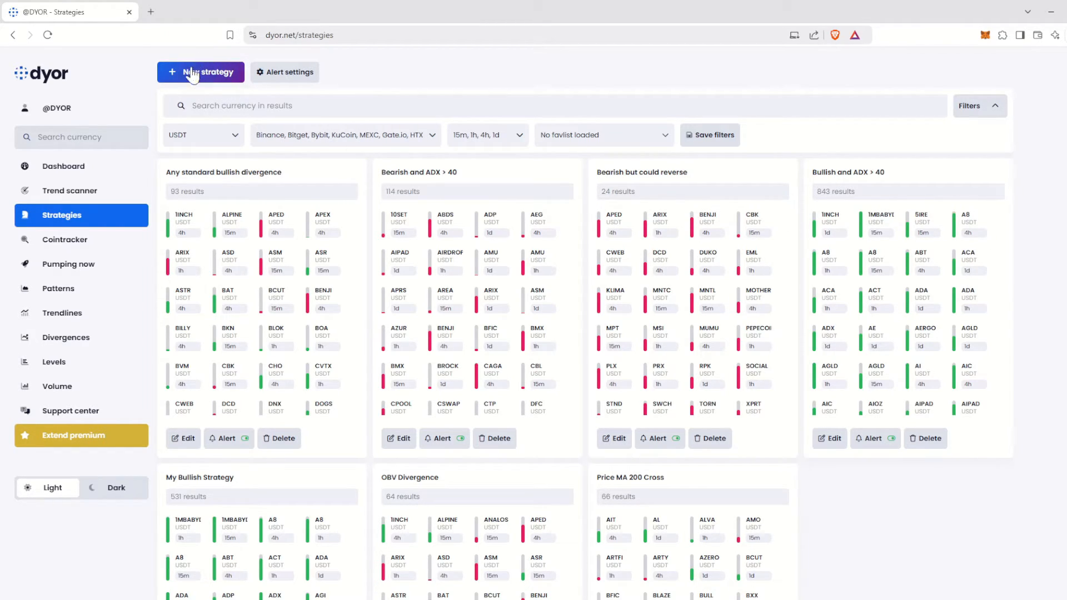
# Step: Start a blank new strategy with one empty filter group and no name
pyautogui.click(200, 73)
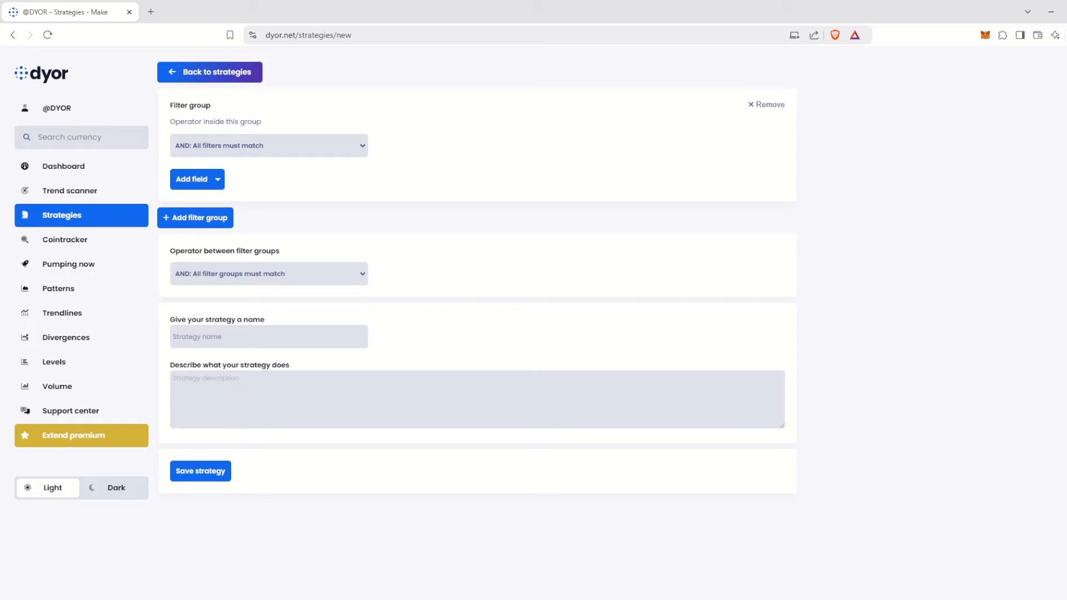
pyautogui.doubleClick(190, 106)
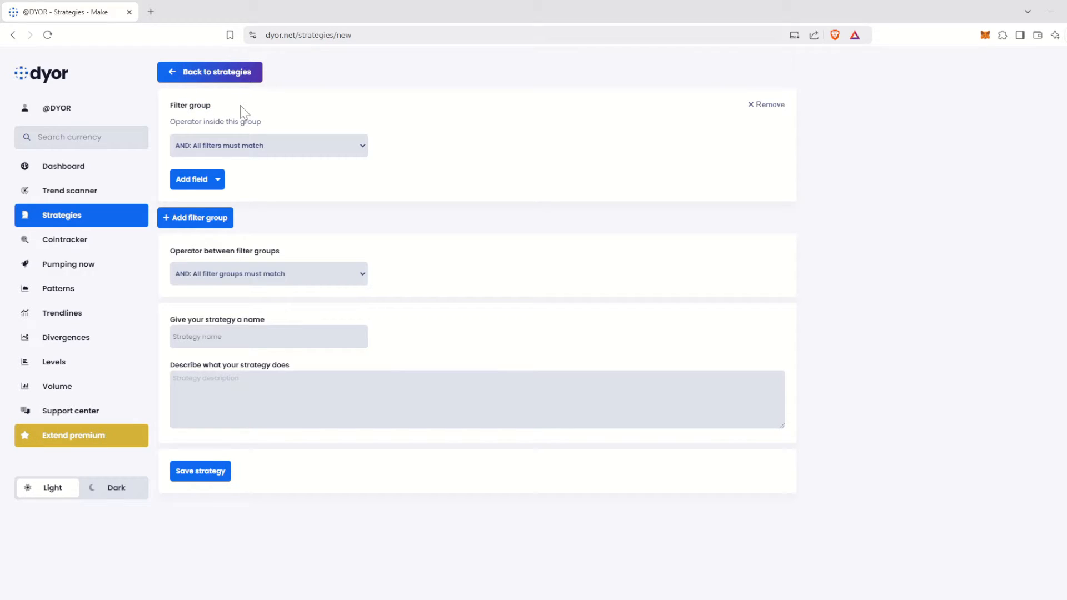
pyautogui.moveTo(270, 198)
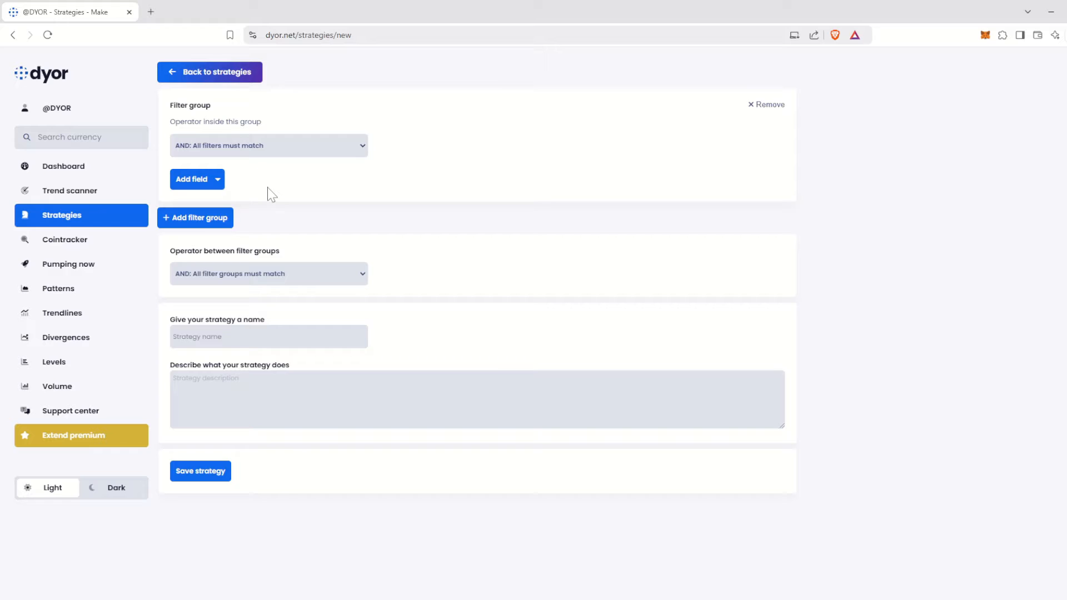
pyautogui.moveTo(277, 188)
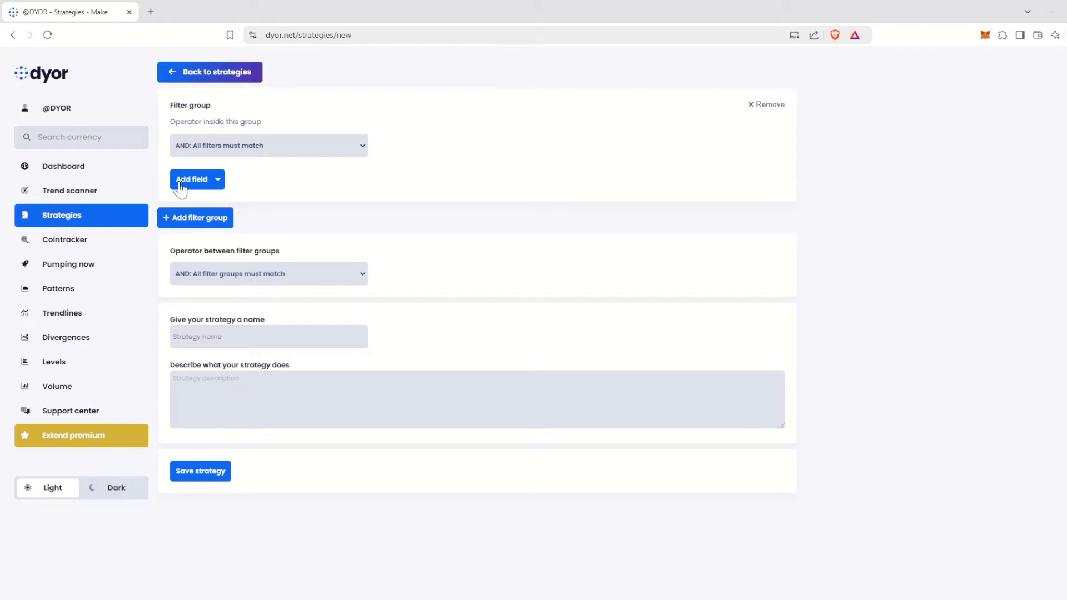
# Step: Add a Spotted divergences filter to the group, keeping its condition as 'is'
pyautogui.click(192, 179)
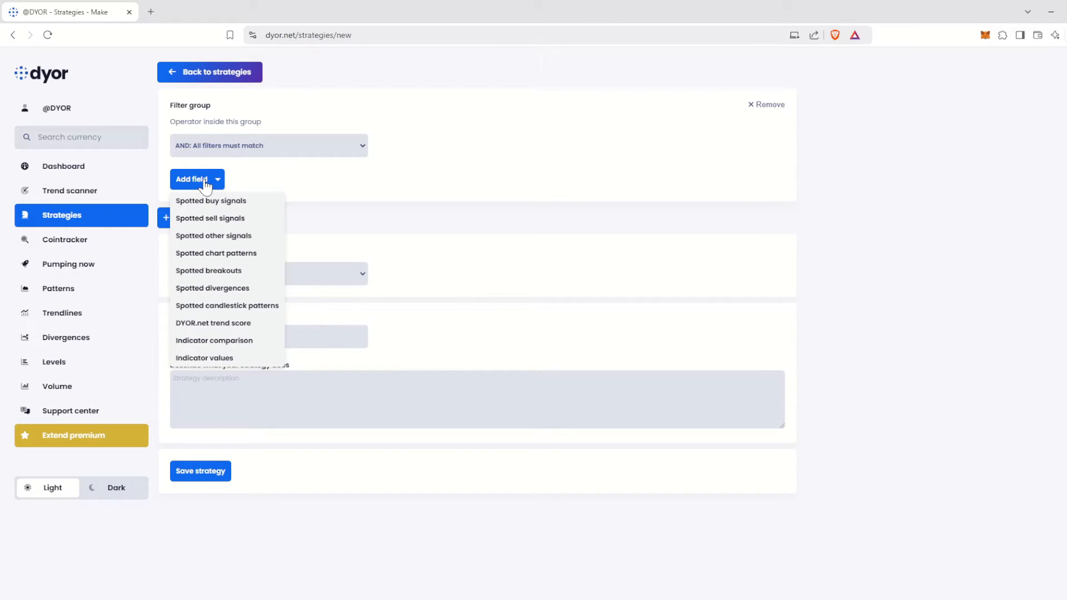
pyautogui.moveTo(213, 236)
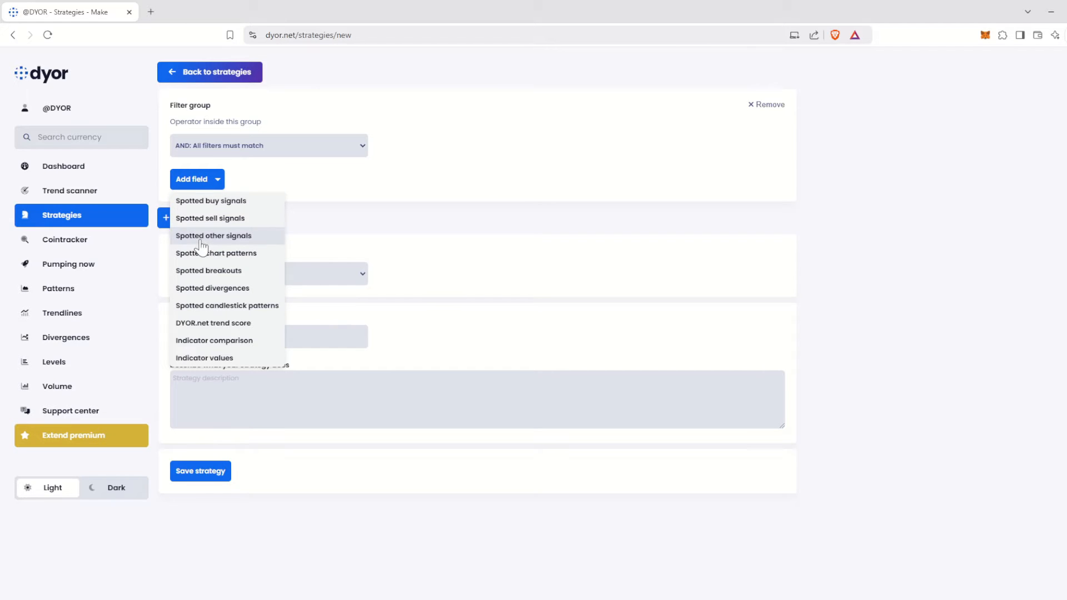
pyautogui.click(212, 288)
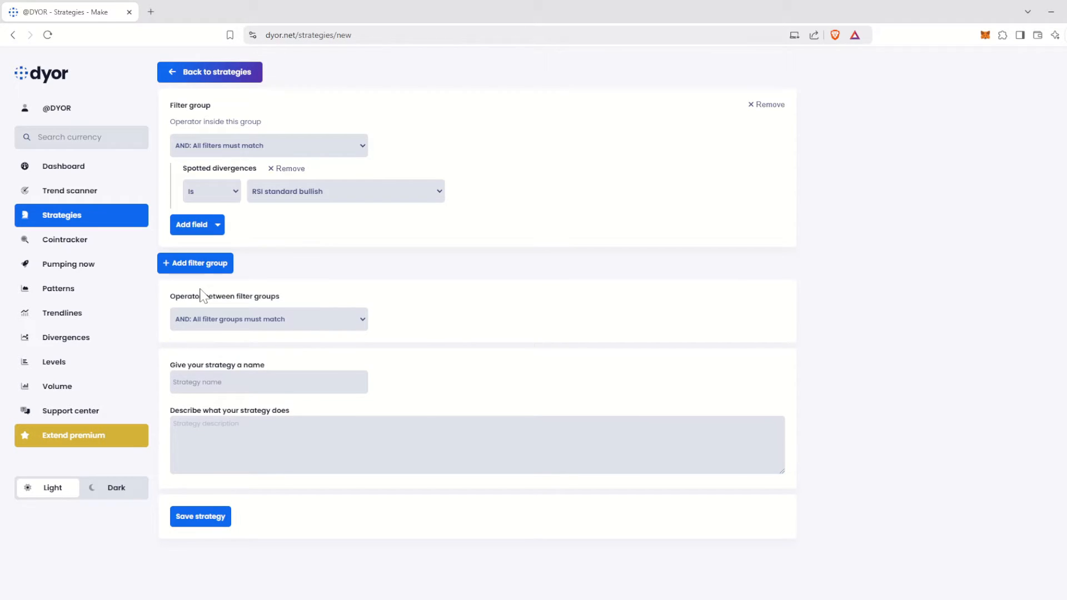
pyautogui.moveTo(250, 213)
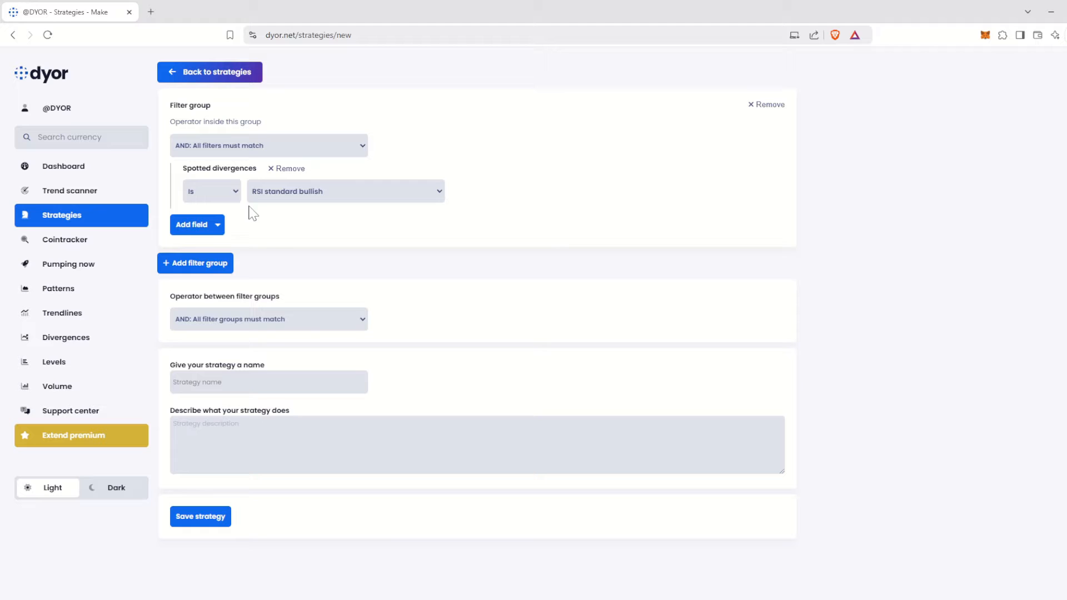
pyautogui.click(212, 191)
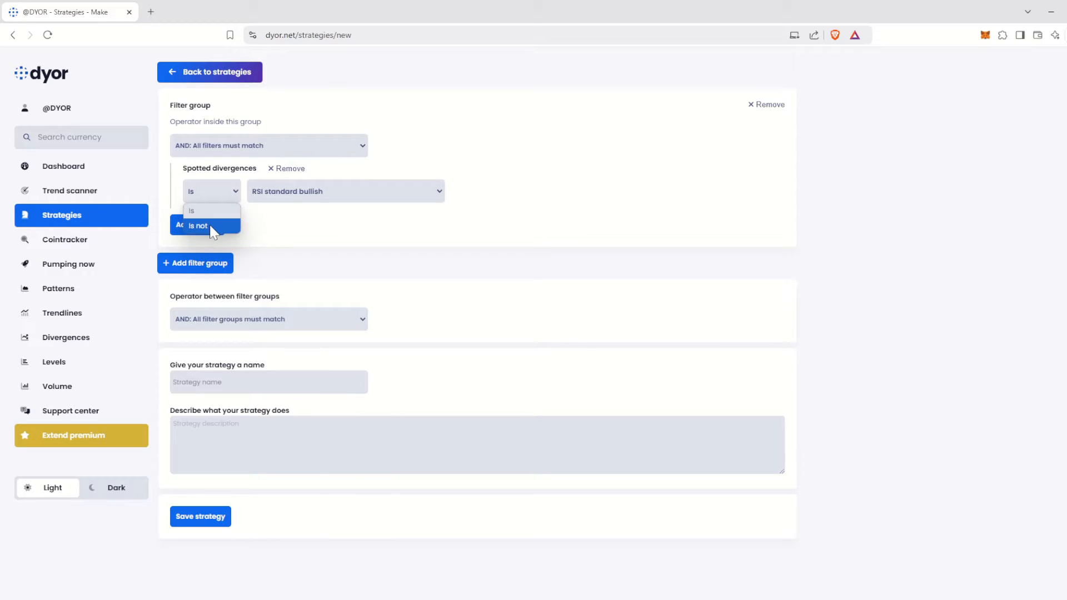
pyautogui.moveTo(211, 210)
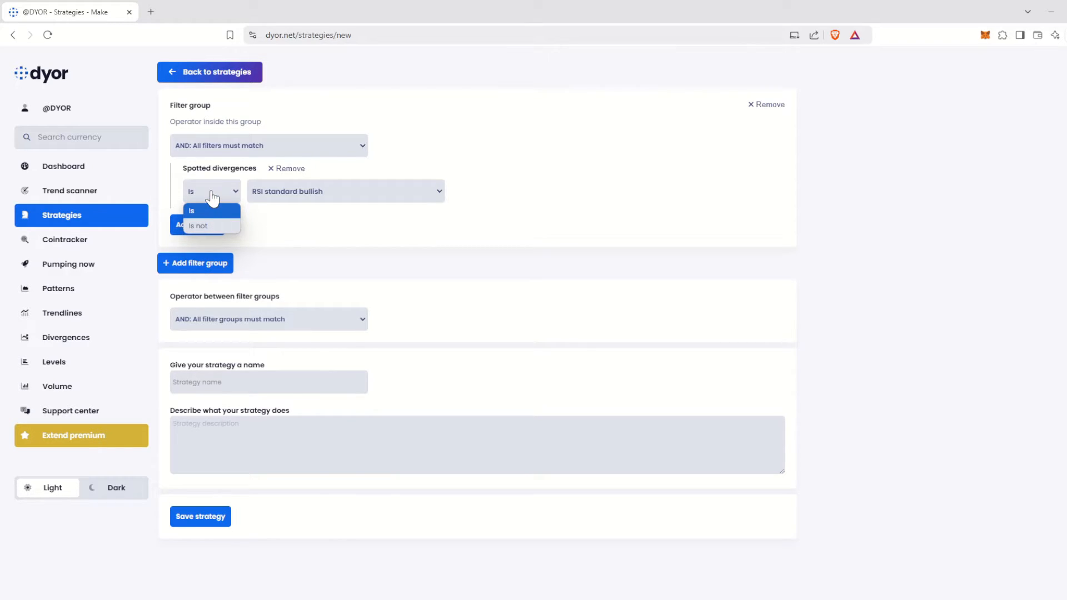
pyautogui.click(191, 211)
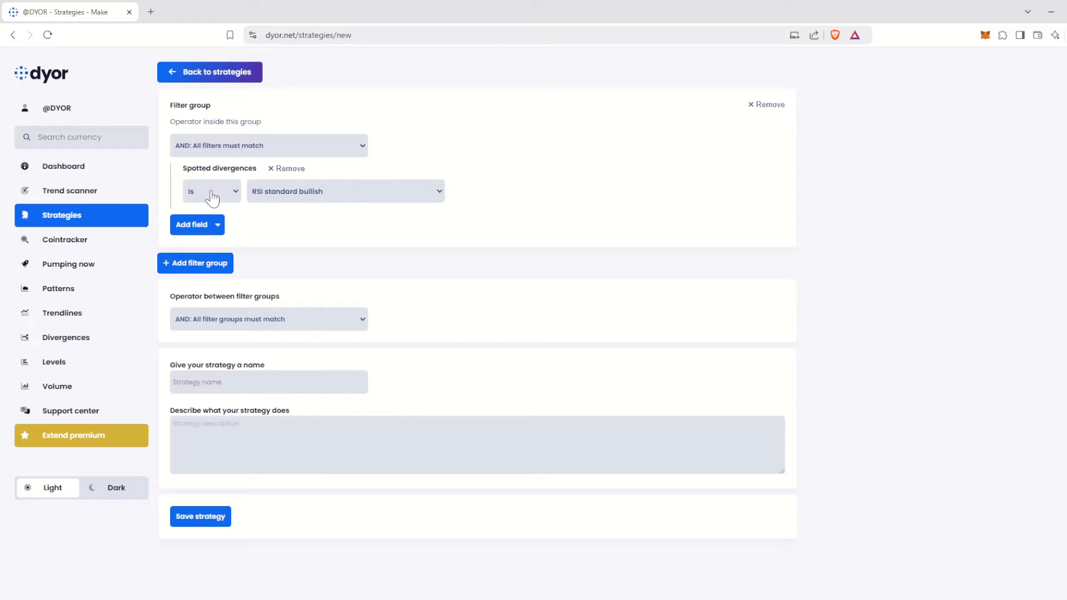
pyautogui.moveTo(325, 198)
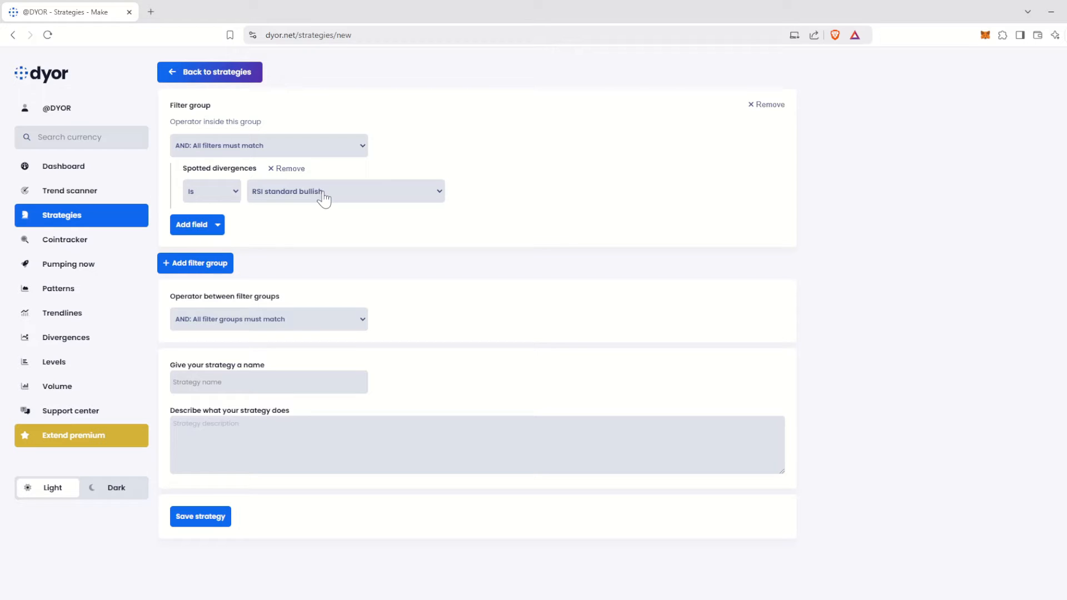
pyautogui.moveTo(344, 198)
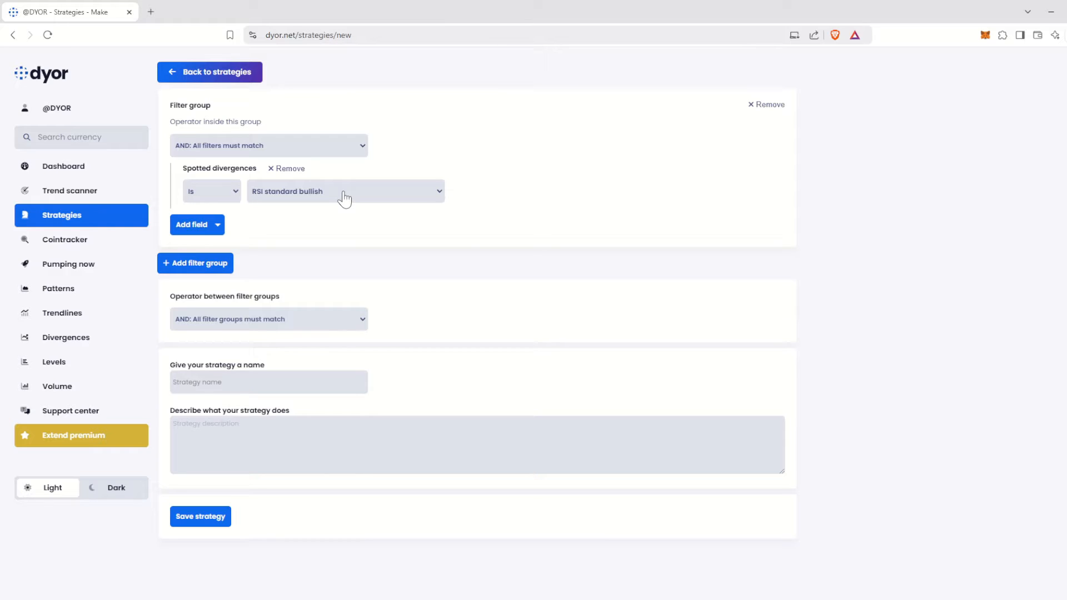
# Step: Set the divergence filter's value to RSI standard bullish
pyautogui.click(346, 191)
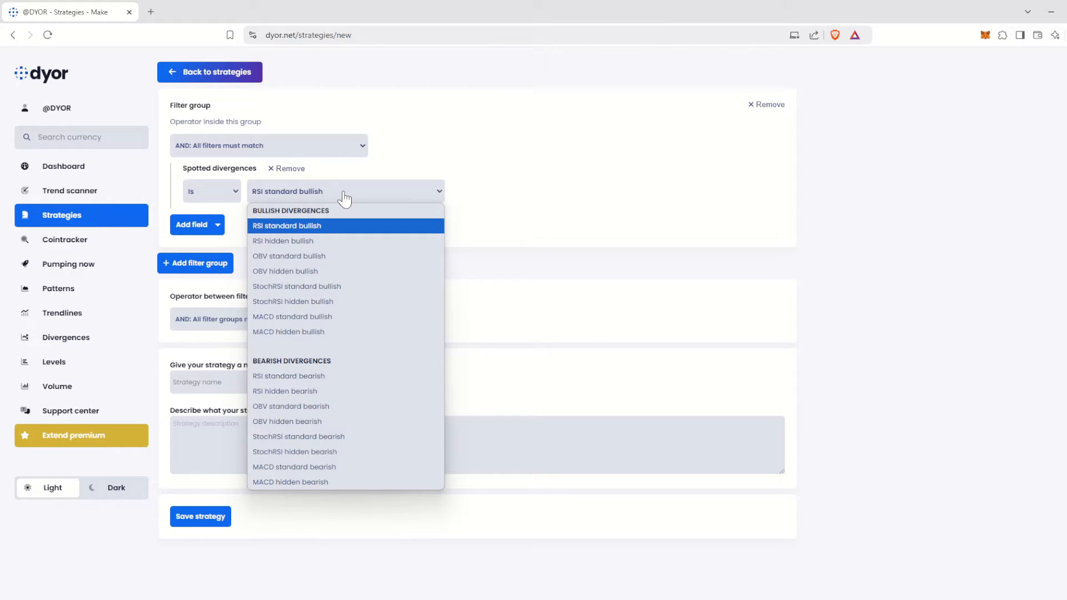
pyautogui.moveTo(343, 229)
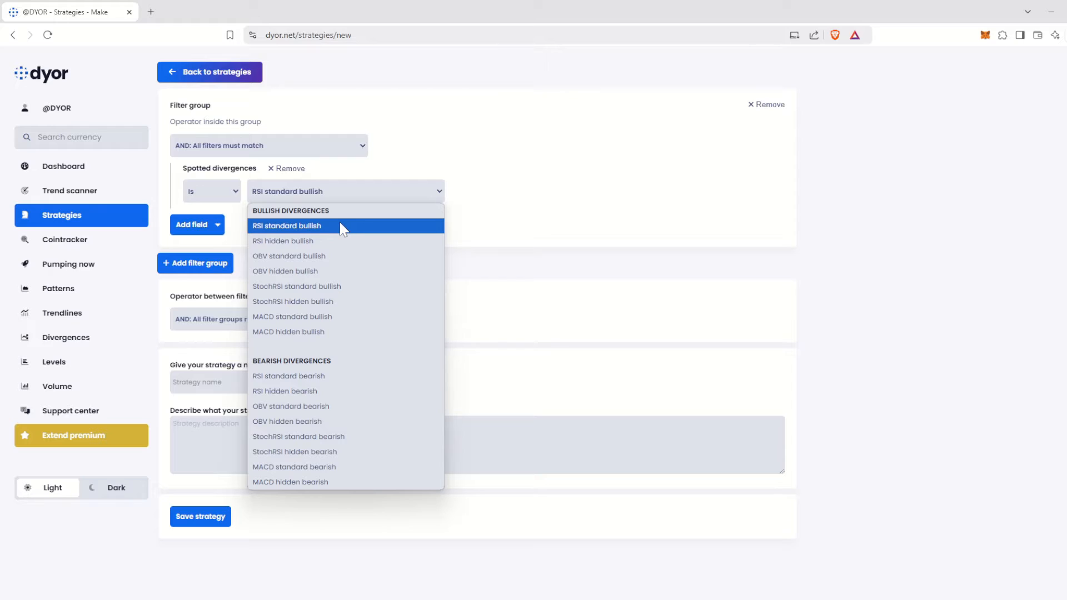
pyautogui.moveTo(338, 240)
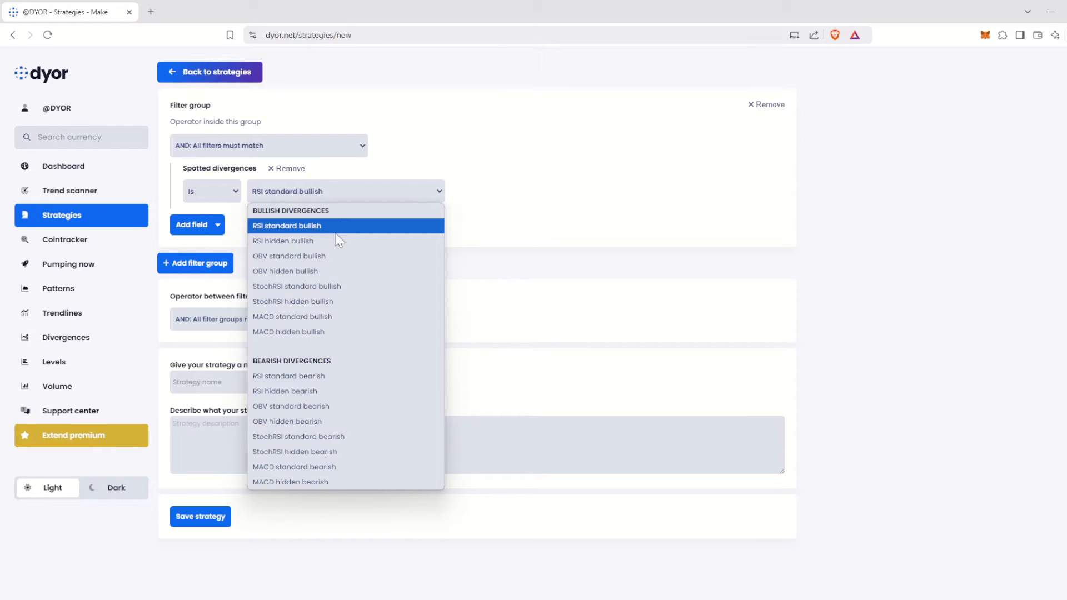
pyautogui.moveTo(329, 287)
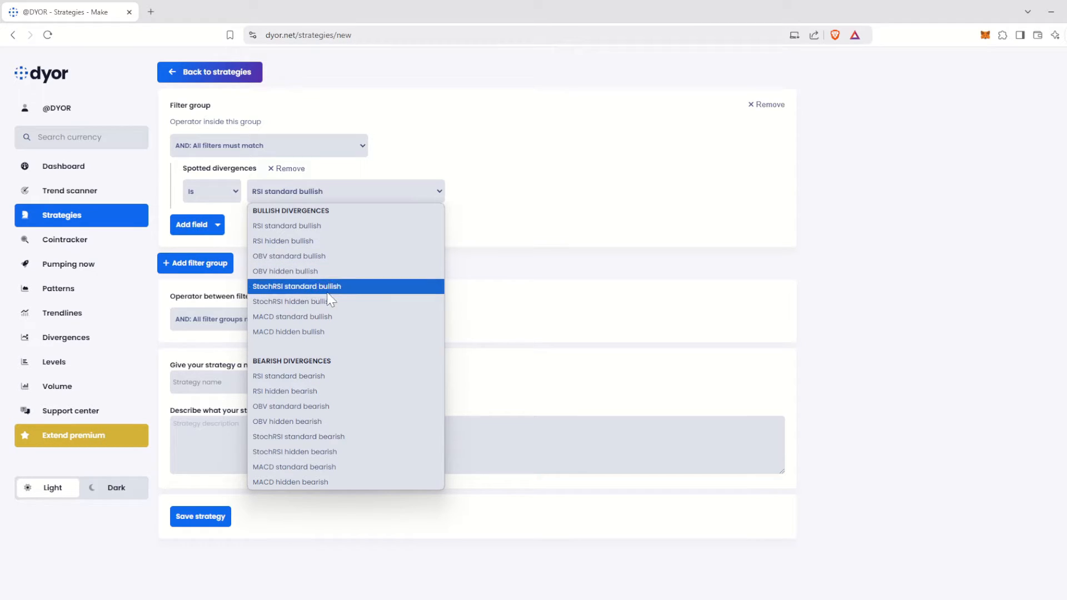
pyautogui.moveTo(324, 225)
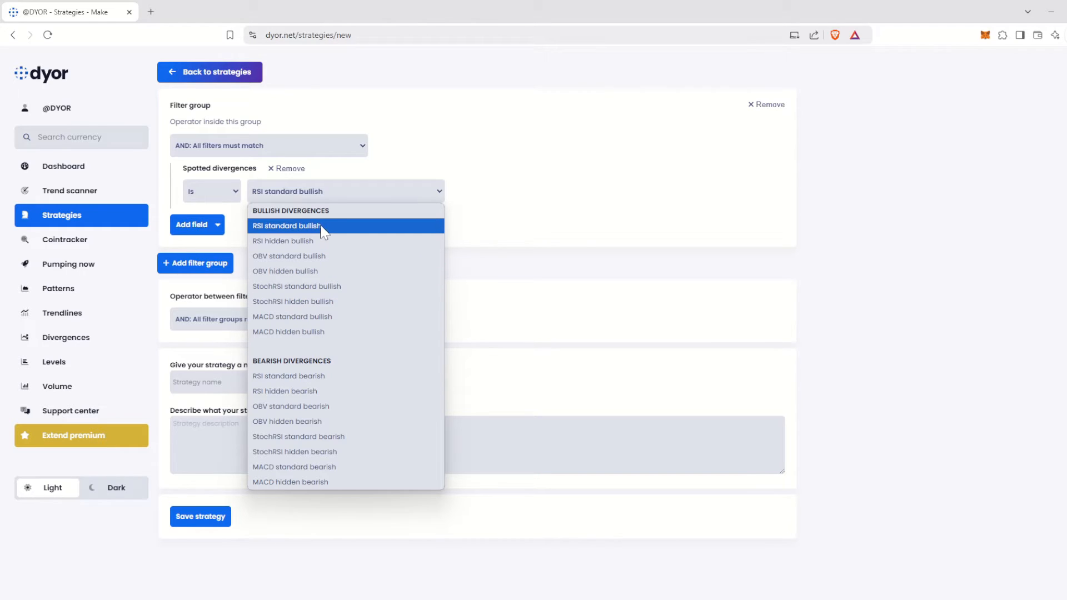
pyautogui.click(287, 226)
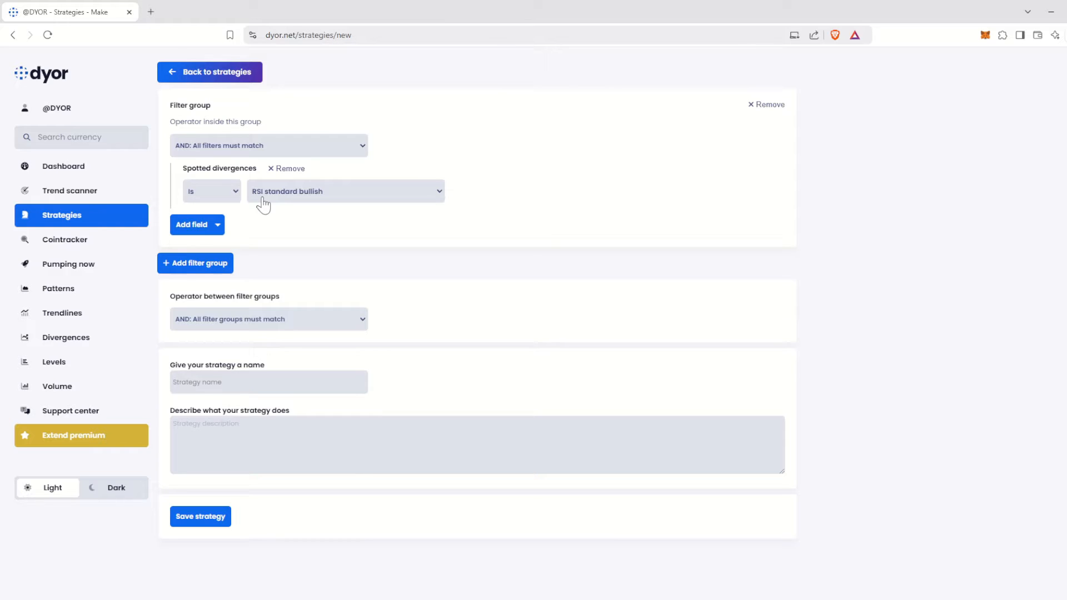
pyautogui.moveTo(229, 218)
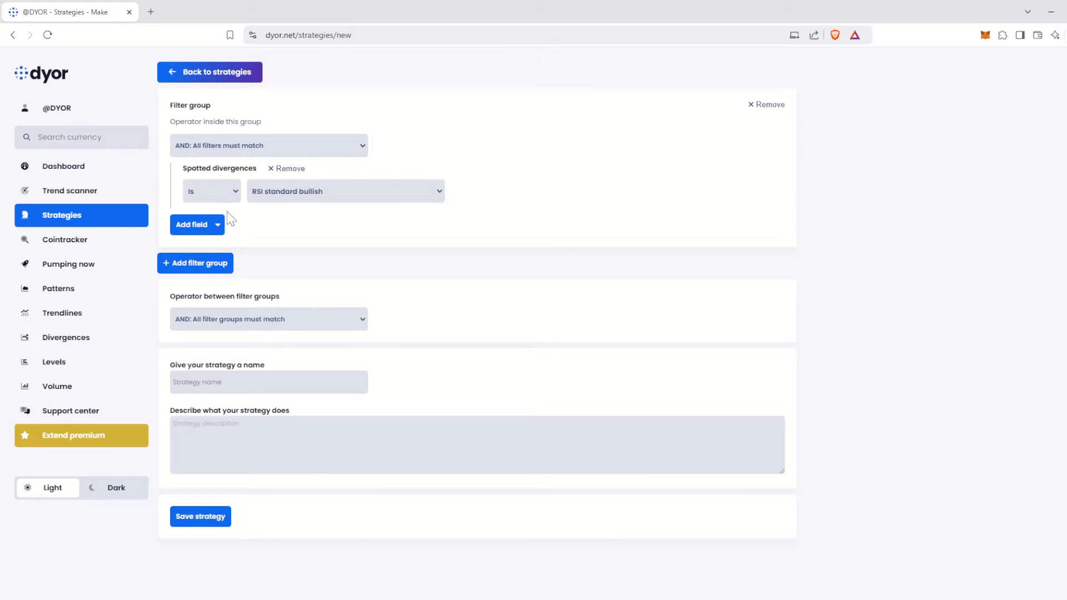
# Step: Add a Spotted buy signals filter set to RSI Oversold as the group's second condition
pyautogui.click(191, 224)
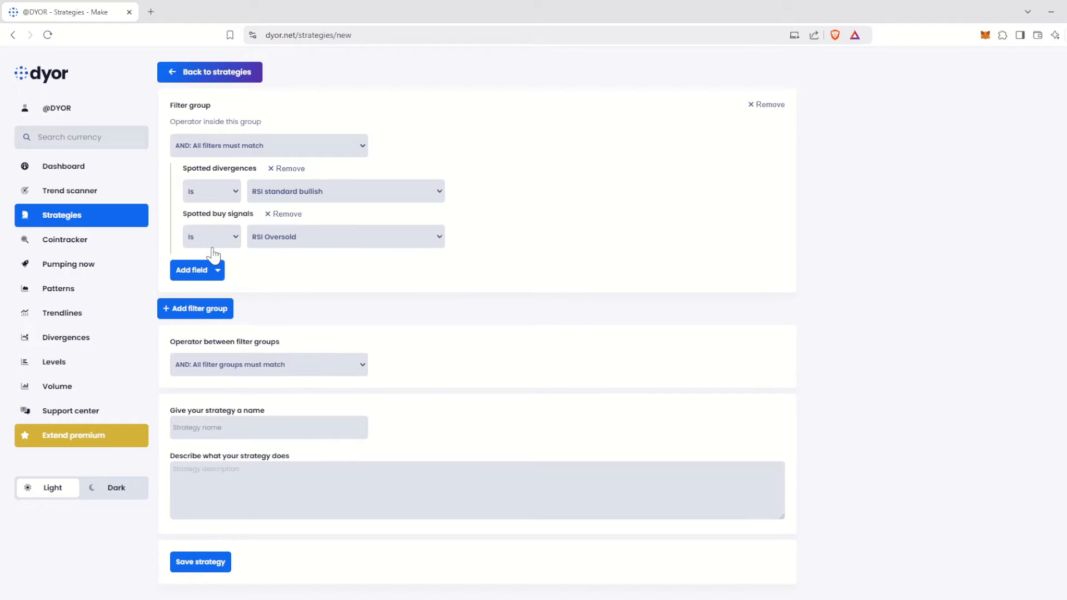
pyautogui.moveTo(257, 247)
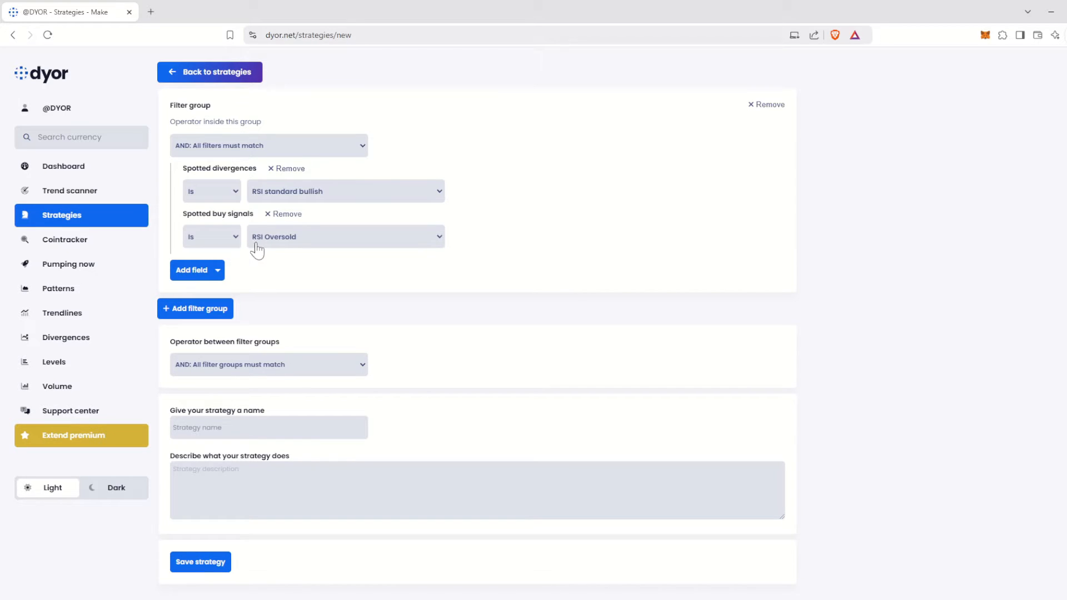
pyautogui.moveTo(349, 247)
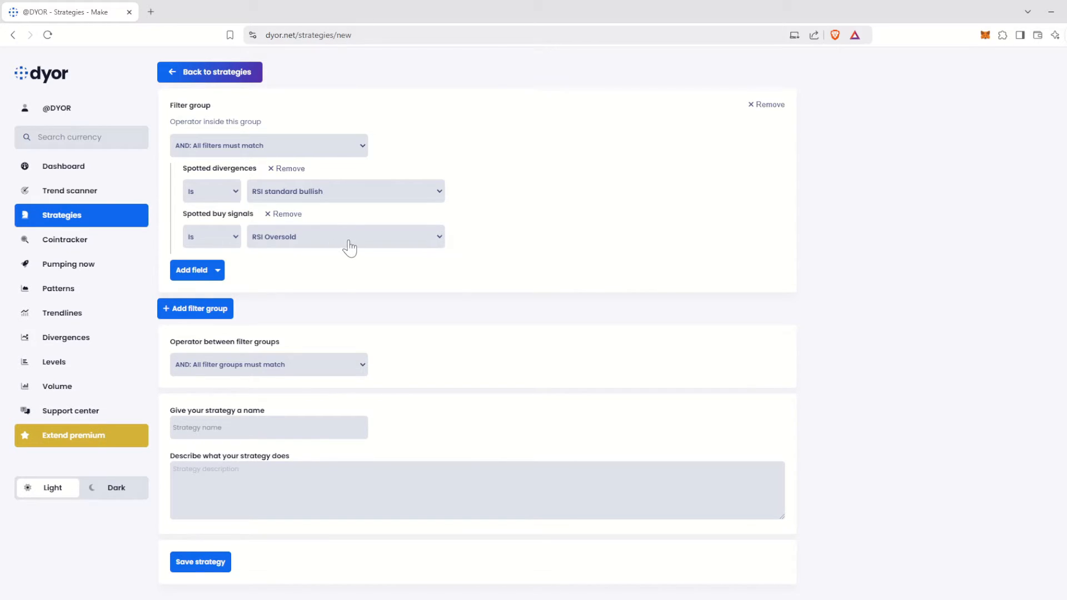
pyautogui.click(345, 236)
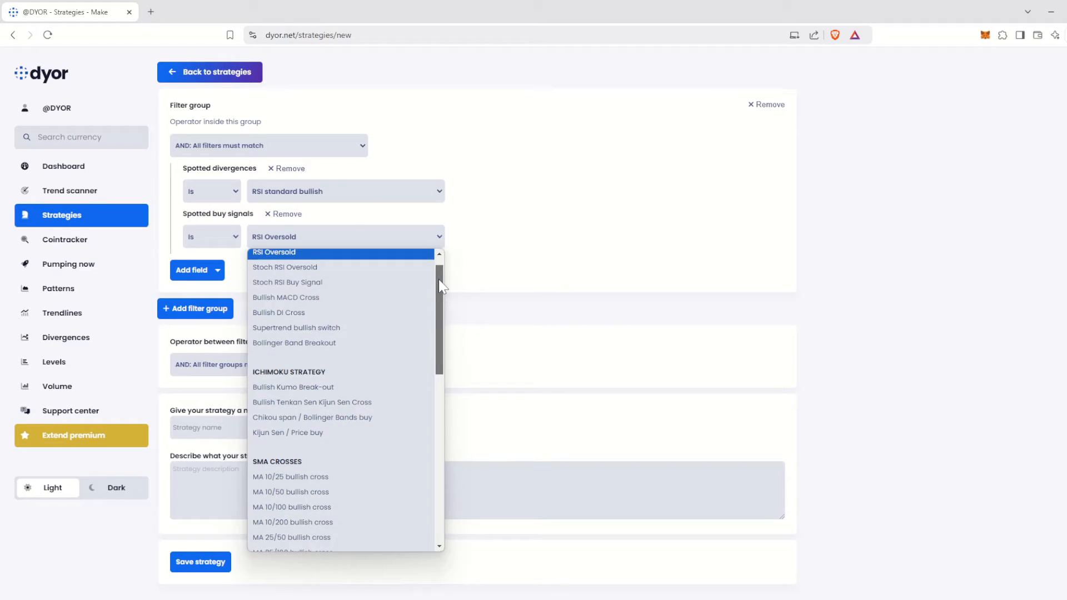
pyautogui.scroll(3)
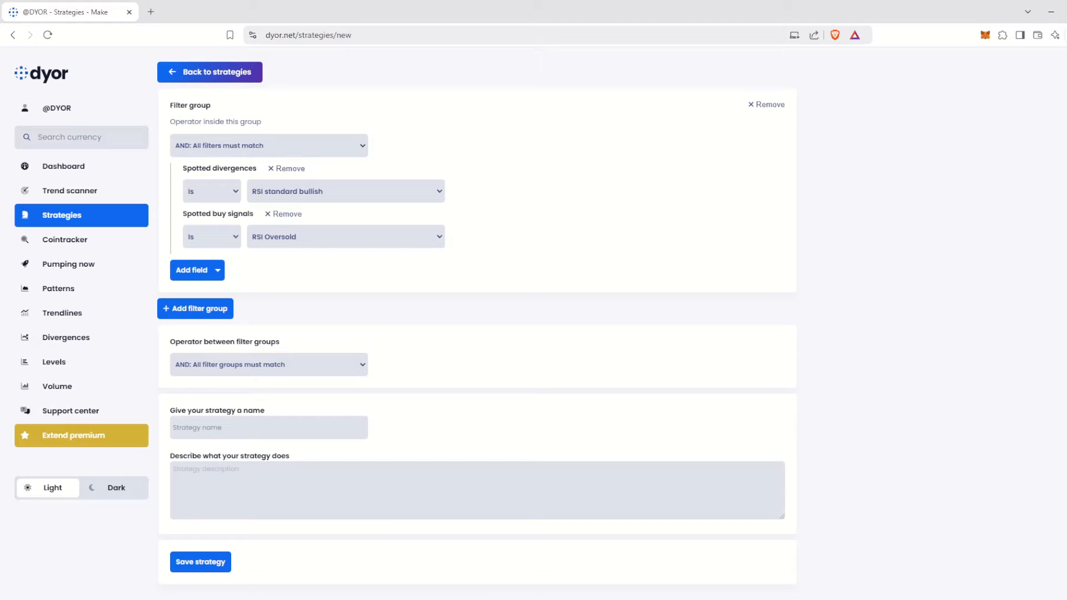
pyautogui.doubleClick(215, 121)
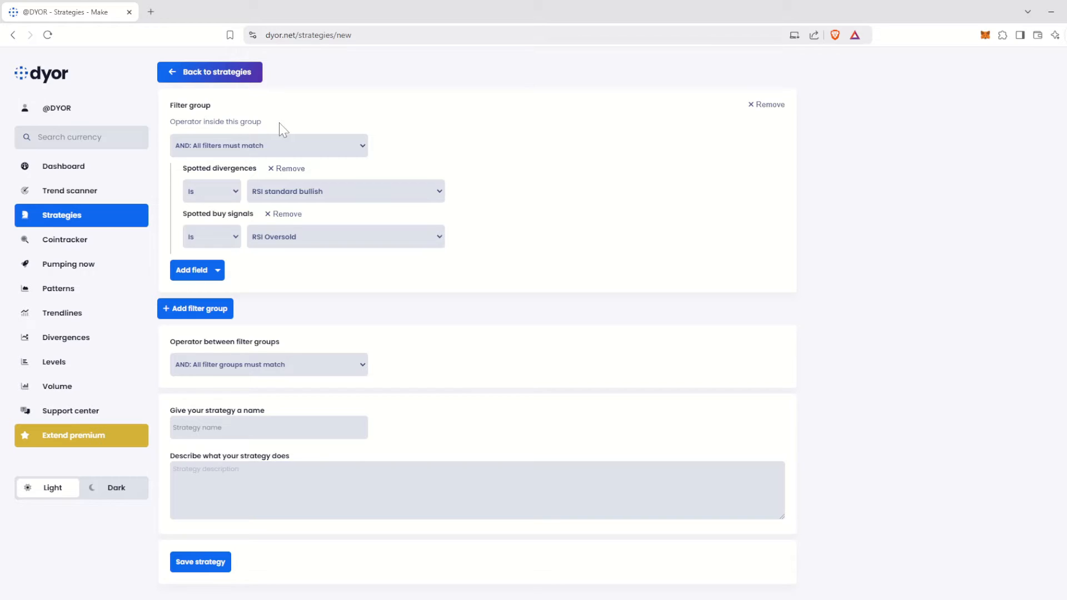
pyautogui.click(268, 144)
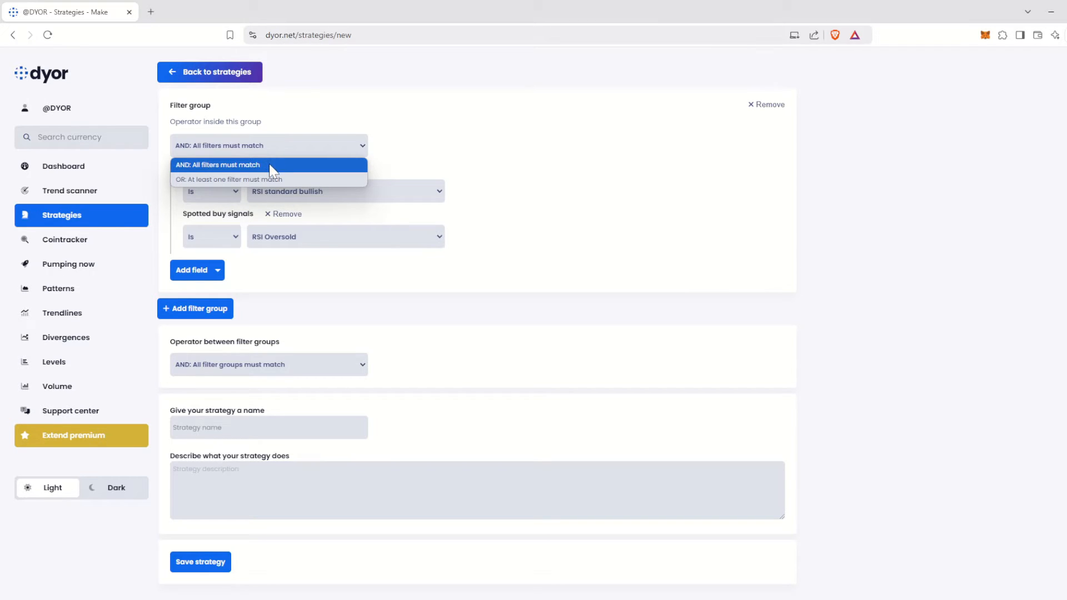
pyautogui.click(228, 179)
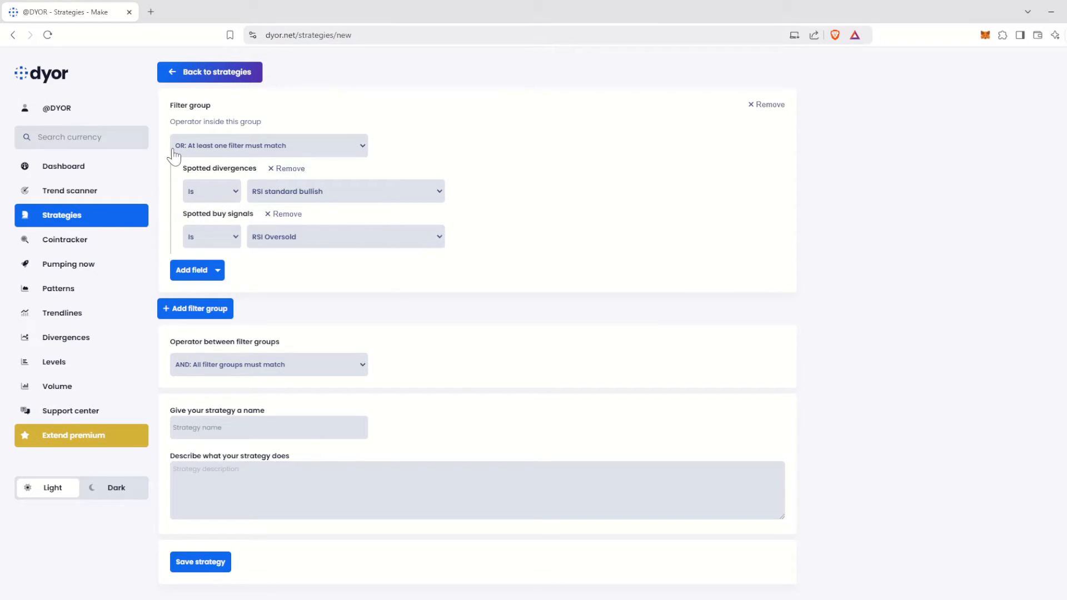
pyautogui.click(268, 144)
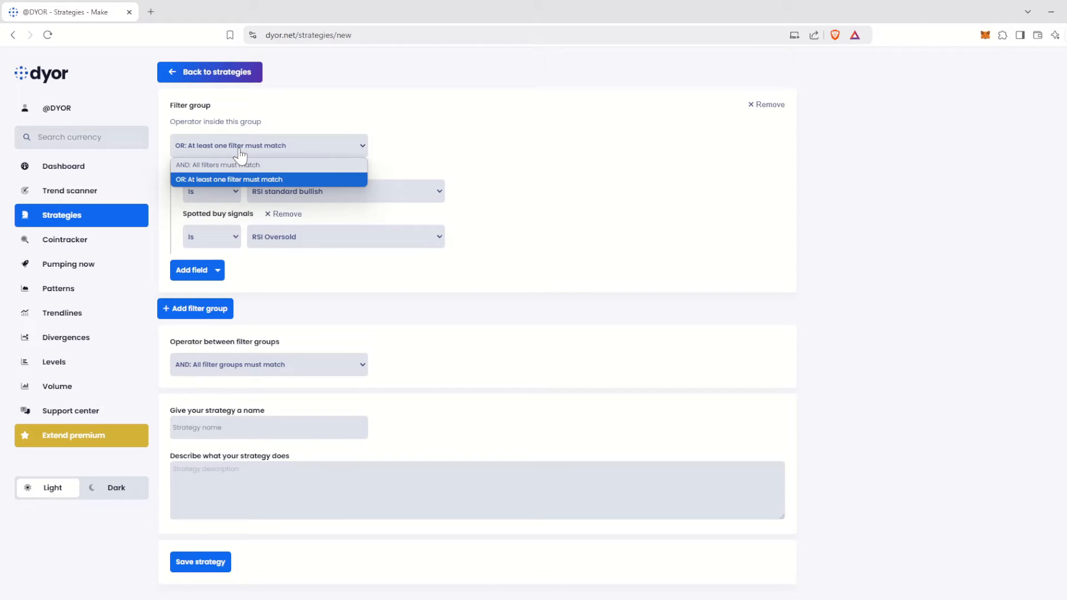
pyautogui.click(218, 165)
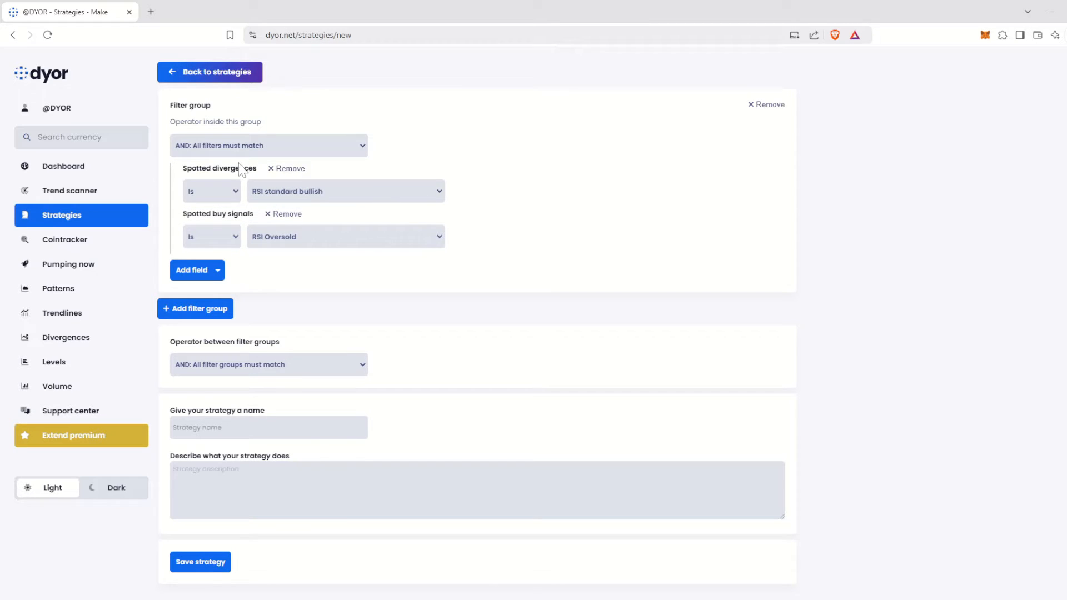
pyautogui.moveTo(271, 390)
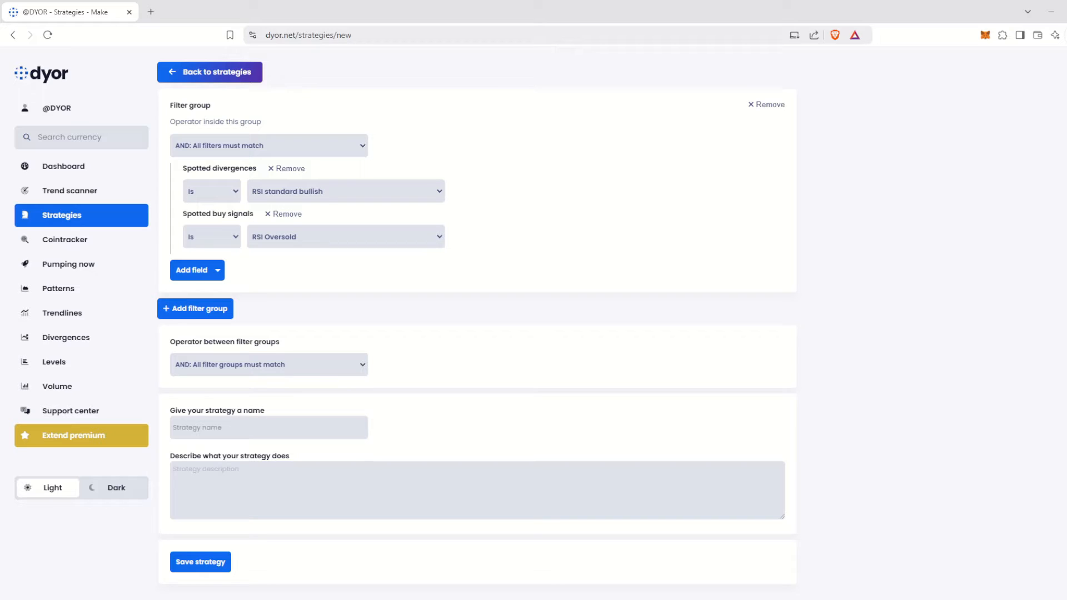
# Step: Name the strategy 'RSI Oversold + RSI Bull Div' and save it
pyautogui.write('RS')
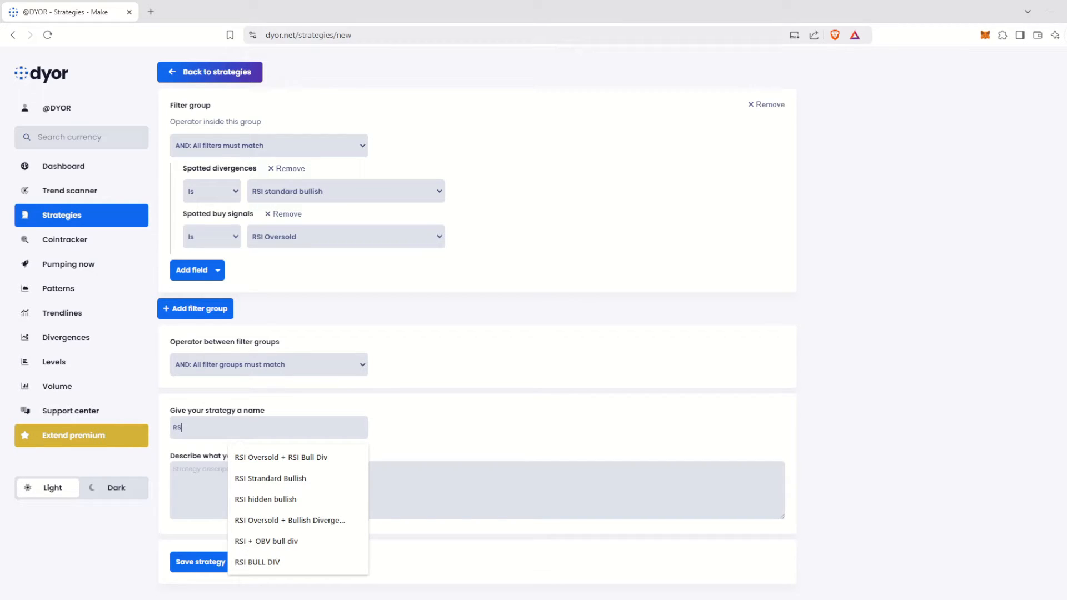
pyautogui.write('O')
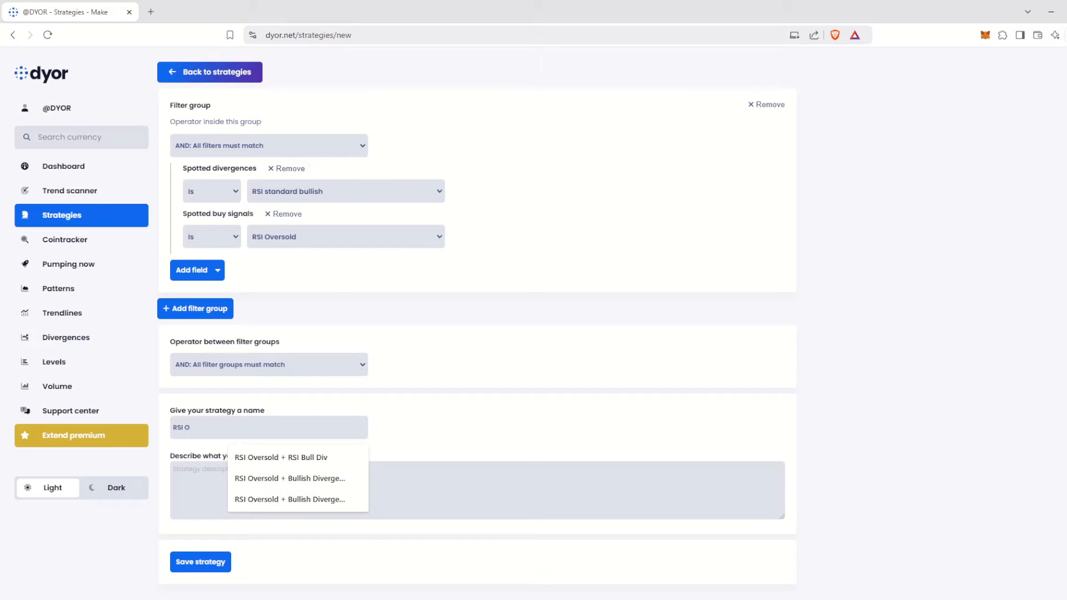
pyautogui.click(280, 457)
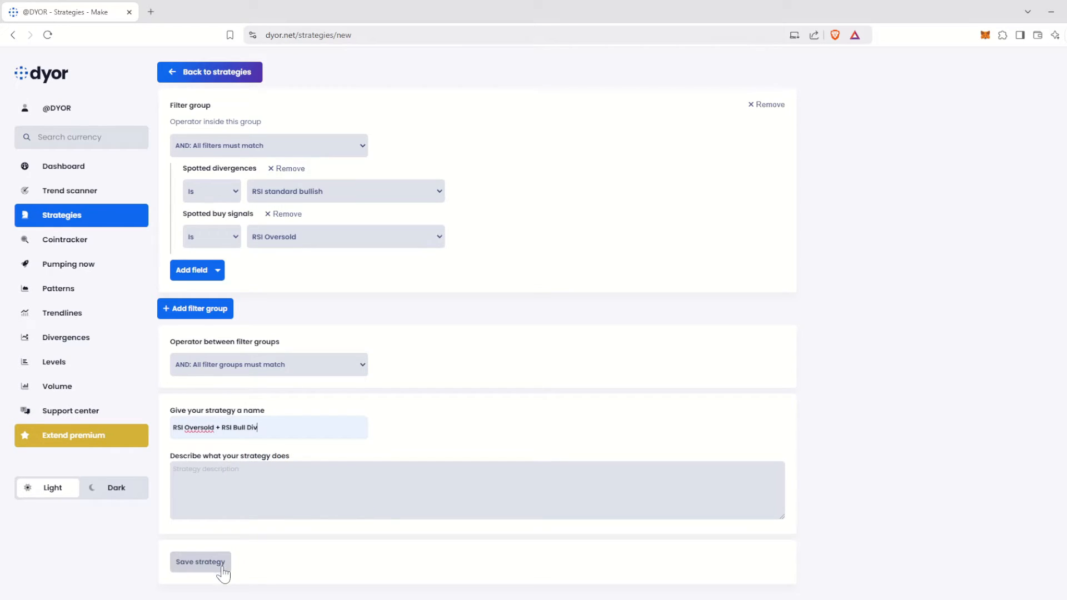
pyautogui.click(201, 562)
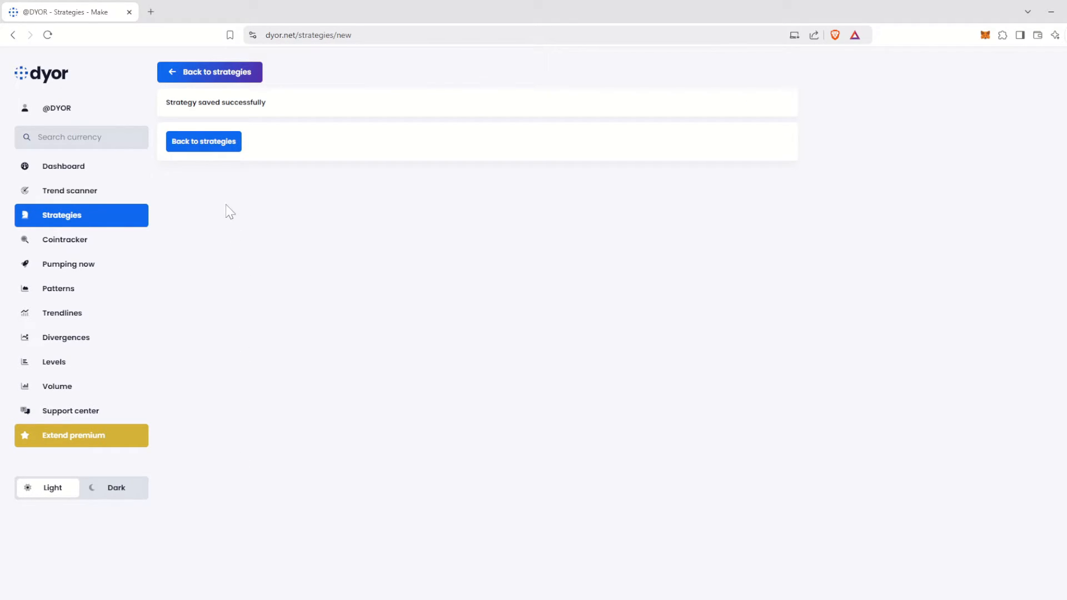
# Step: Return to the strategies list and find the new RSI Oversold + RSI Bull Div card with 3 results
pyautogui.click(203, 141)
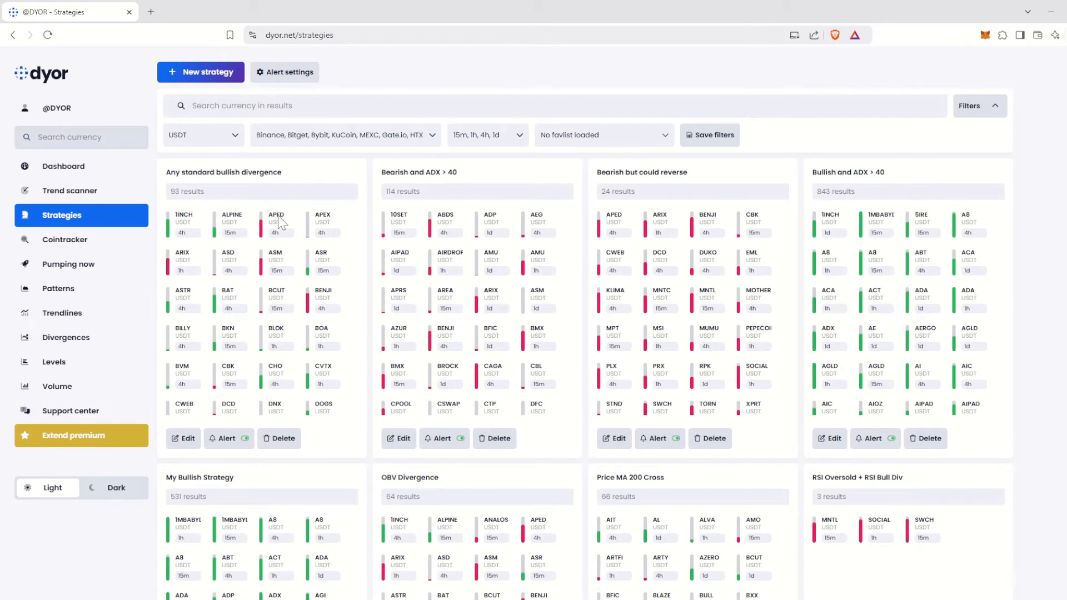
pyautogui.scroll(-3)
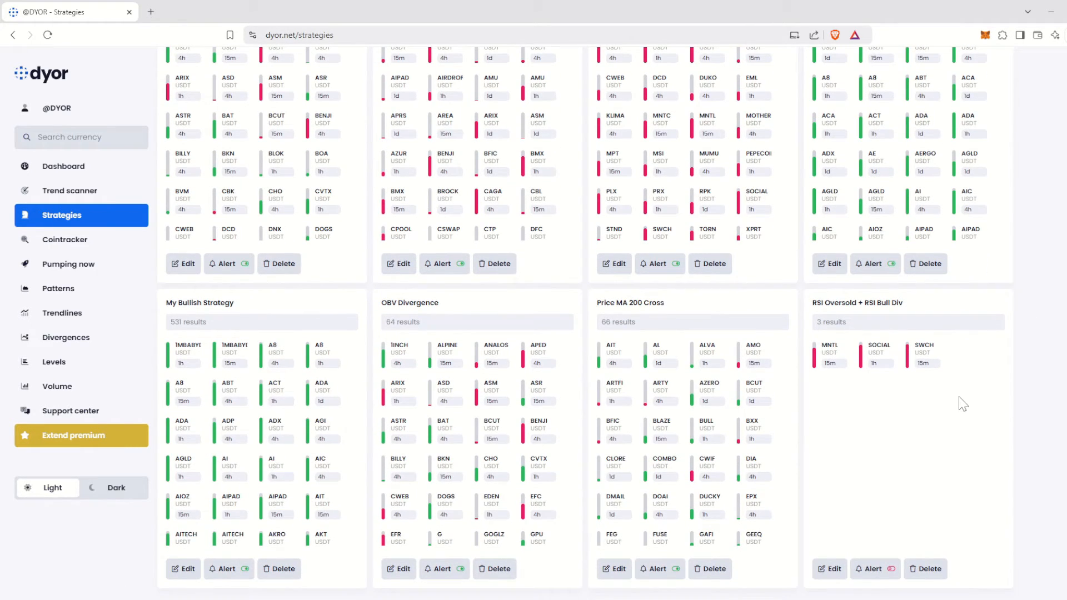
pyautogui.moveTo(849, 465)
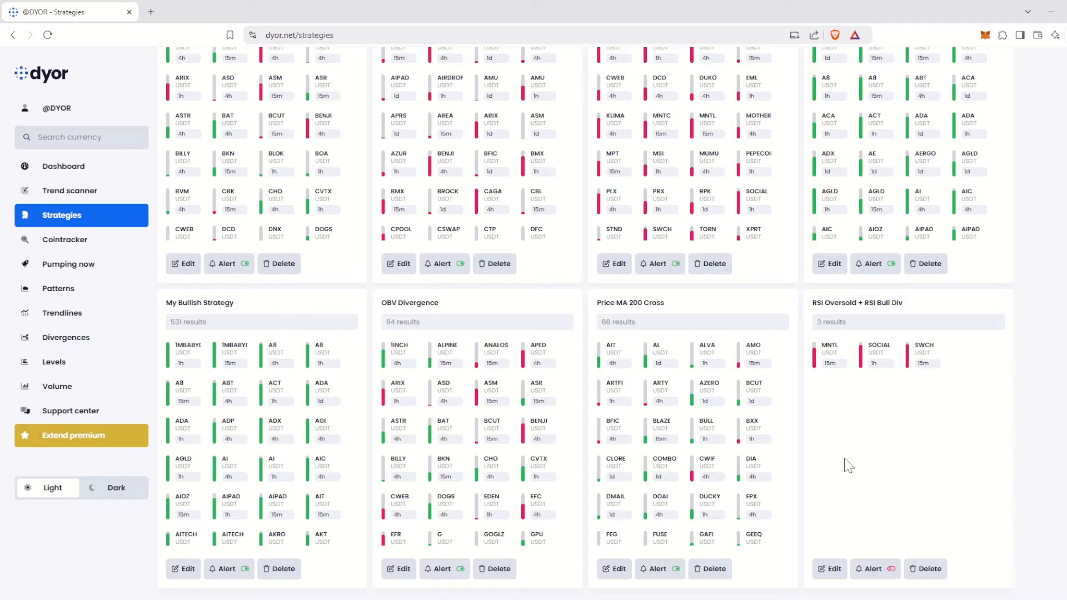
pyautogui.moveTo(936, 421)
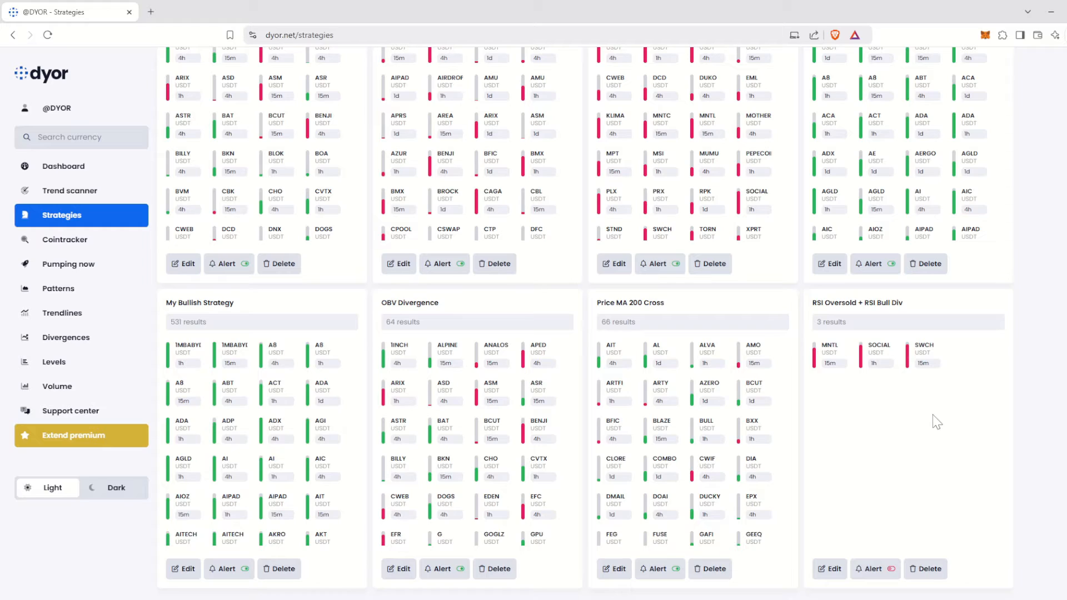
pyautogui.moveTo(901, 425)
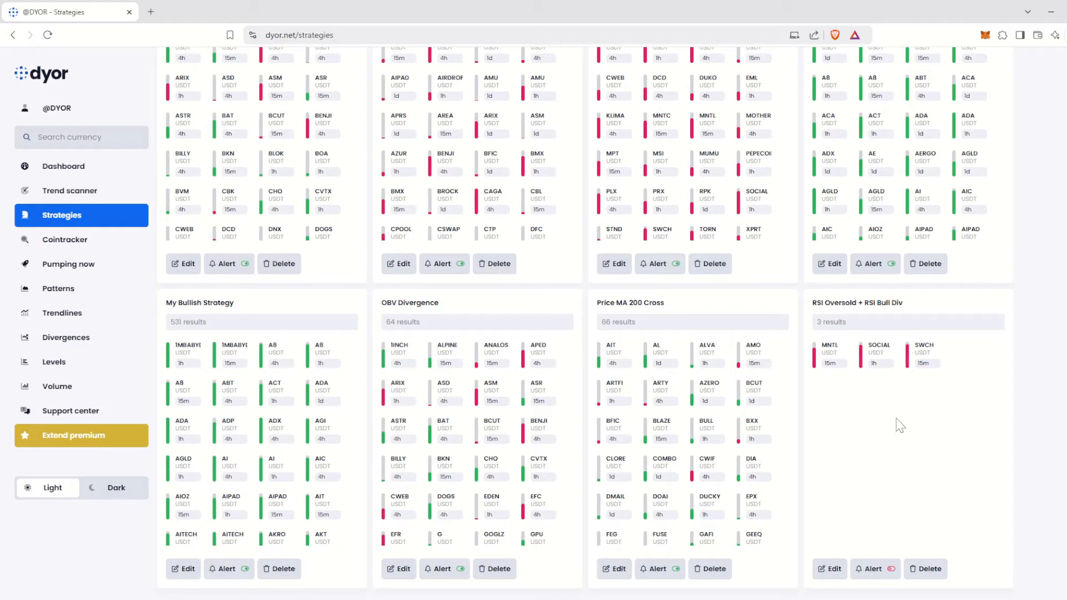
pyautogui.moveTo(892, 429)
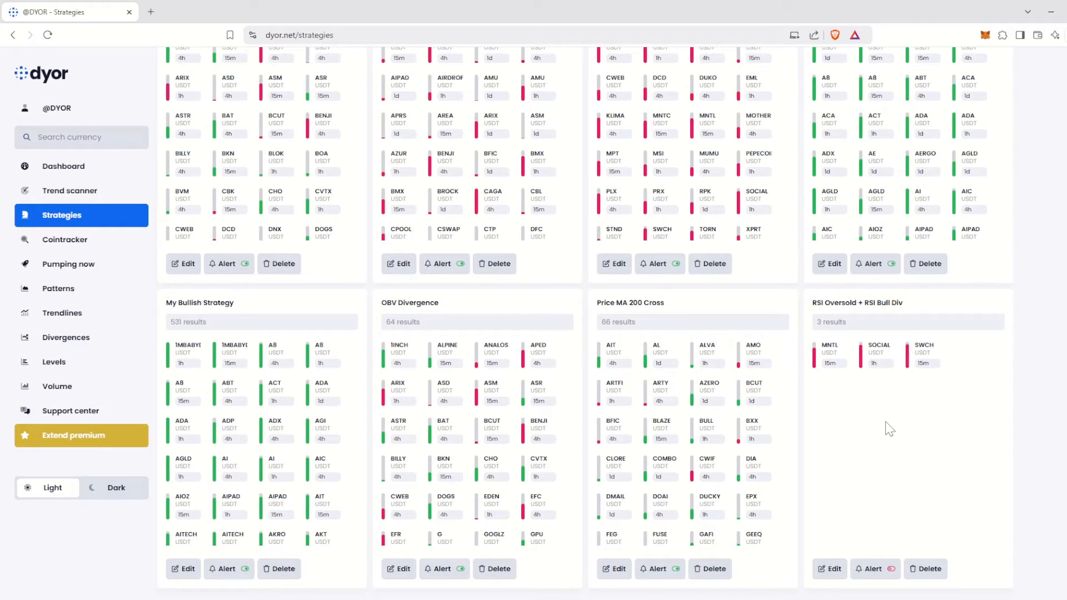
pyautogui.moveTo(831, 573)
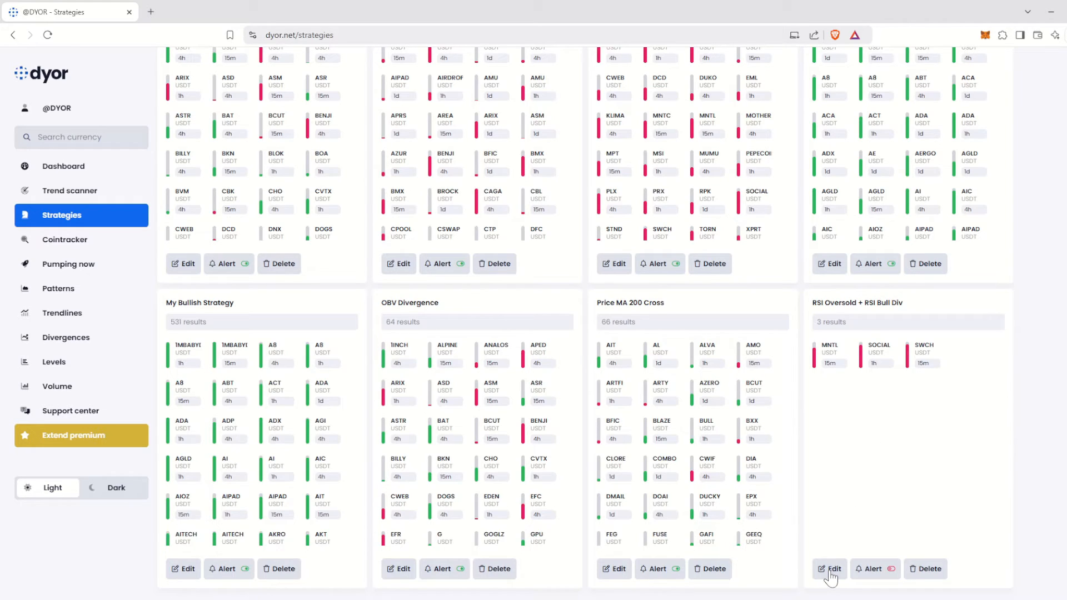
pyautogui.click(830, 569)
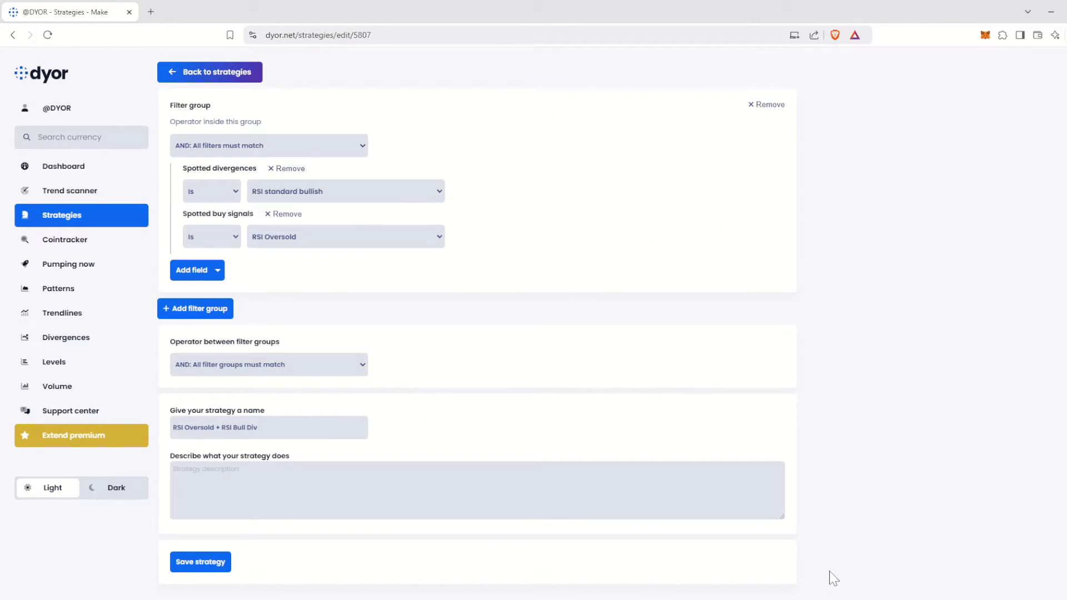
pyautogui.moveTo(334, 298)
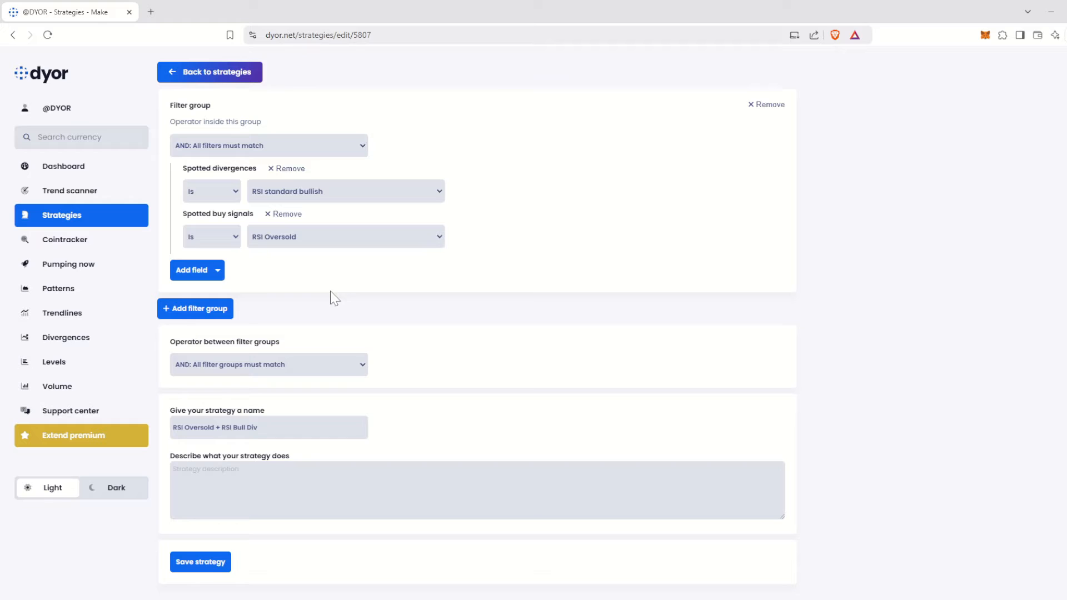
pyautogui.moveTo(330, 287)
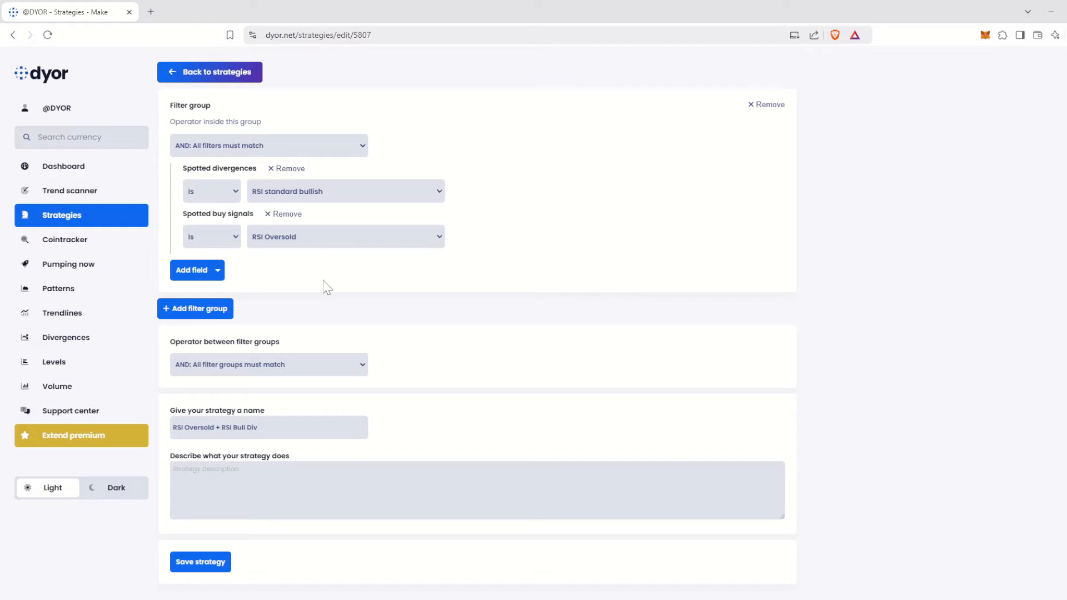
# Step: Add a third Spotted buy signals filter to the group and bring up its value choices
pyautogui.click(191, 270)
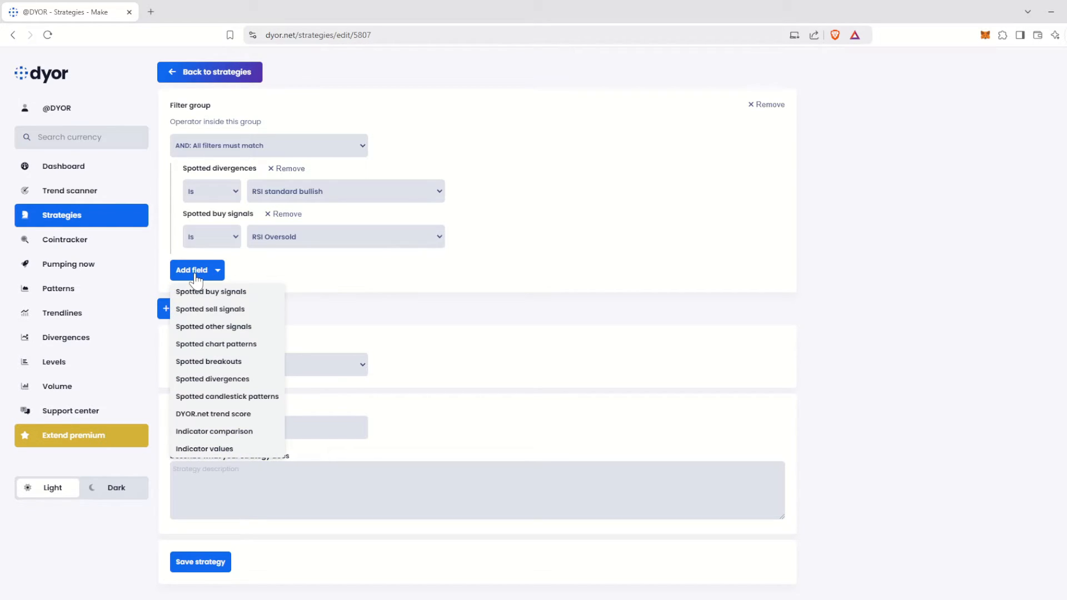
pyautogui.click(212, 291)
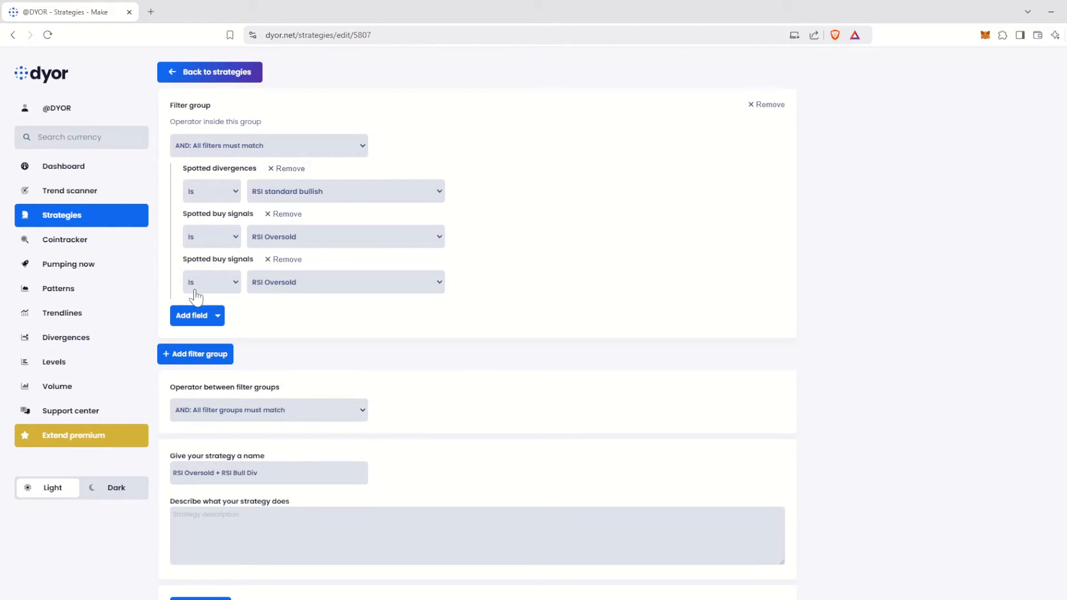
pyautogui.moveTo(335, 291)
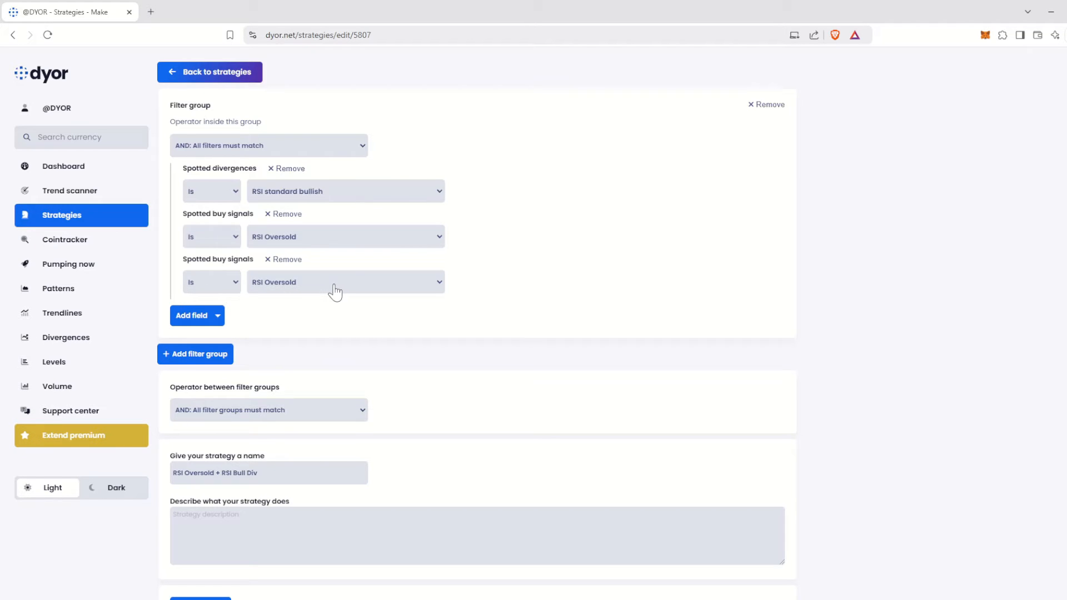
pyautogui.moveTo(342, 290)
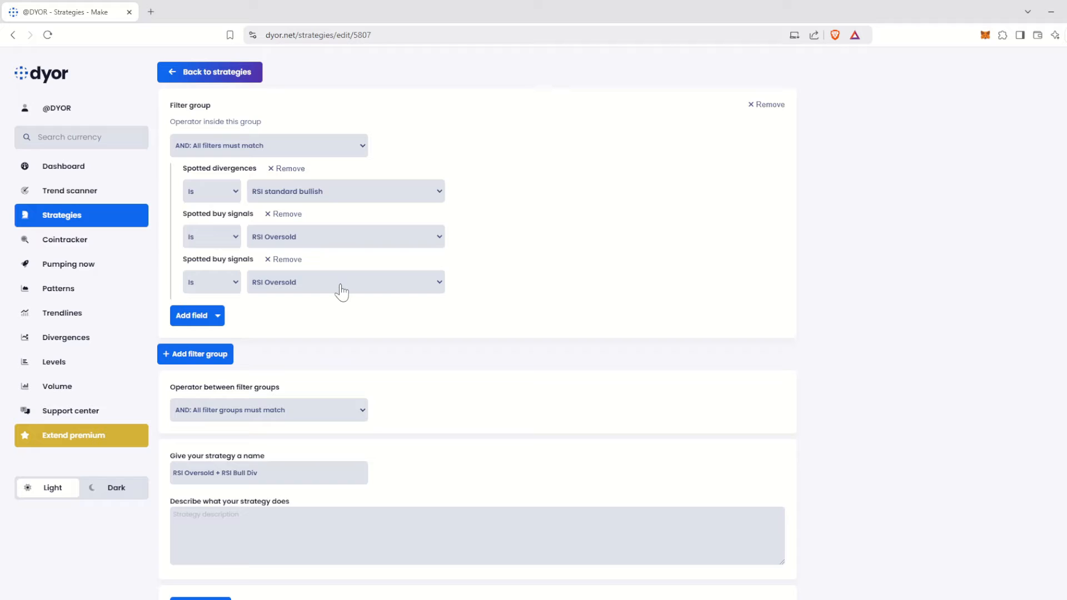
pyautogui.click(344, 281)
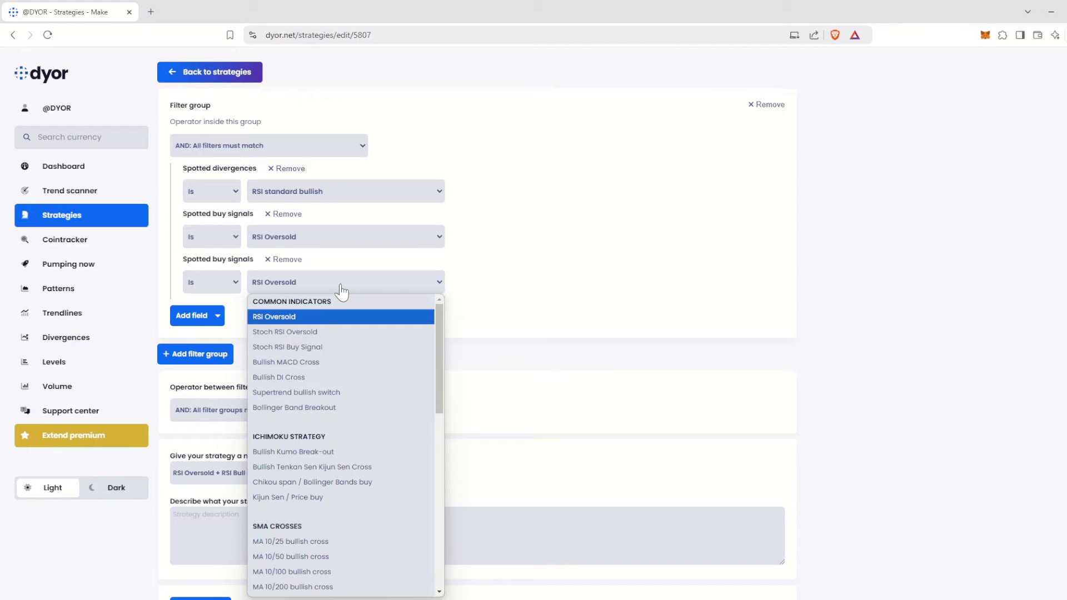
pyautogui.moveTo(344, 310)
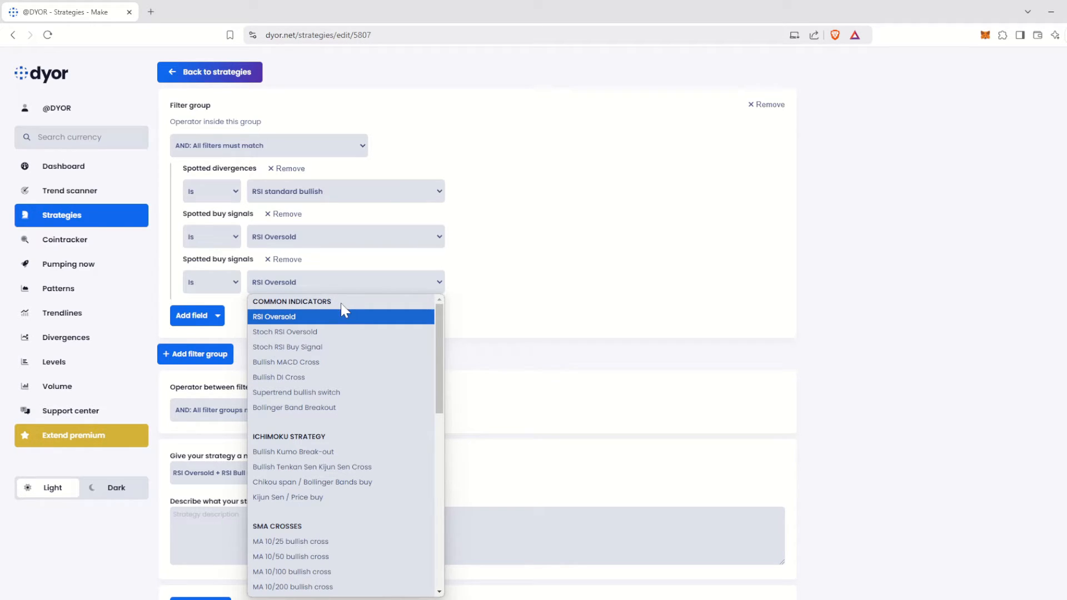
pyautogui.moveTo(342, 346)
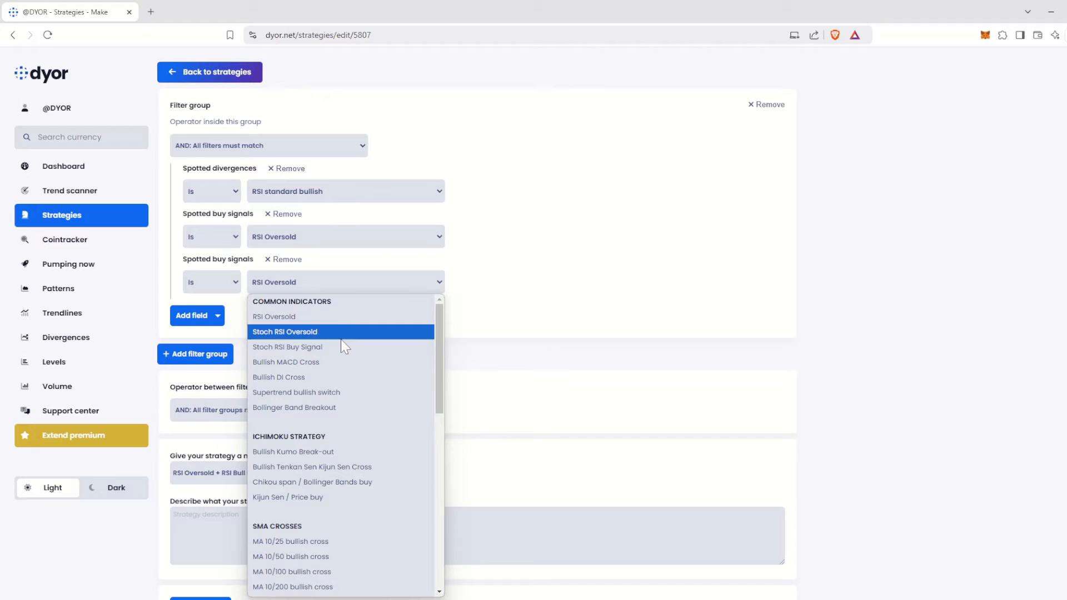
pyautogui.moveTo(343, 363)
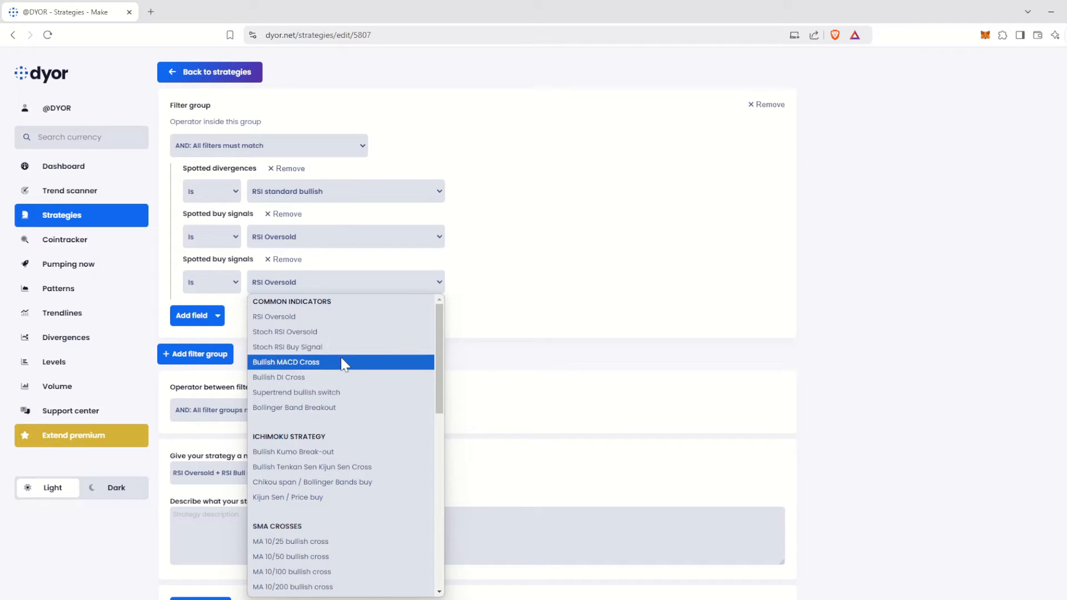
pyautogui.moveTo(343, 377)
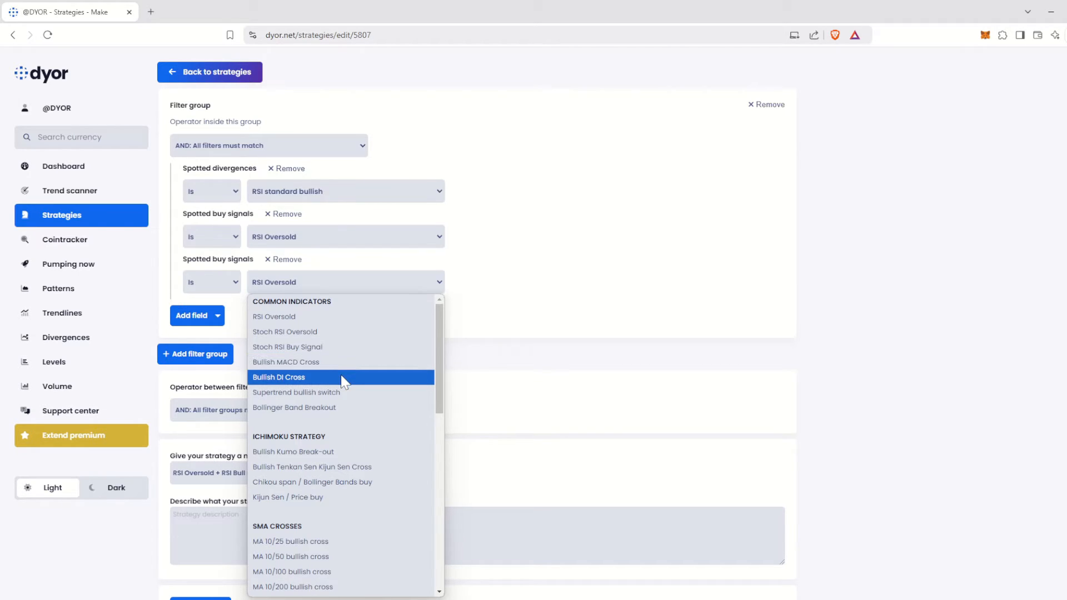
pyautogui.moveTo(345, 392)
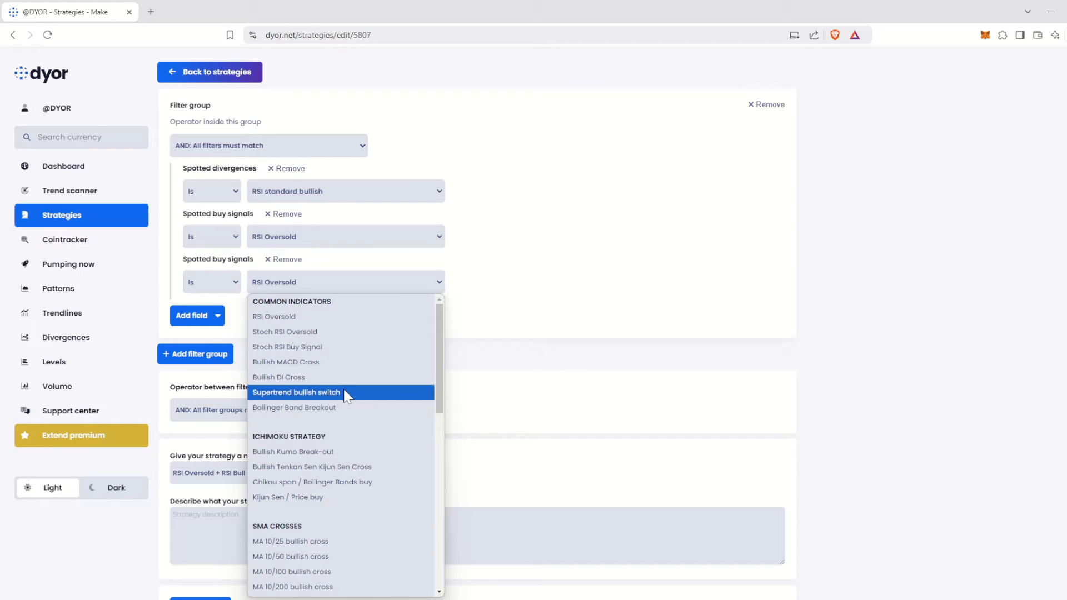
pyautogui.moveTo(352, 407)
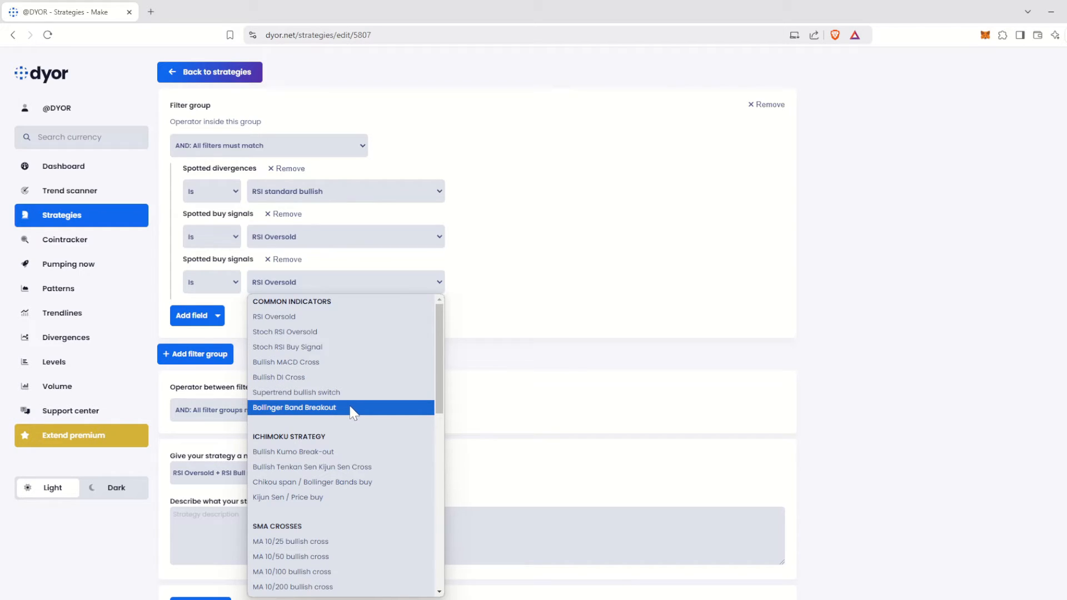
# Step: Scroll through the list of available buy signal options
pyautogui.scroll(-3)
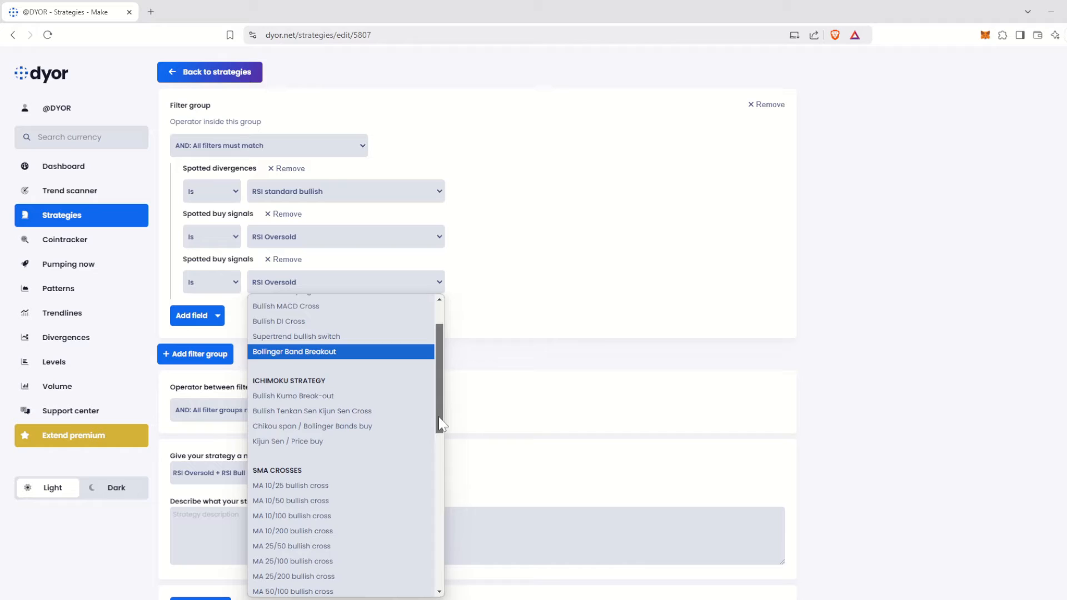
pyautogui.scroll(-3)
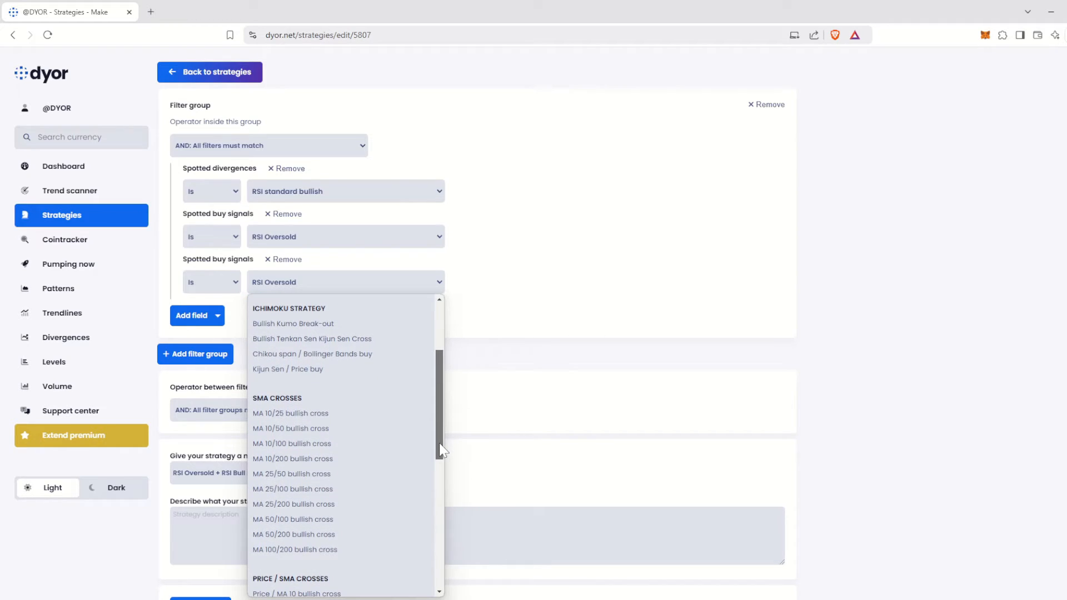
pyautogui.scroll(-3)
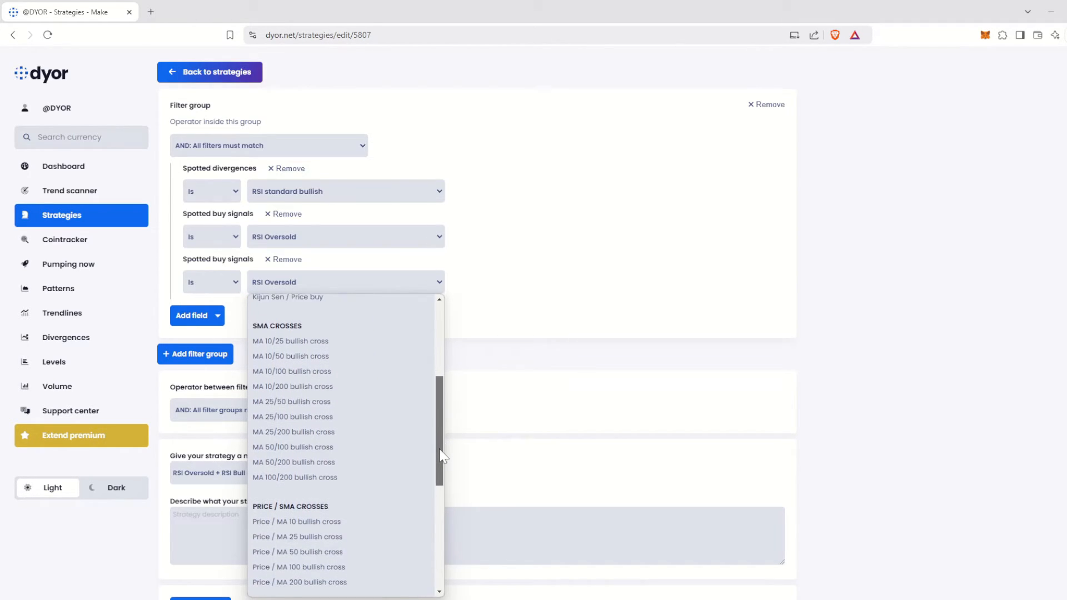
pyautogui.scroll(-3)
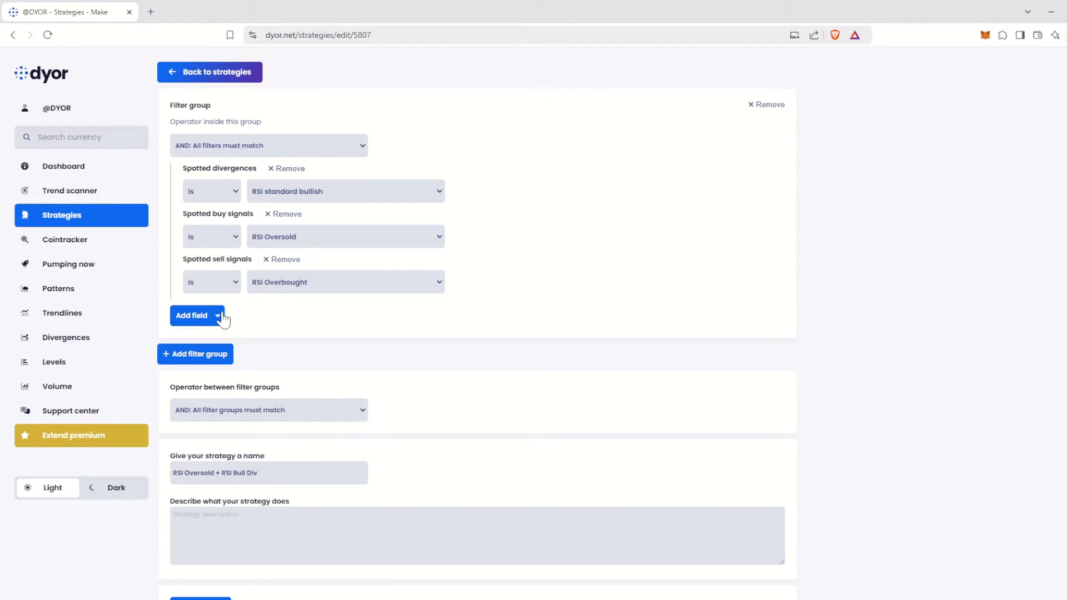
pyautogui.moveTo(298, 289)
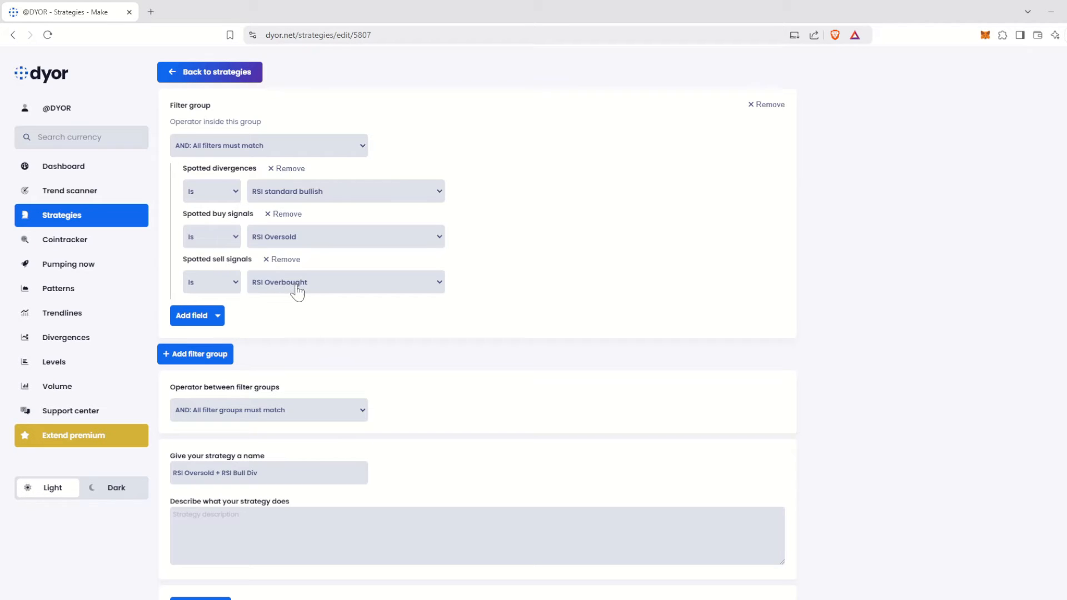
# Step: Browse the sell signal choices, then remove the extra sell signals filter from the group
pyautogui.click(345, 282)
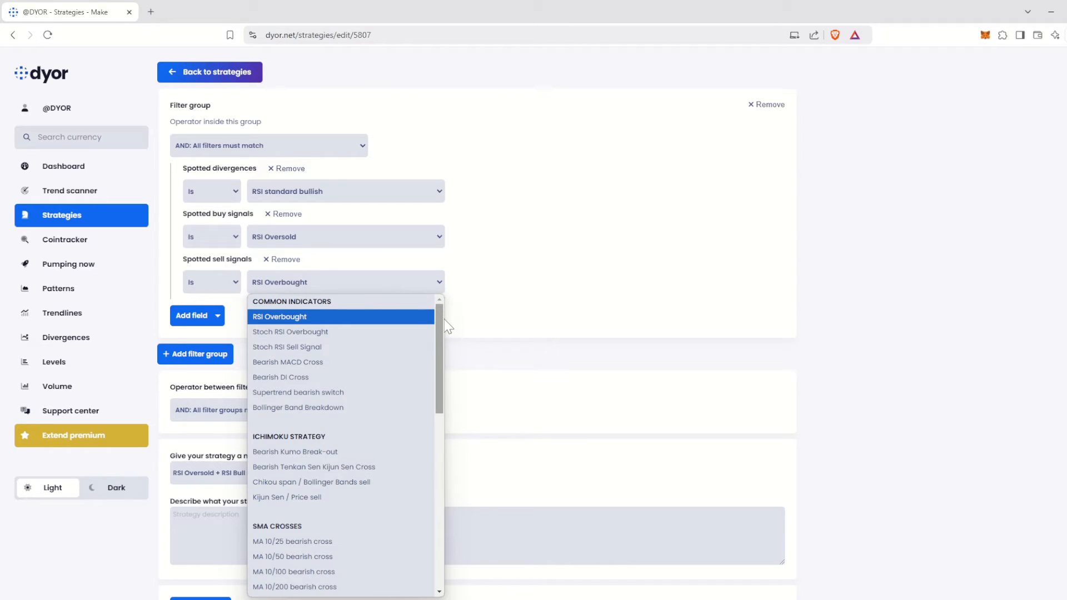
pyautogui.moveTo(391, 331)
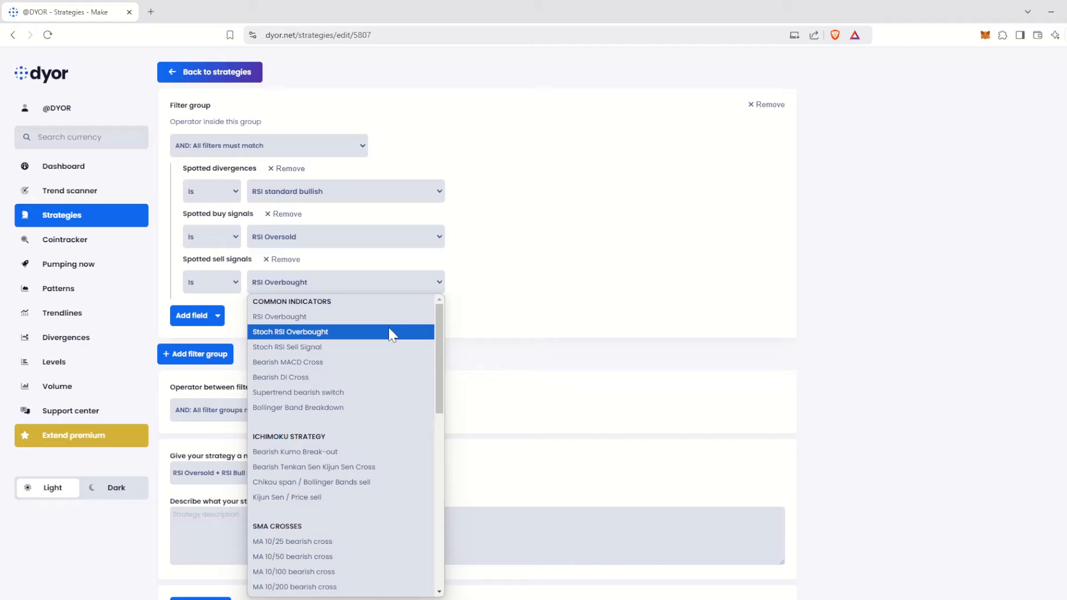
pyautogui.moveTo(373, 347)
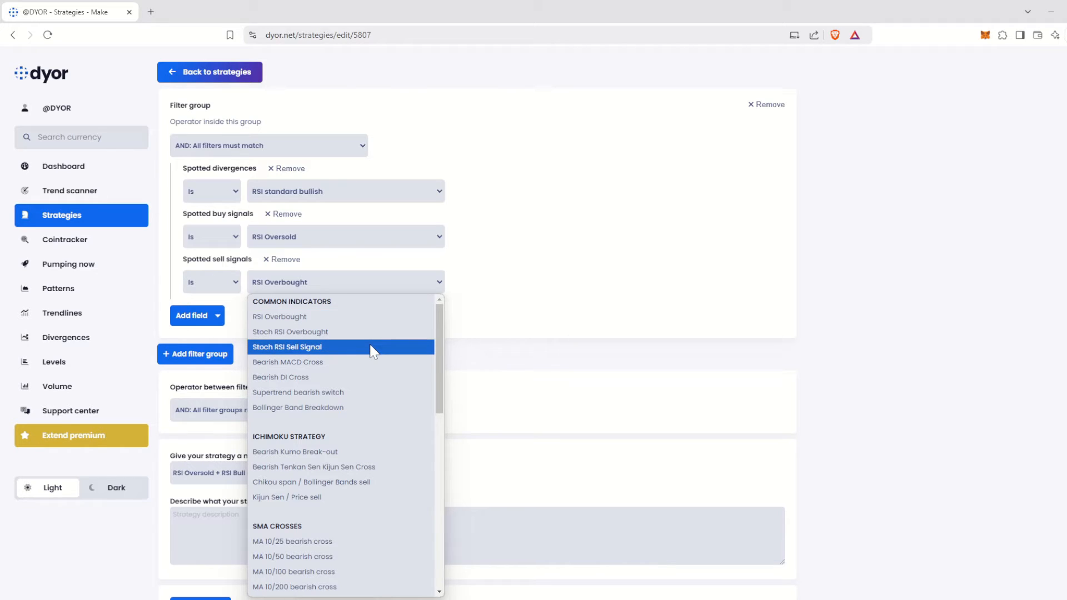
pyautogui.moveTo(362, 367)
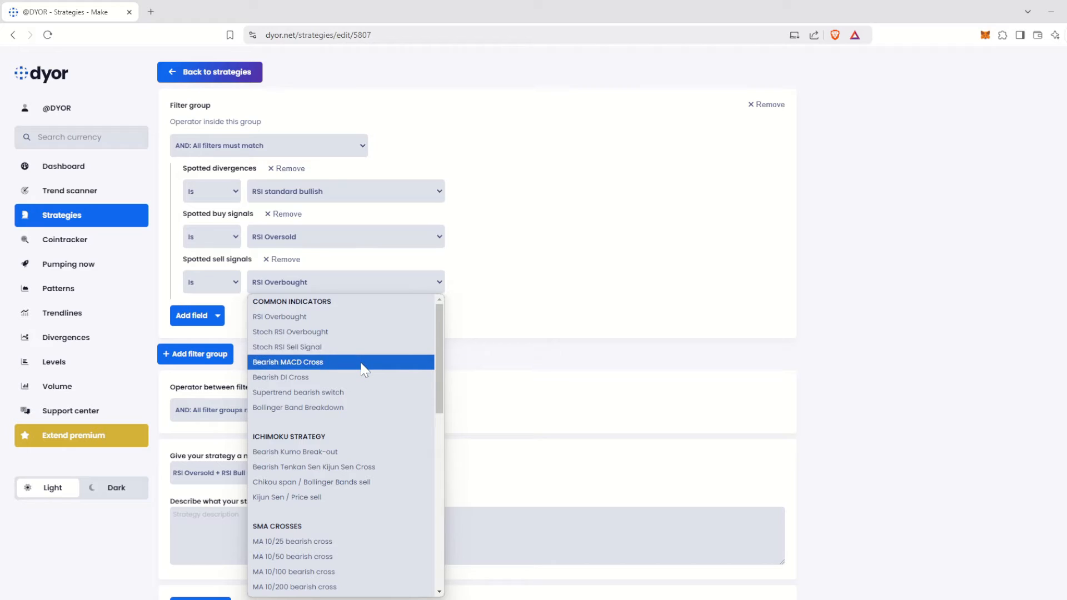
pyautogui.moveTo(359, 393)
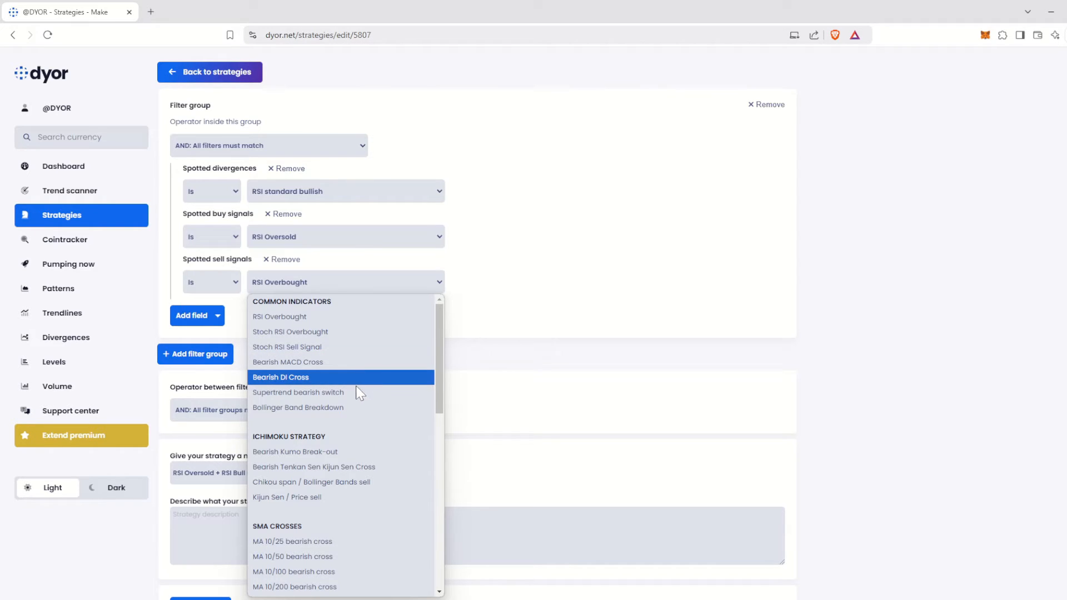
pyautogui.moveTo(381, 408)
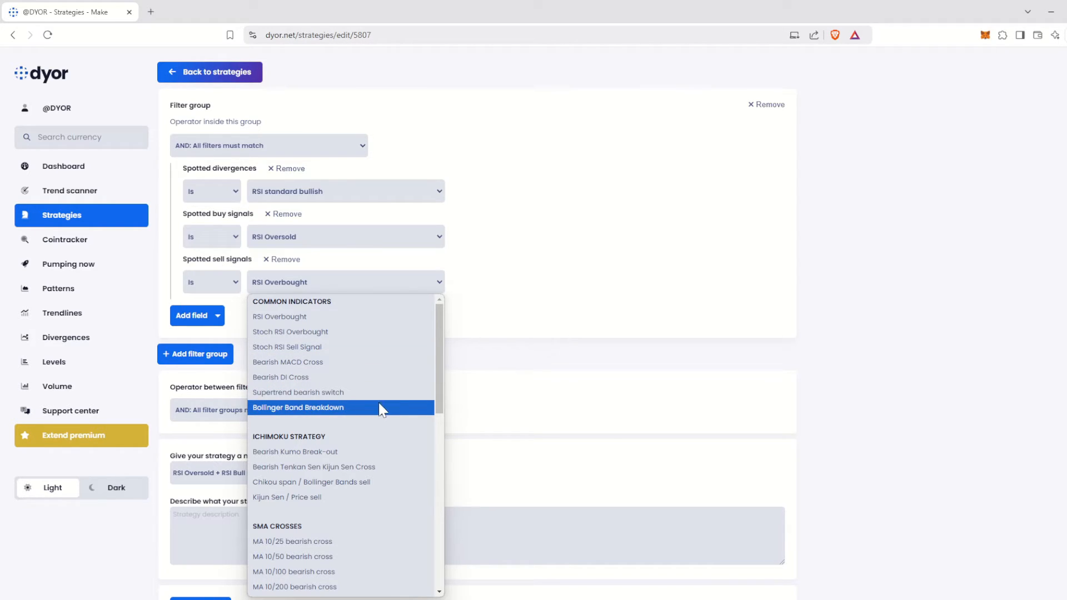
pyautogui.scroll(-3)
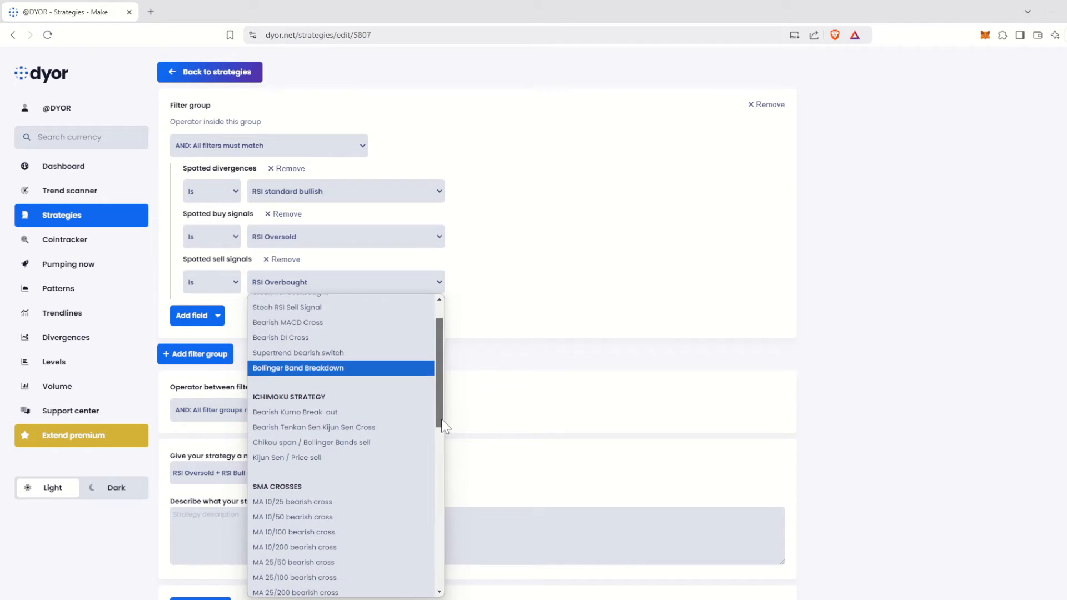
pyautogui.click(461, 412)
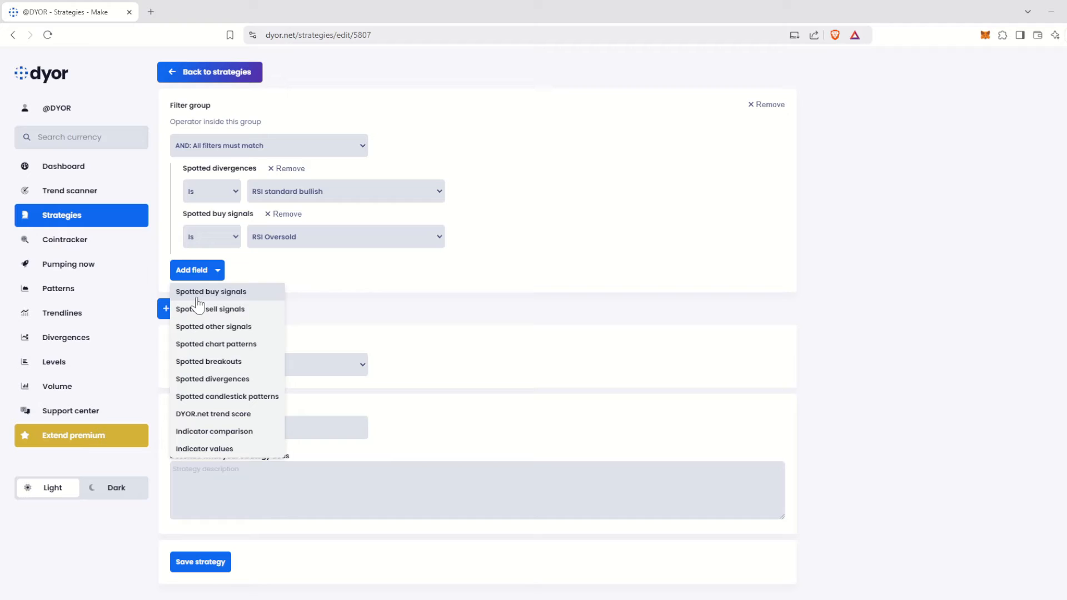
# Step: Add a Spotted other signals filter showing Volume increasing, then remove it again
pyautogui.click(214, 326)
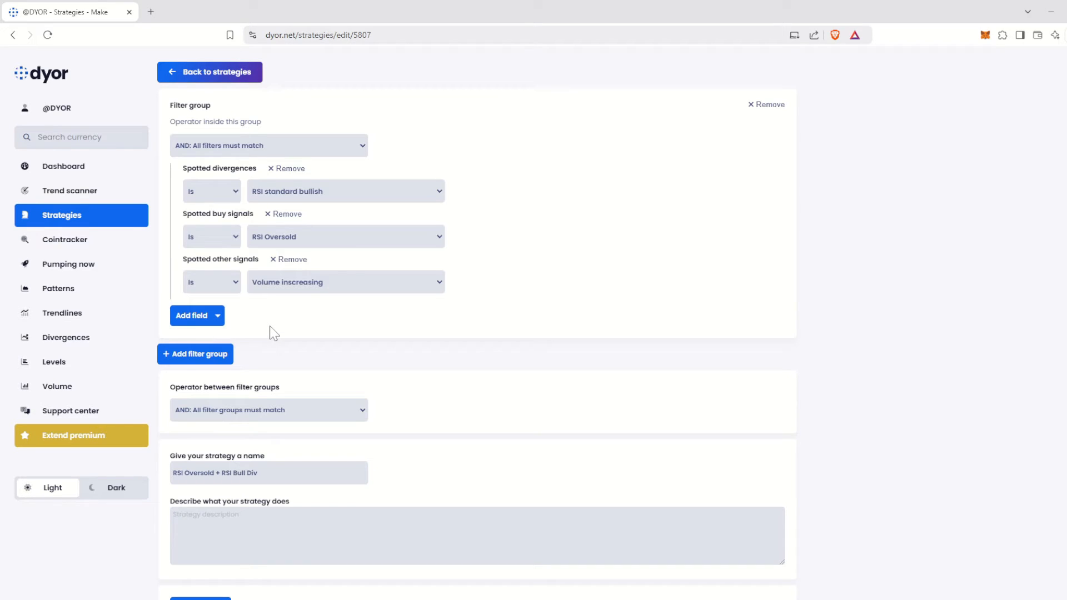
pyautogui.moveTo(286, 299)
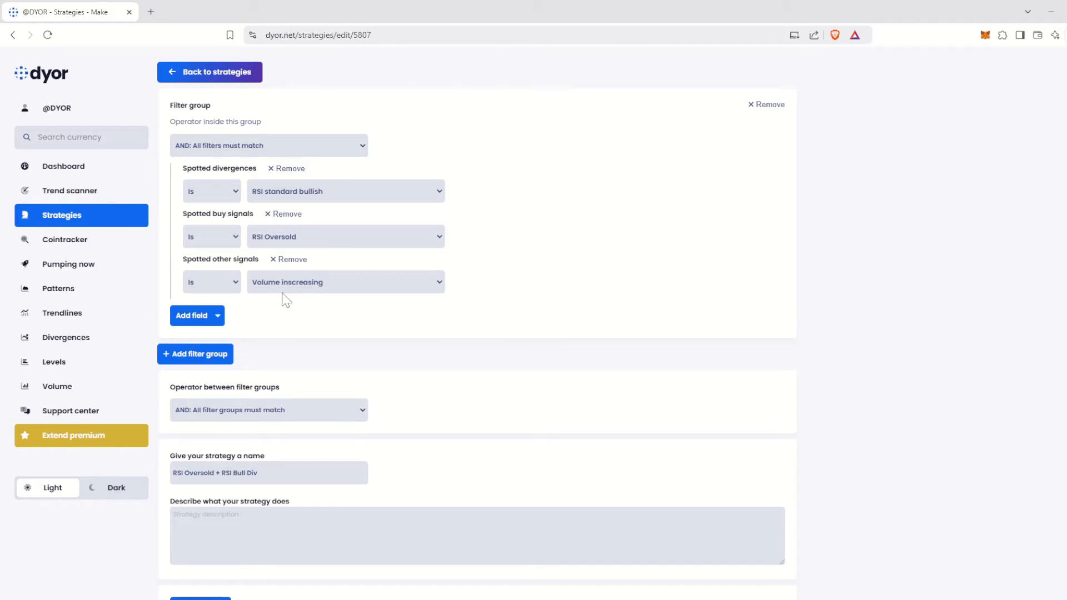
pyautogui.moveTo(326, 291)
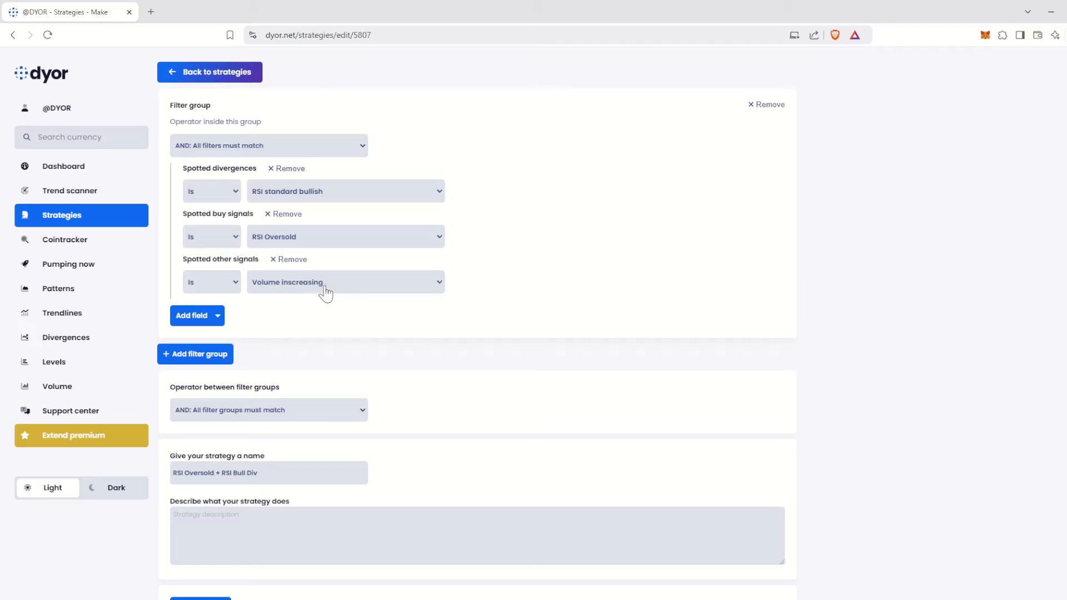
pyautogui.moveTo(333, 292)
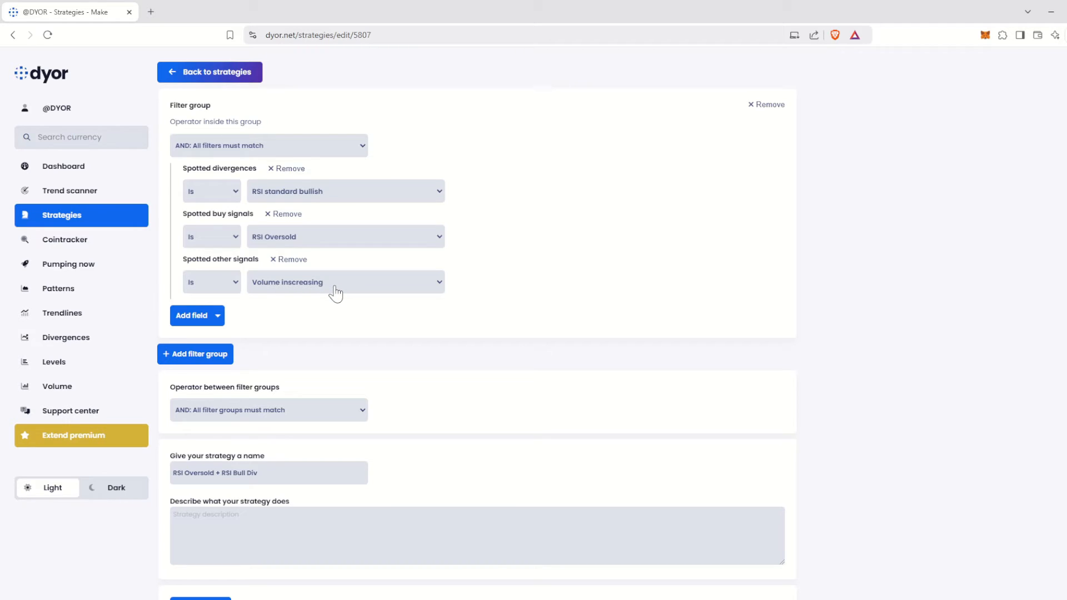
pyautogui.moveTo(348, 287)
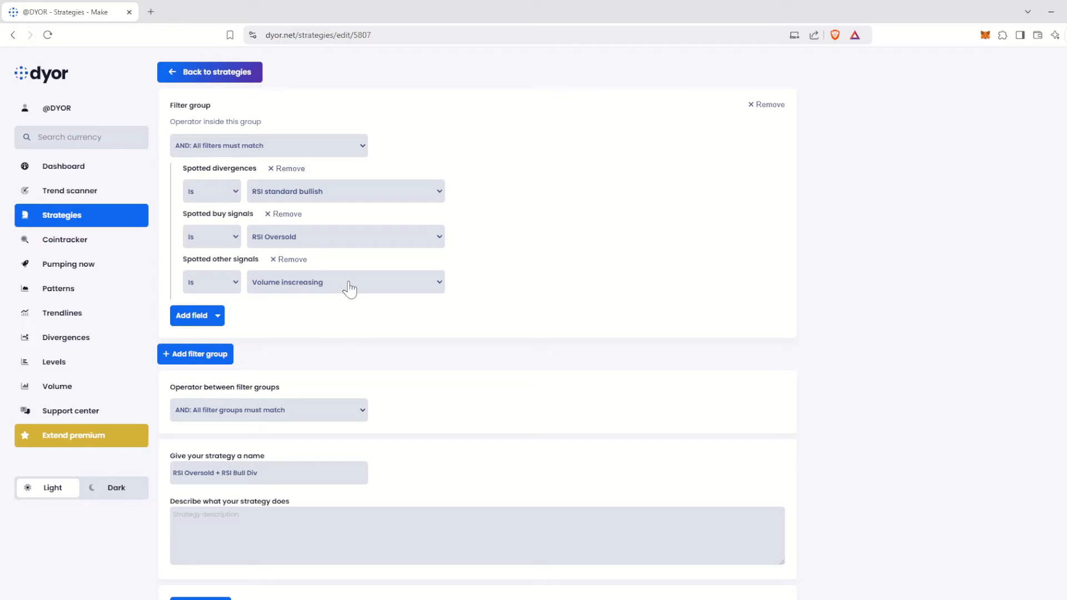
pyautogui.click(344, 282)
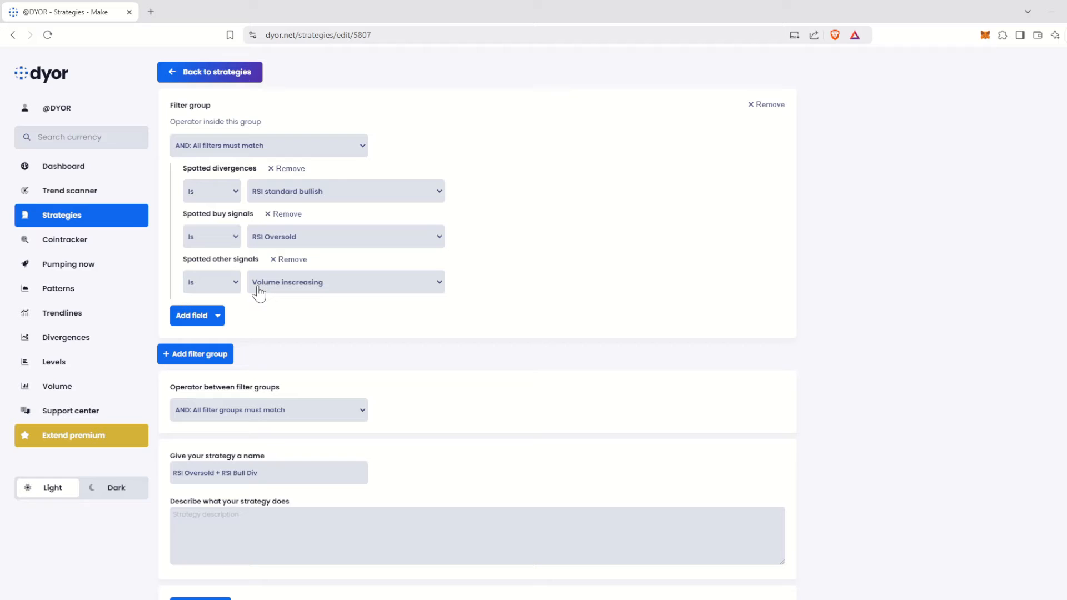
pyautogui.click(288, 259)
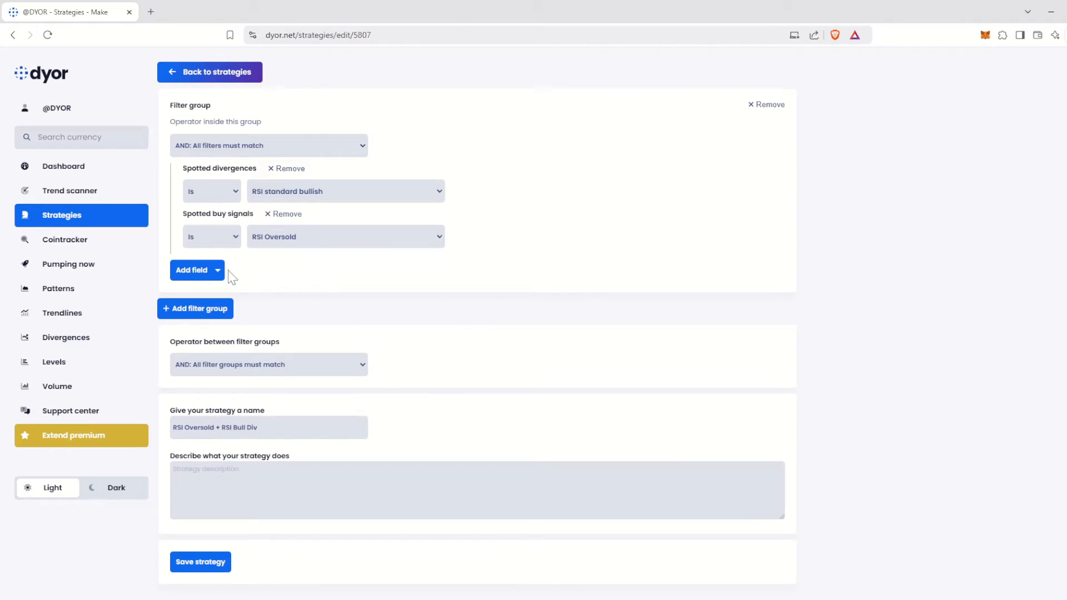
# Step: Add a Spotted chart patterns filter and view its pattern options, starting at Ascending Triangle
pyautogui.click(191, 270)
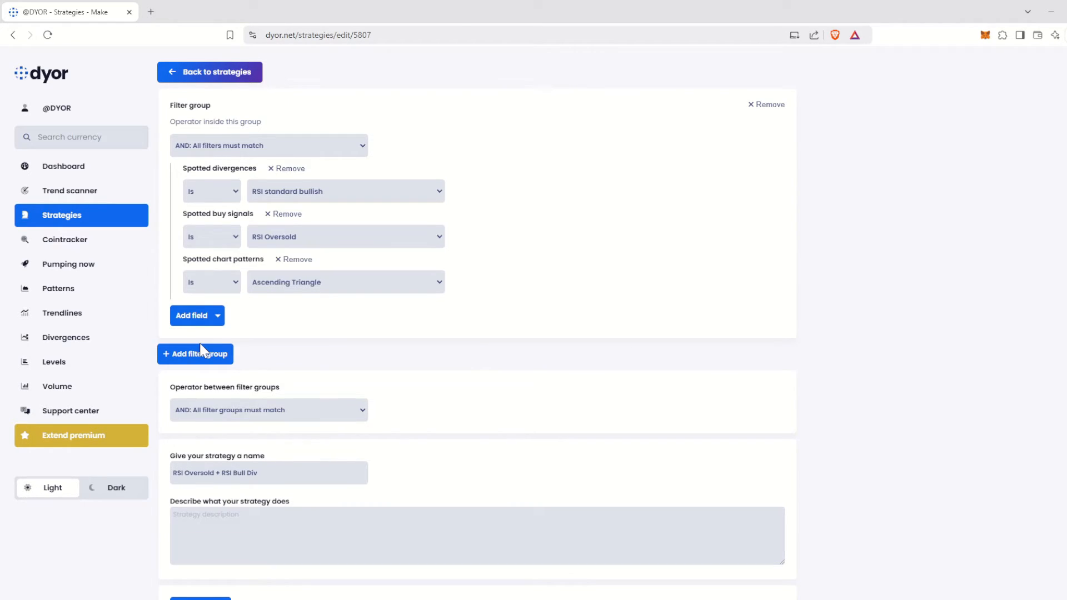
pyautogui.moveTo(291, 316)
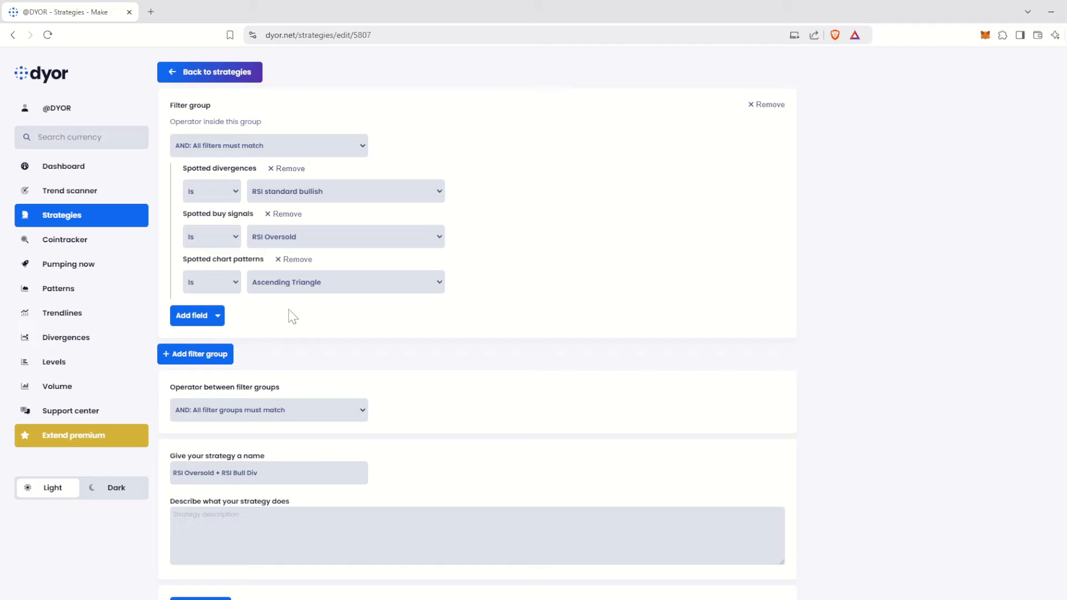
pyautogui.moveTo(293, 304)
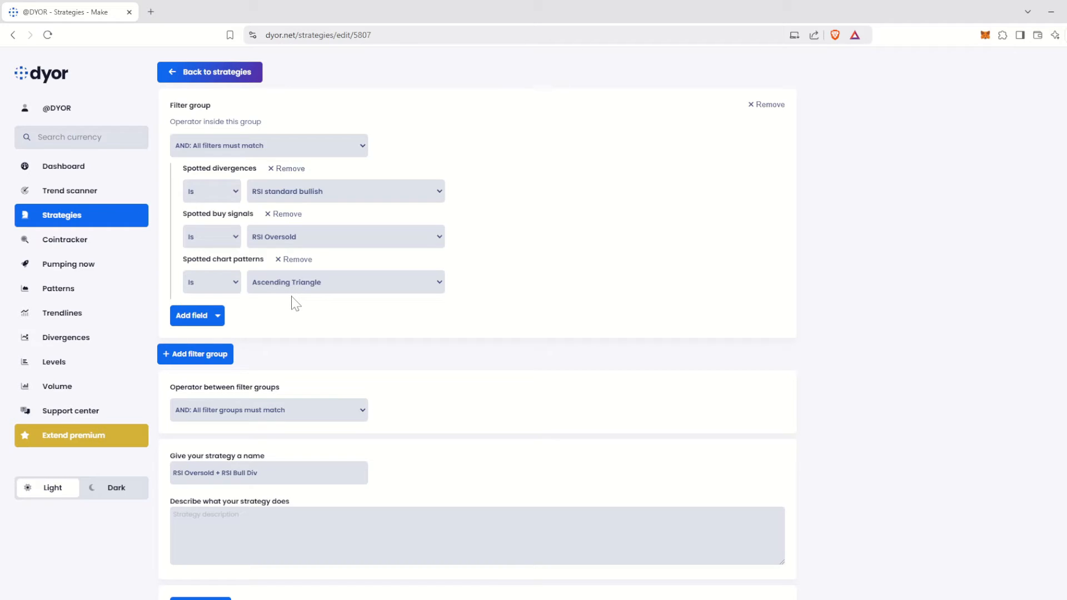
pyautogui.moveTo(294, 294)
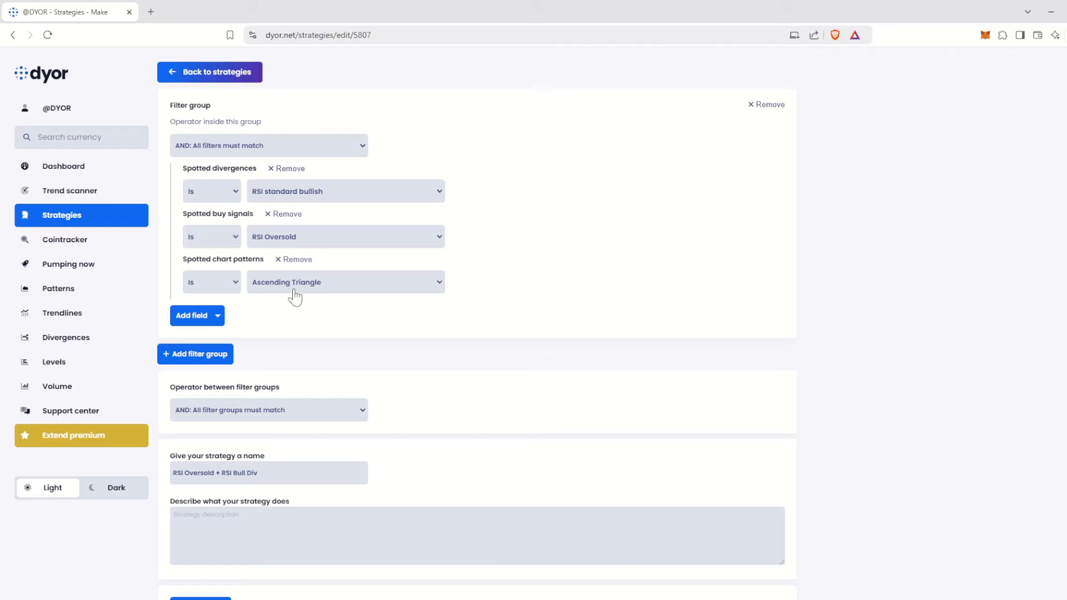
pyautogui.moveTo(347, 293)
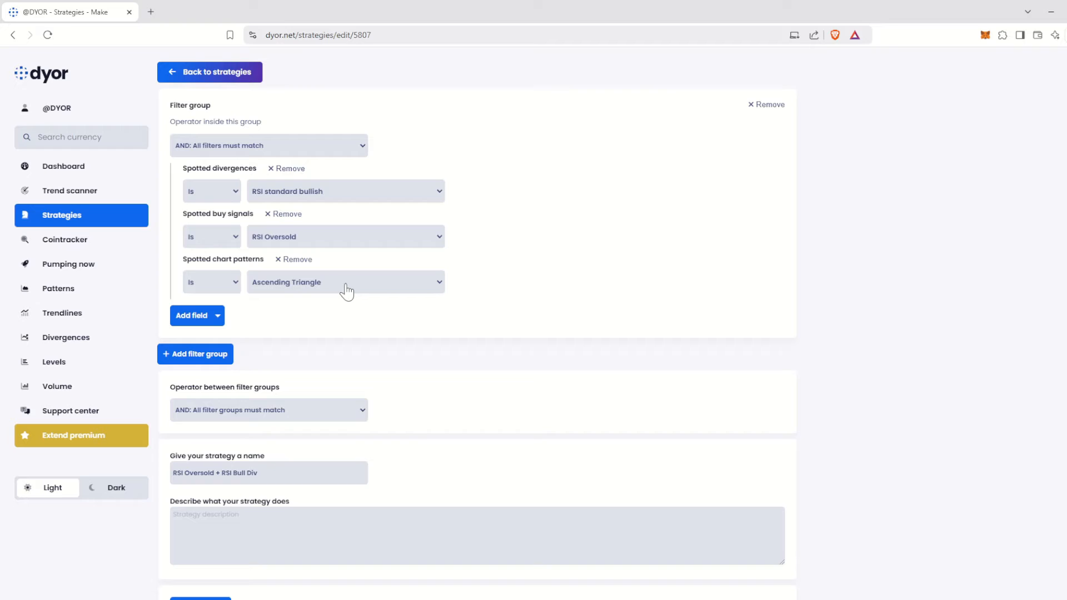
pyautogui.click(344, 281)
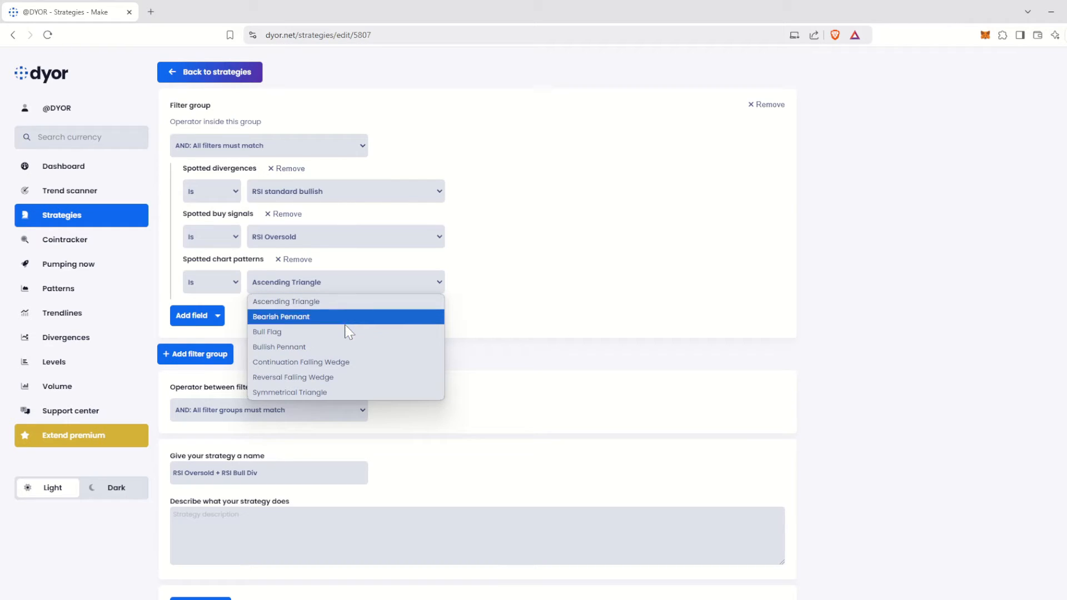
pyautogui.moveTo(344, 393)
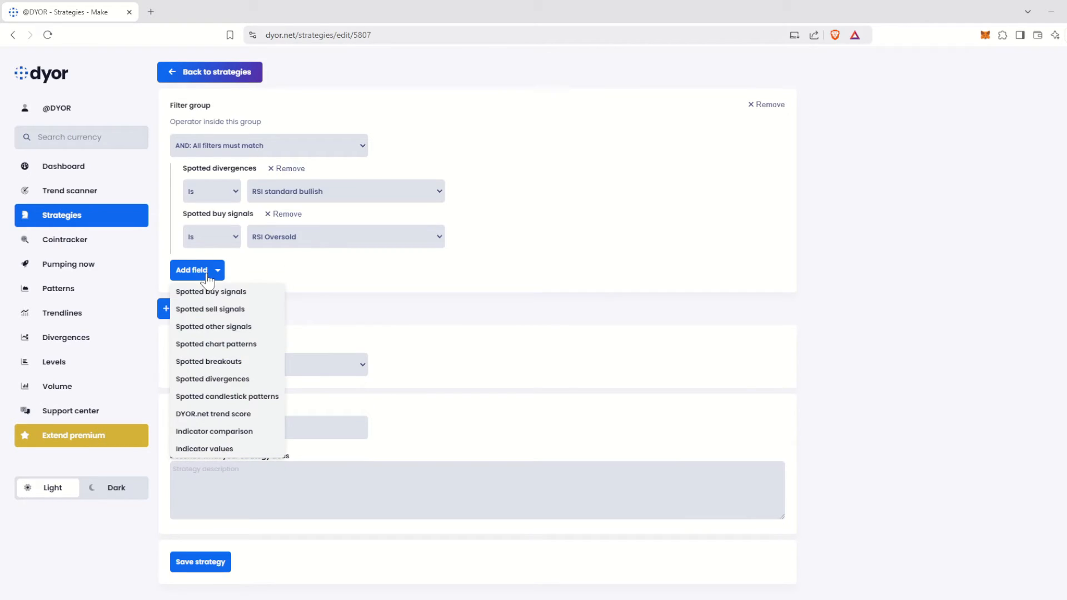
# Step: Try a 'Spotted breakouts' filter, remove it, then add 'Spotted divergences' and view its divergence options
pyautogui.click(208, 361)
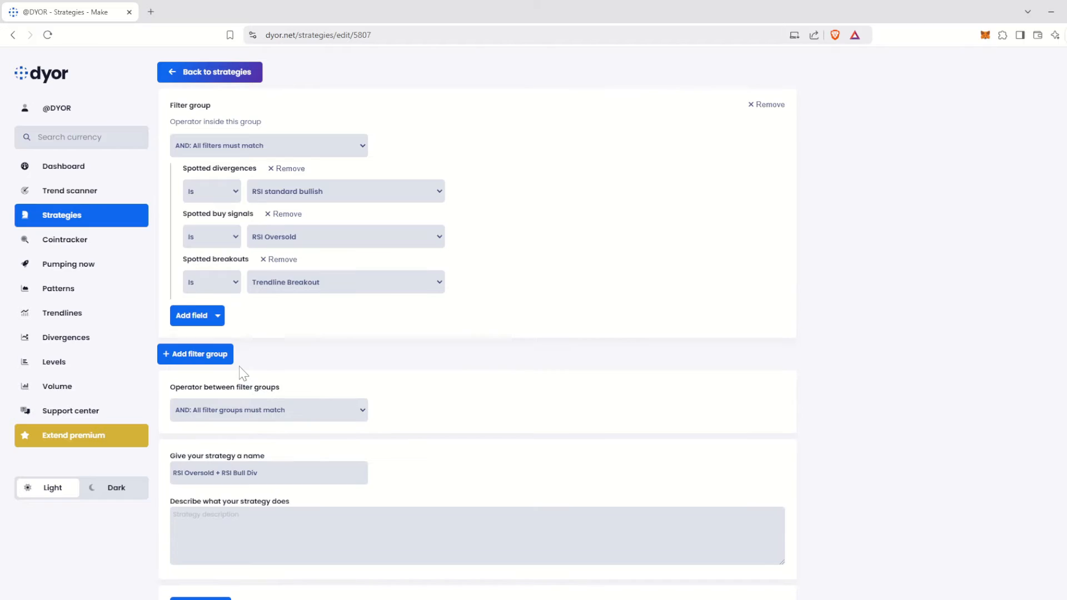
pyautogui.moveTo(266, 304)
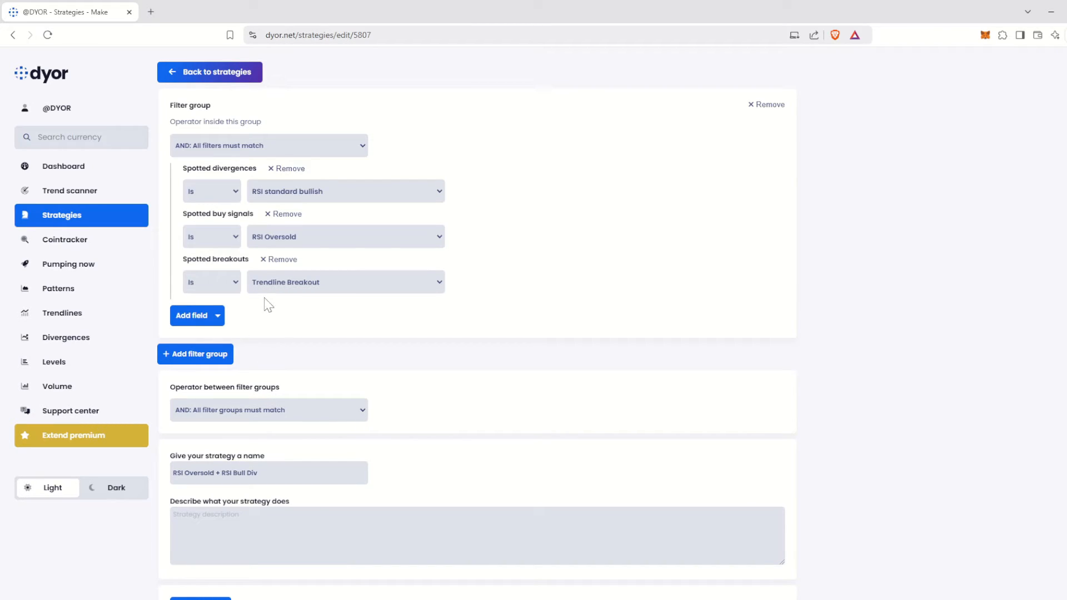
pyautogui.moveTo(344, 294)
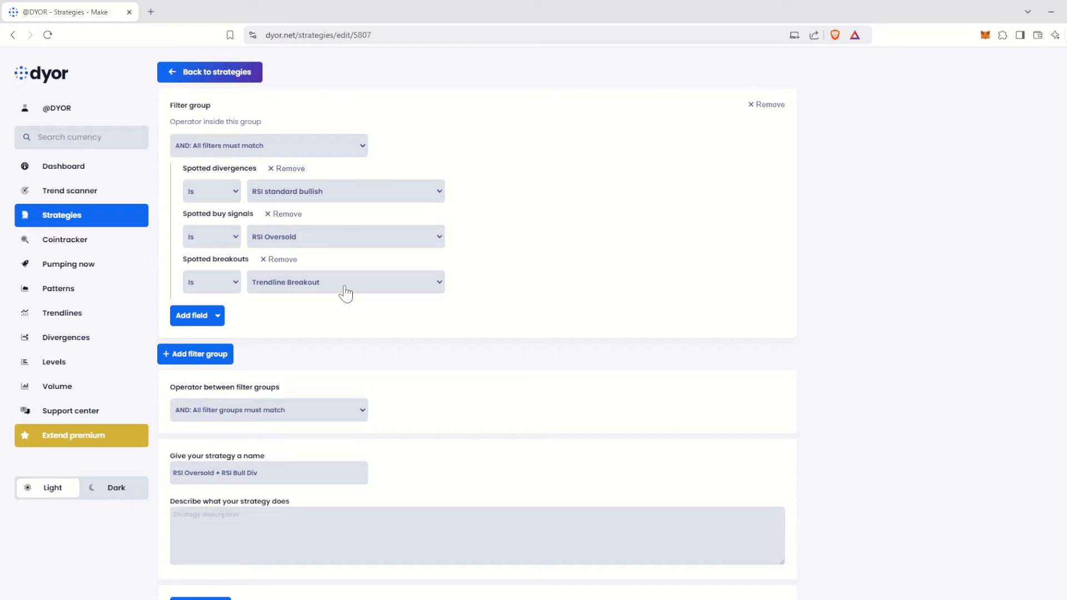
pyautogui.click(278, 259)
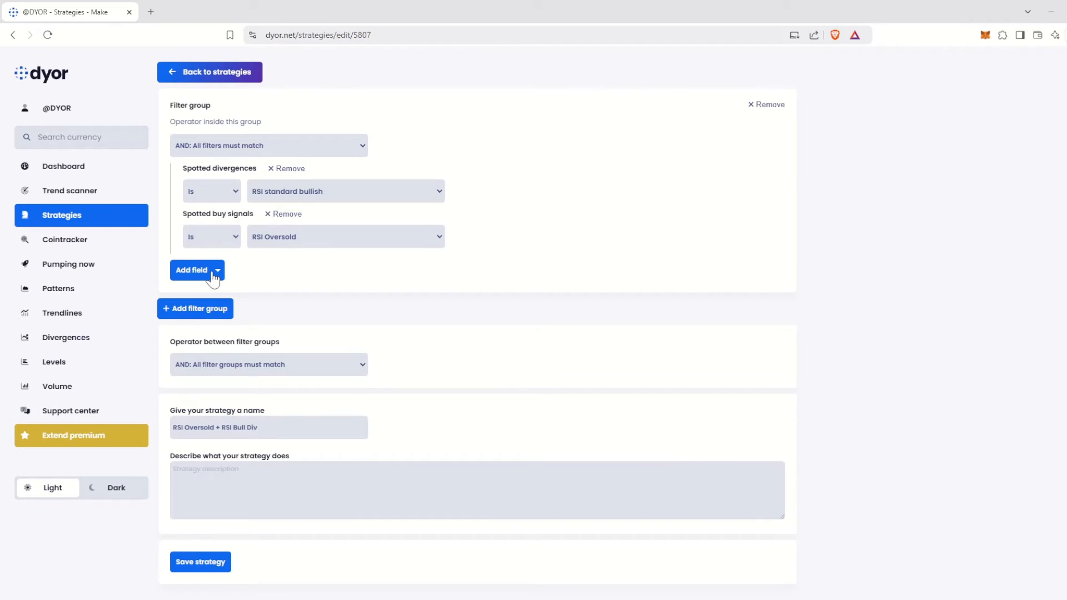
pyautogui.click(192, 269)
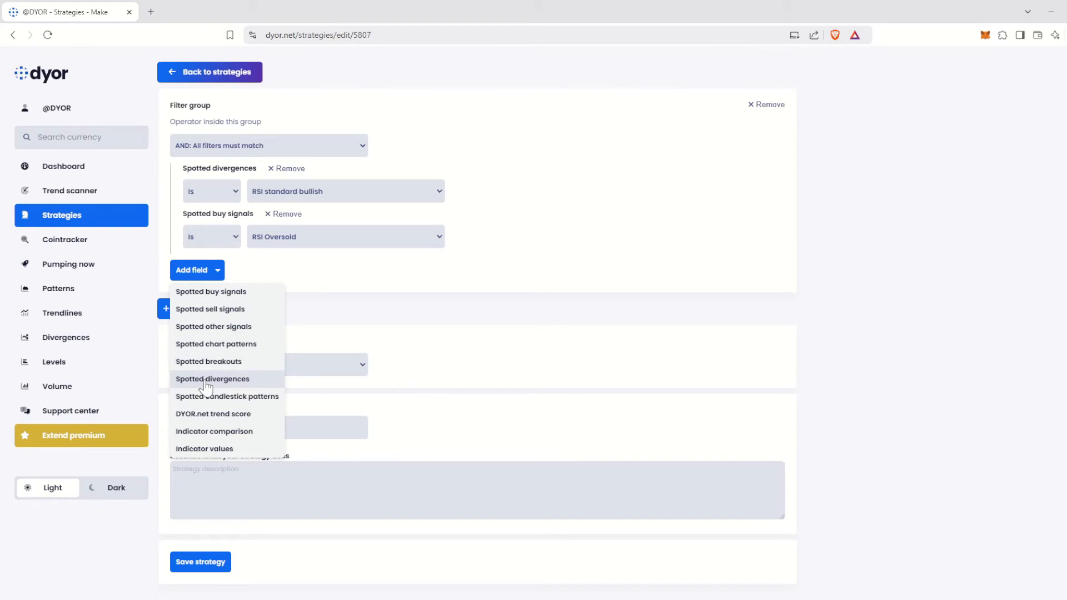
pyautogui.click(213, 379)
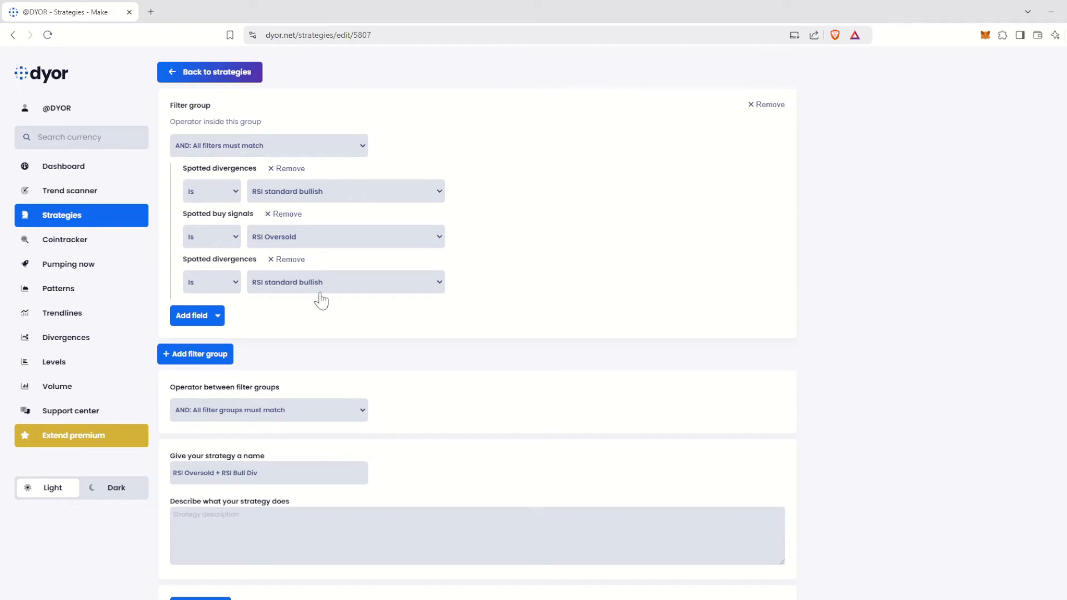
pyautogui.click(345, 281)
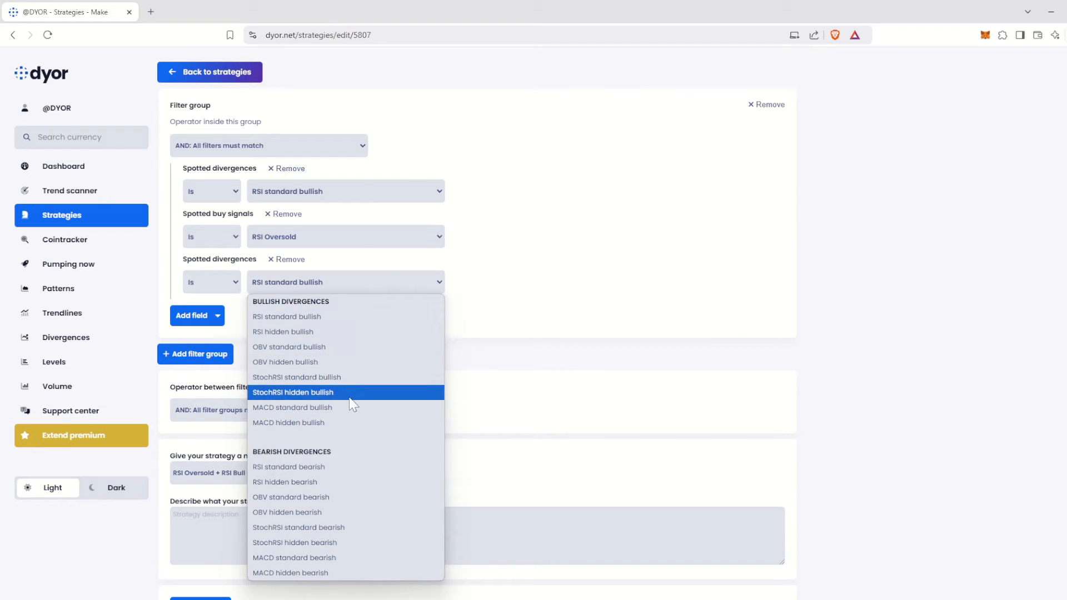
pyautogui.moveTo(368, 573)
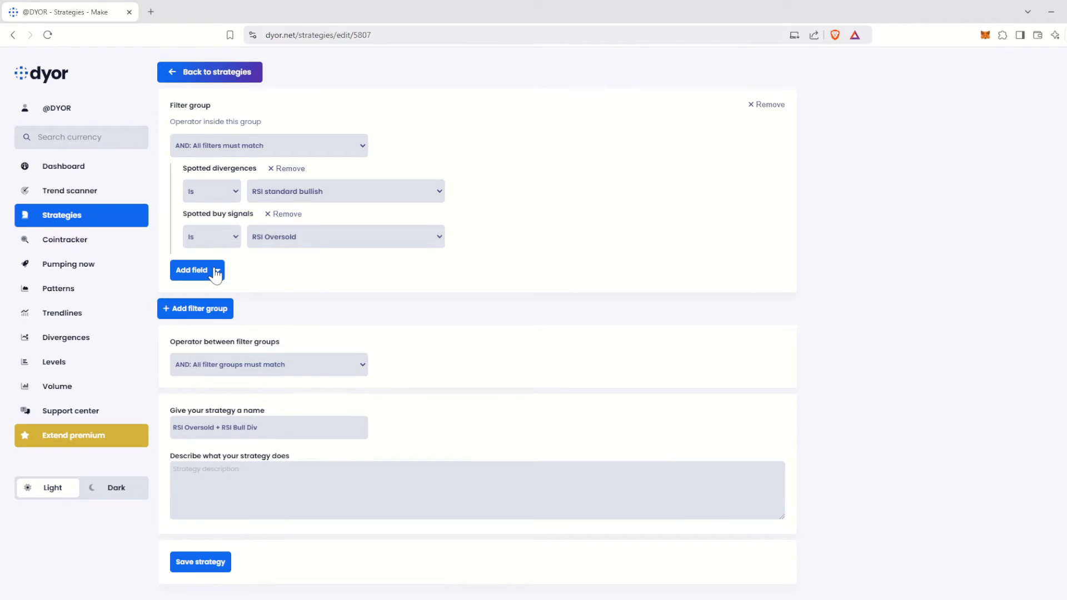
# Step: Add a 'Spotted candlestick patterns' filter and browse its bullish and bearish pattern list
pyautogui.click(191, 270)
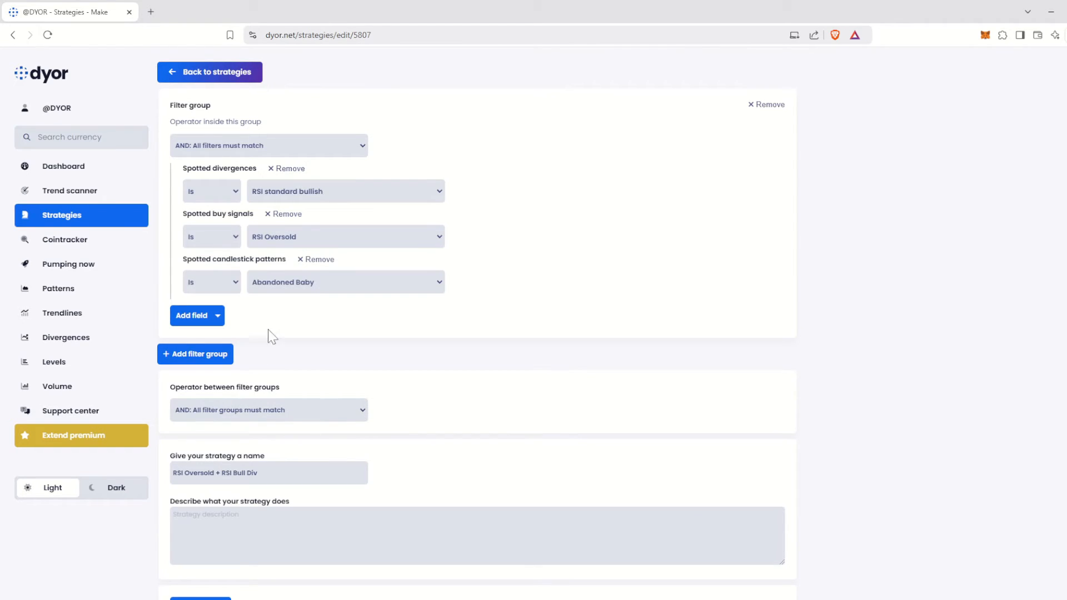
pyautogui.moveTo(354, 285)
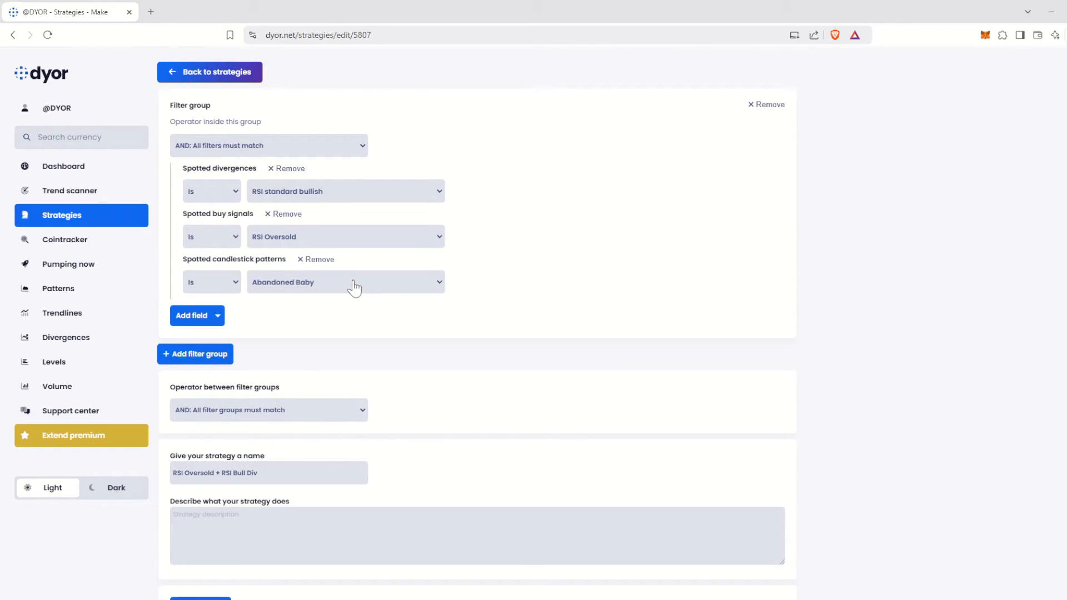
pyautogui.click(345, 281)
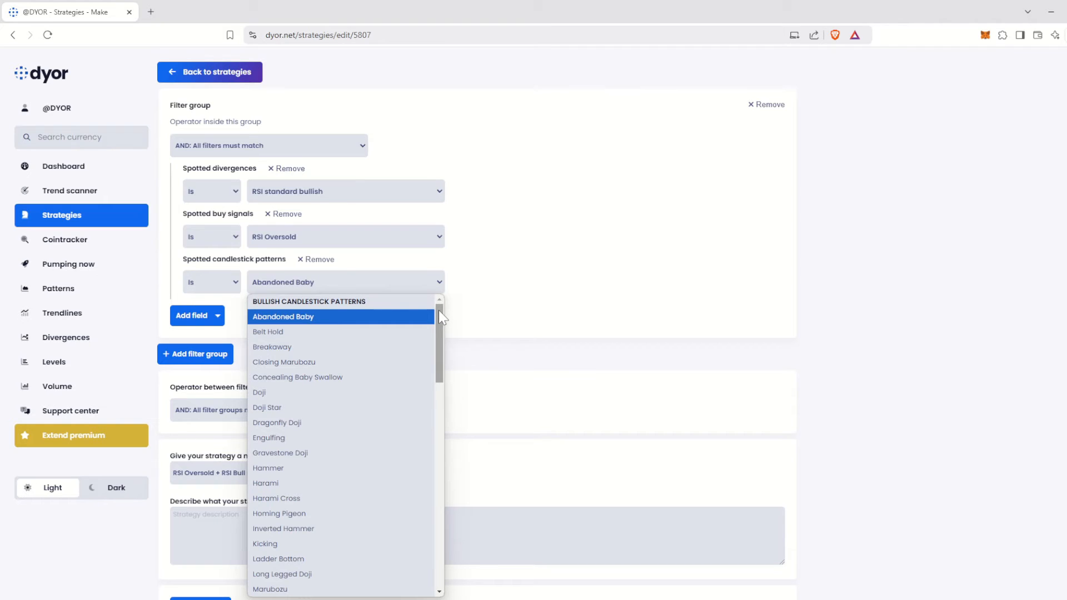
pyautogui.scroll(-3)
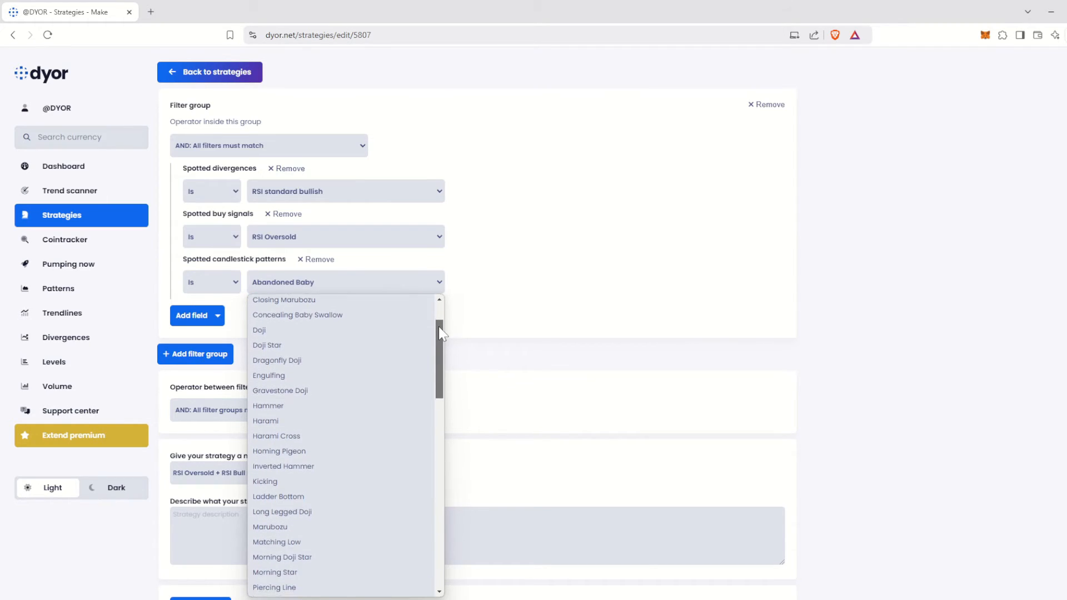
pyautogui.scroll(-3)
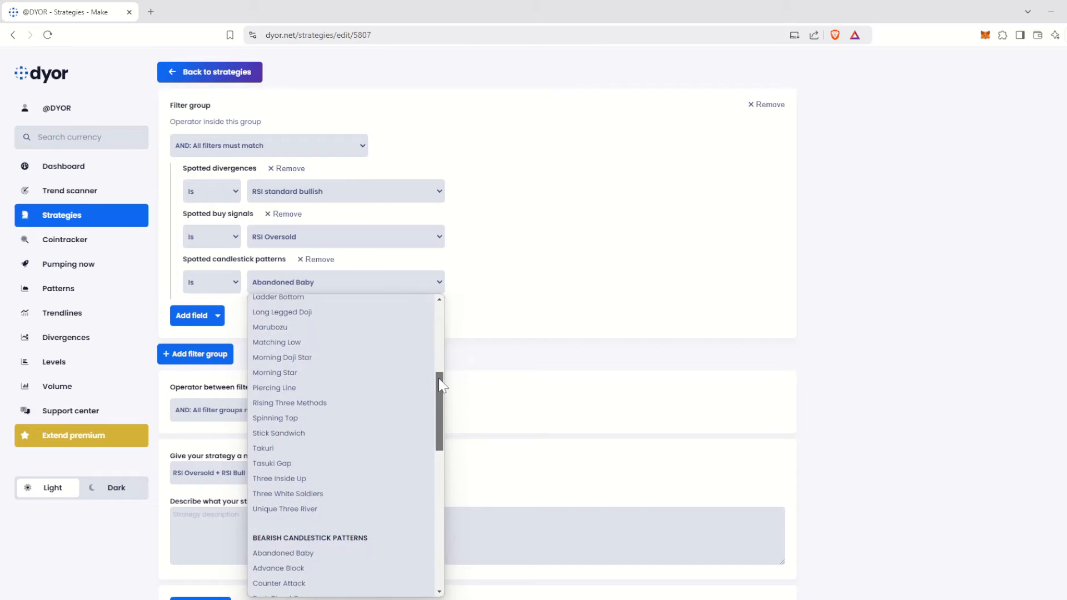
pyautogui.scroll(-3)
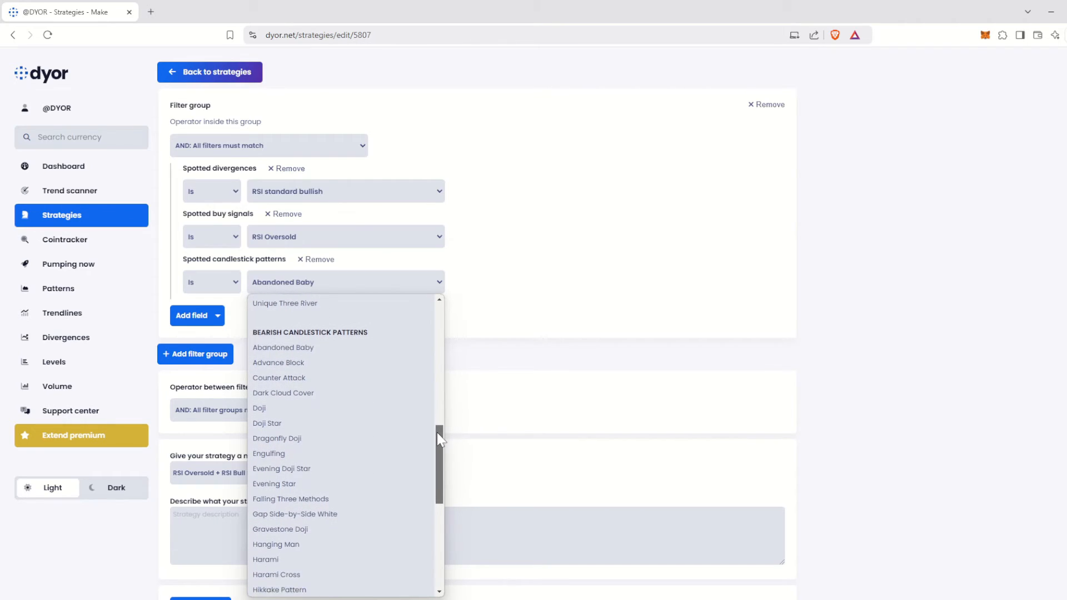
pyautogui.scroll(-3)
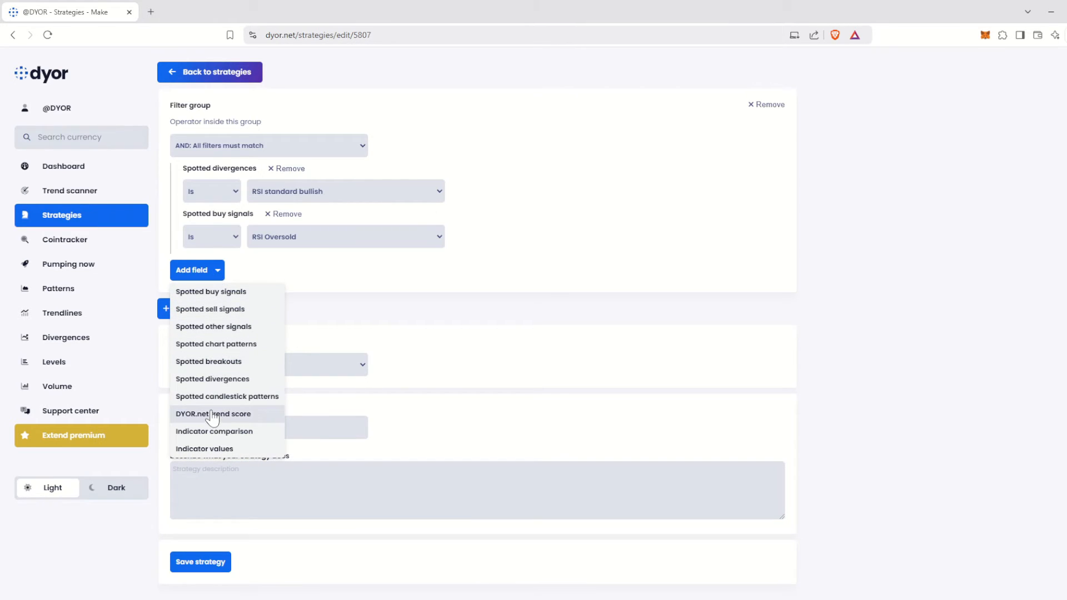
# Step: Add a DYOR.net trend score filter and set its comparison to less-than
pyautogui.click(213, 414)
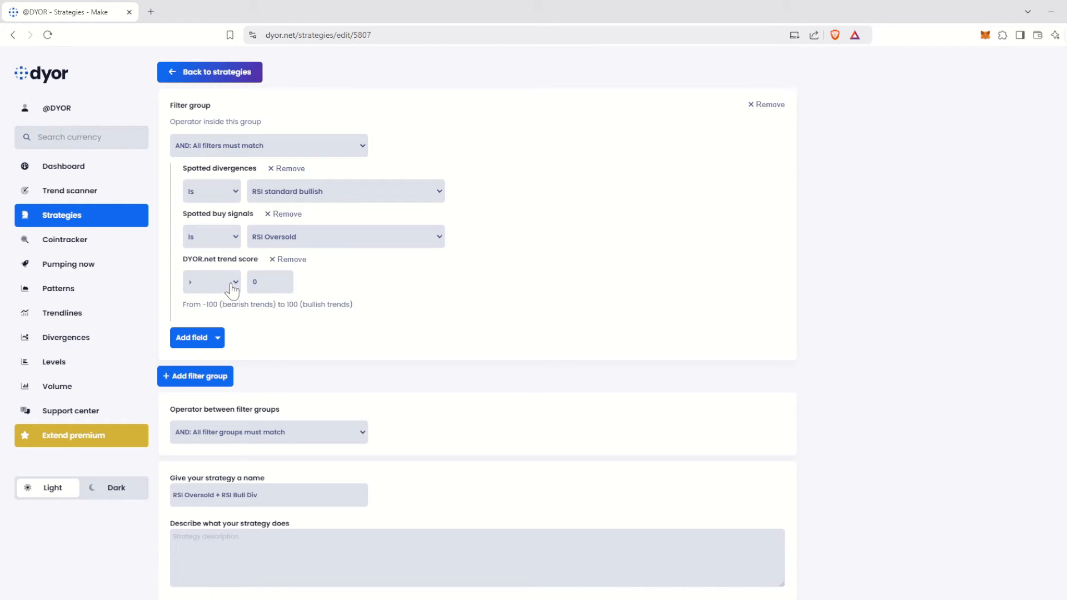
pyautogui.click(211, 281)
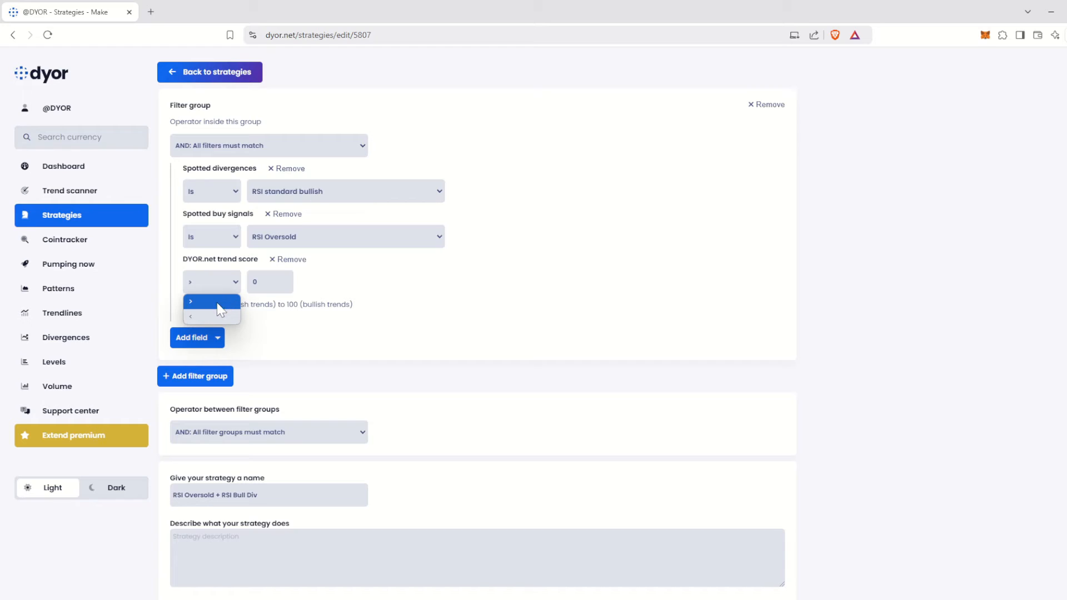
pyautogui.click(211, 317)
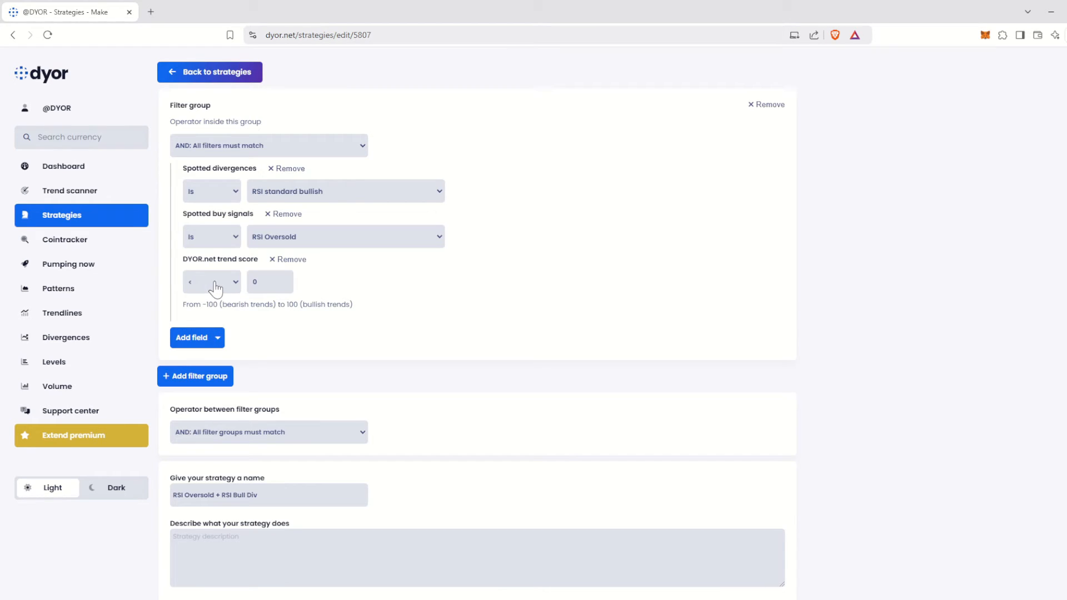
pyautogui.click(211, 281)
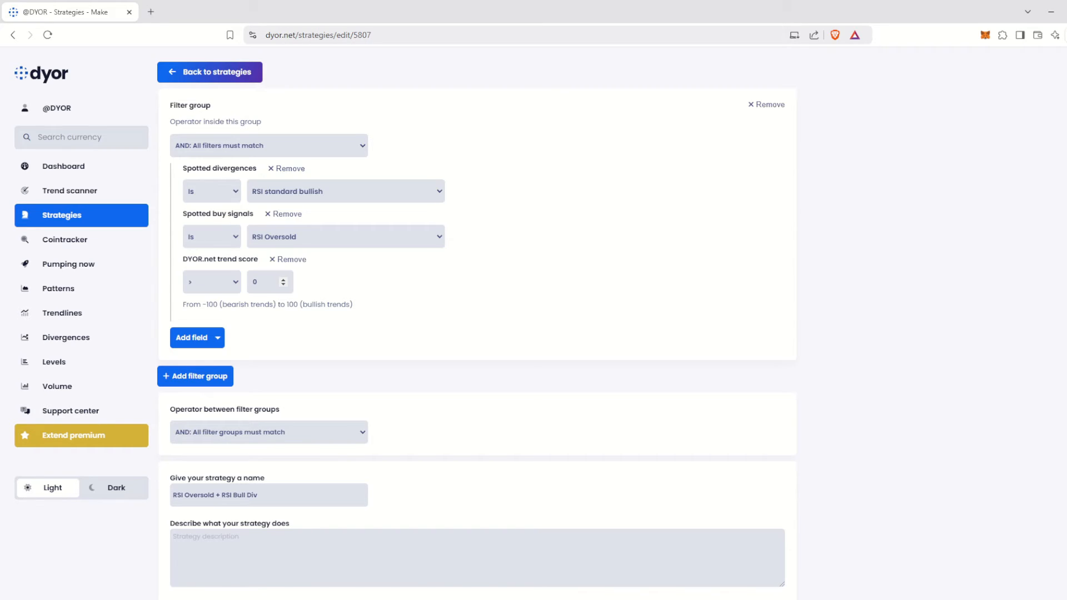
# Step: Edit the trend score threshold with 5 and keep the comparison as less-than (below -50)
pyautogui.click(266, 281)
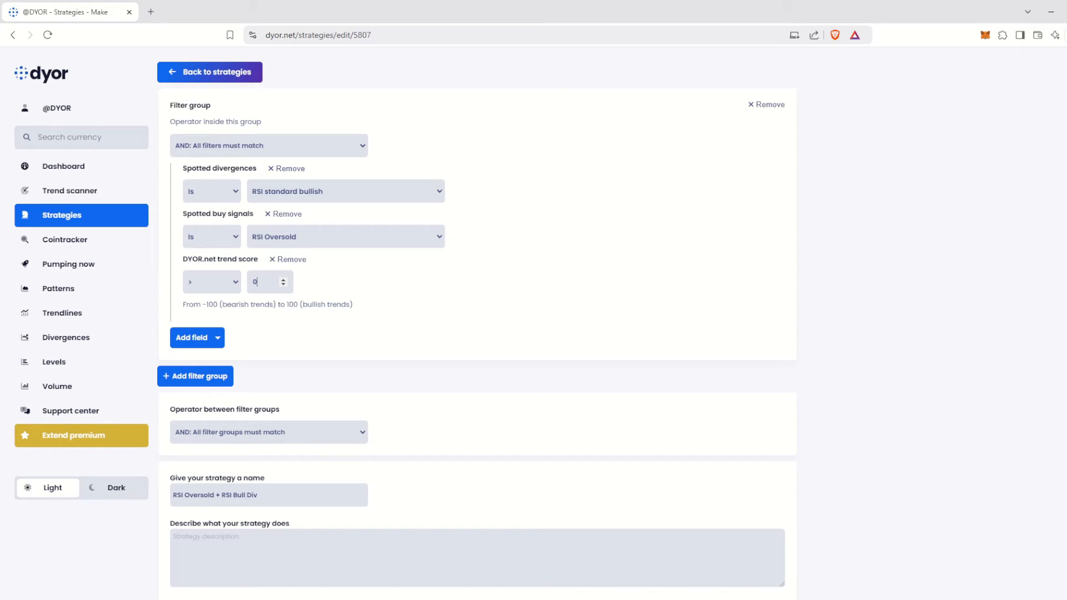
pyautogui.write('5')
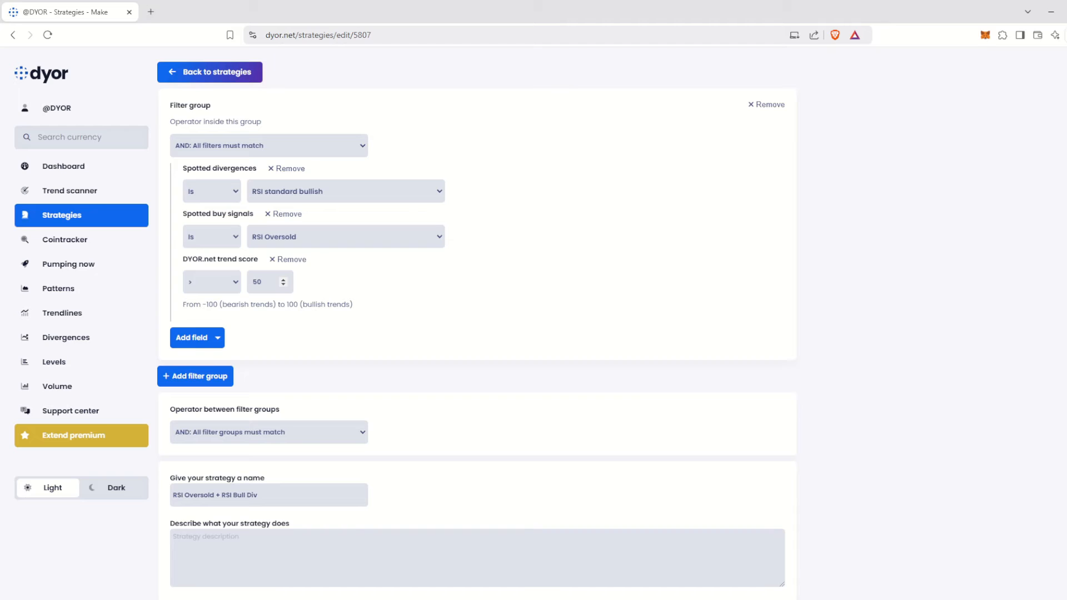
pyautogui.click(212, 281)
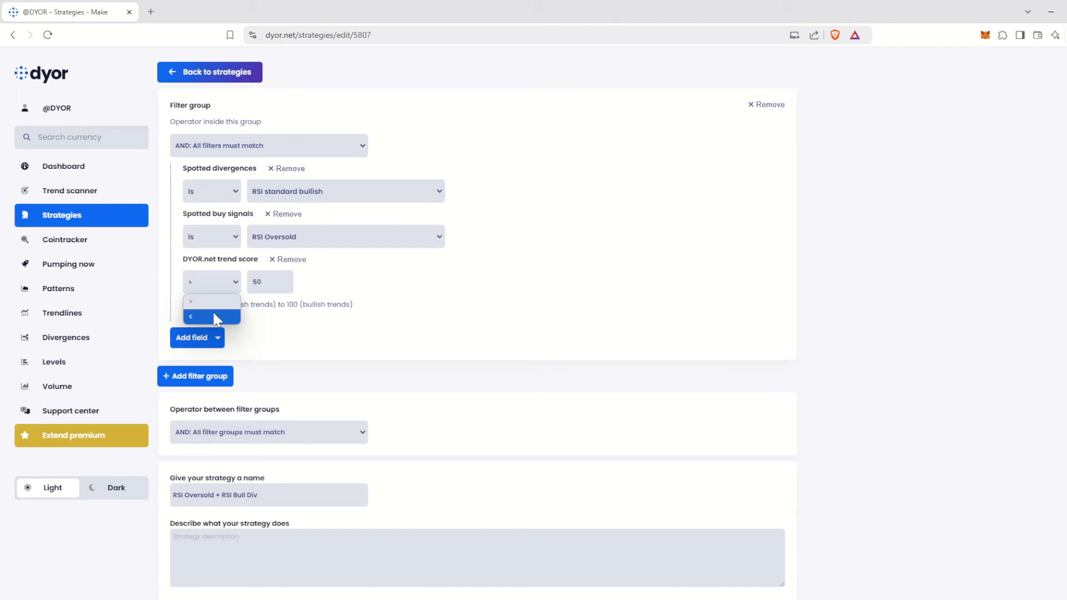
pyautogui.click(191, 317)
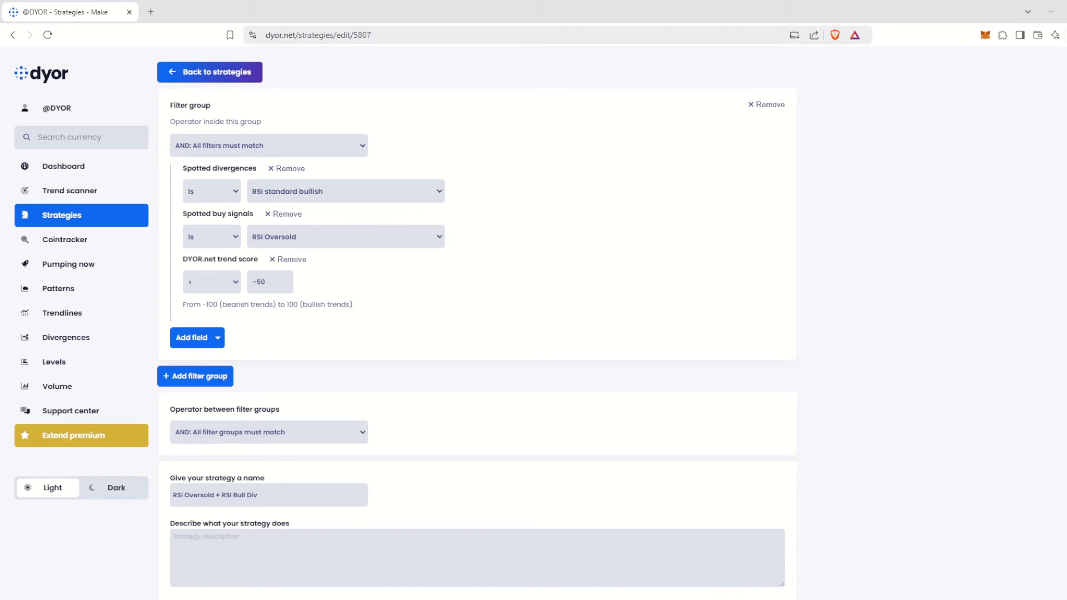
pyautogui.moveTo(266, 330)
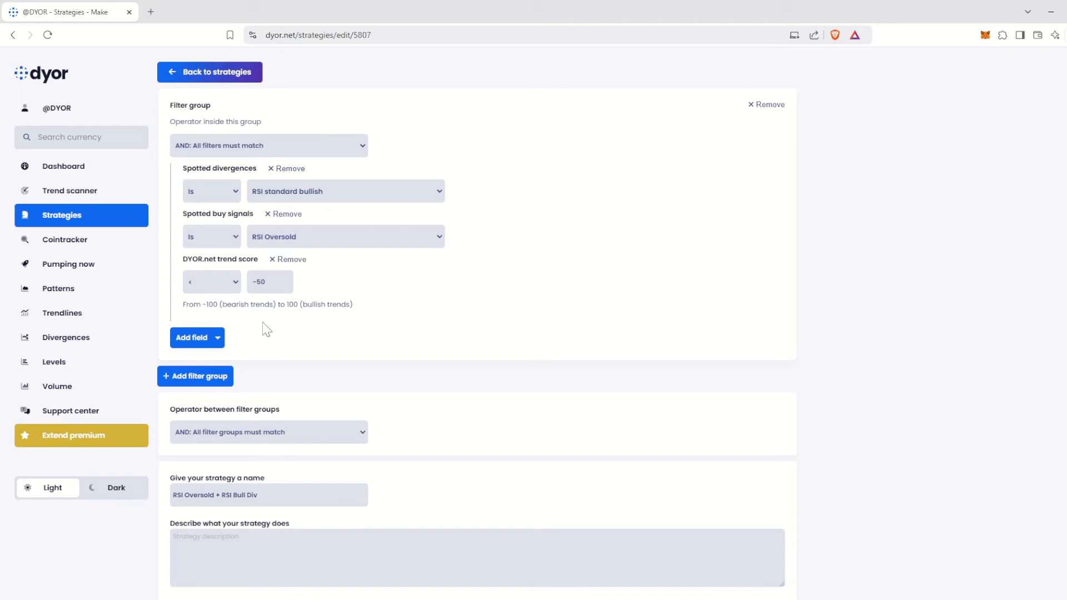
pyautogui.moveTo(291, 266)
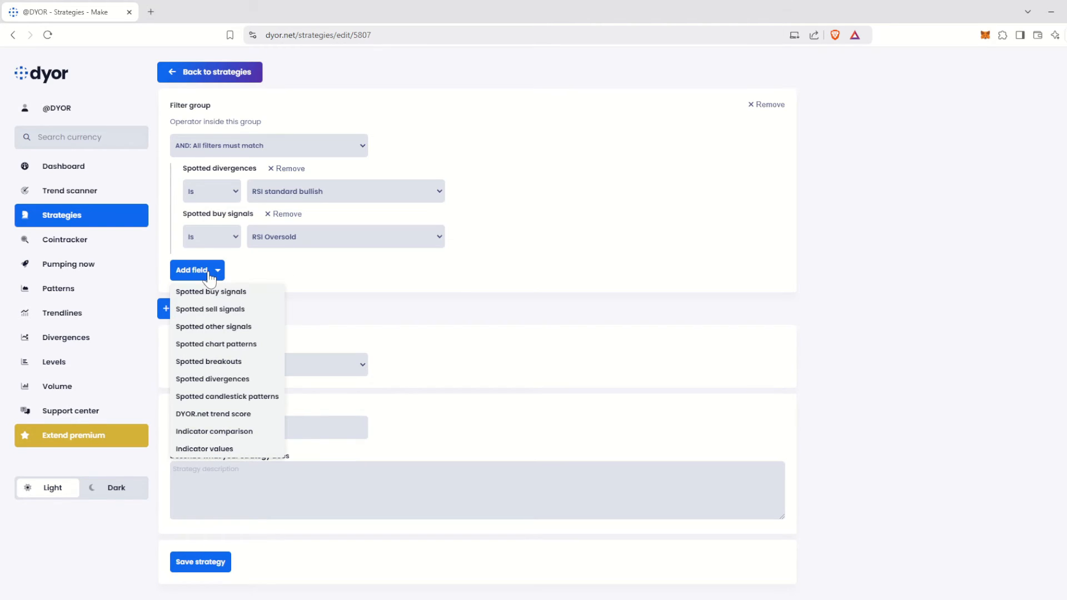
pyautogui.click(215, 431)
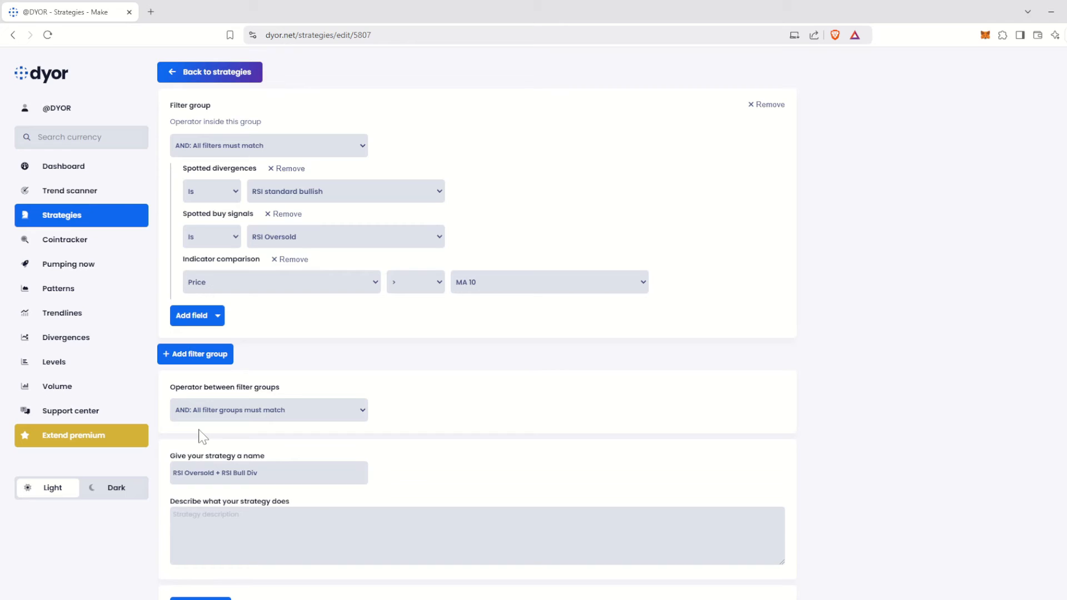
pyautogui.moveTo(288, 326)
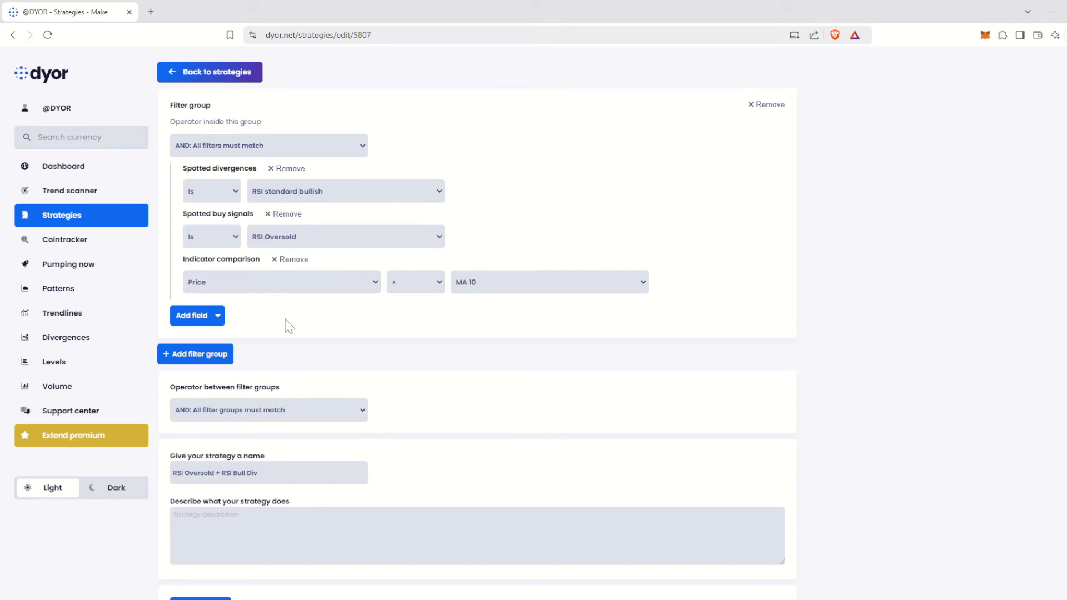
pyautogui.click(280, 281)
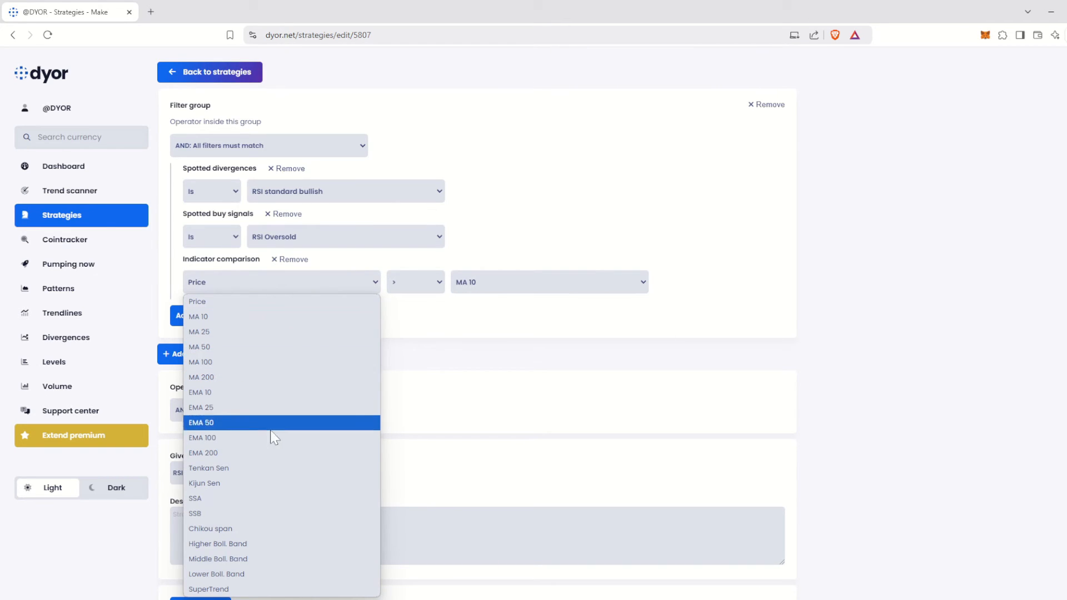
pyautogui.moveTo(257, 361)
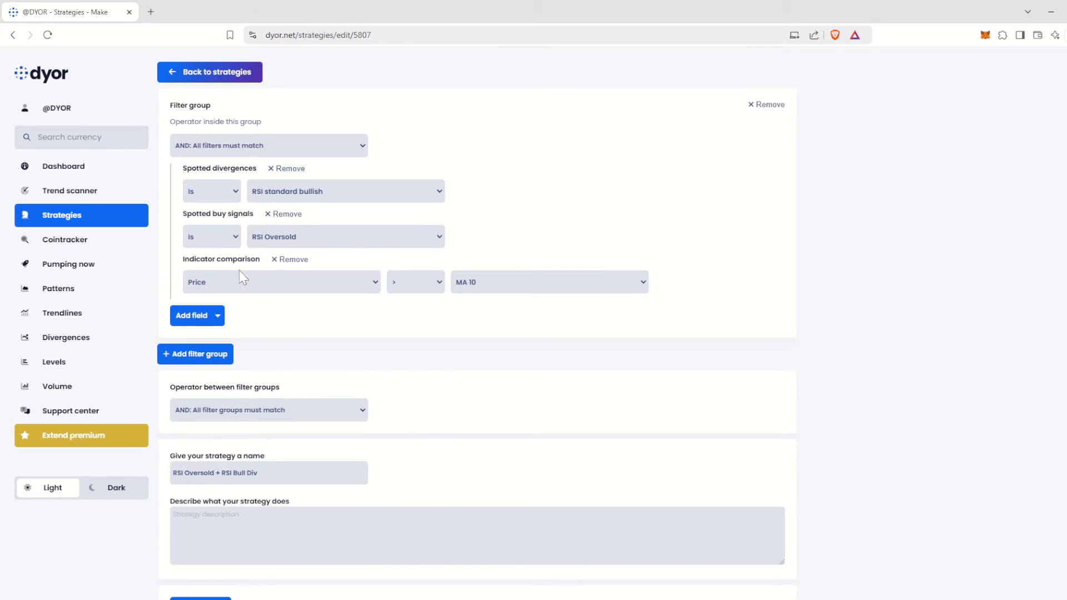
pyautogui.moveTo(338, 288)
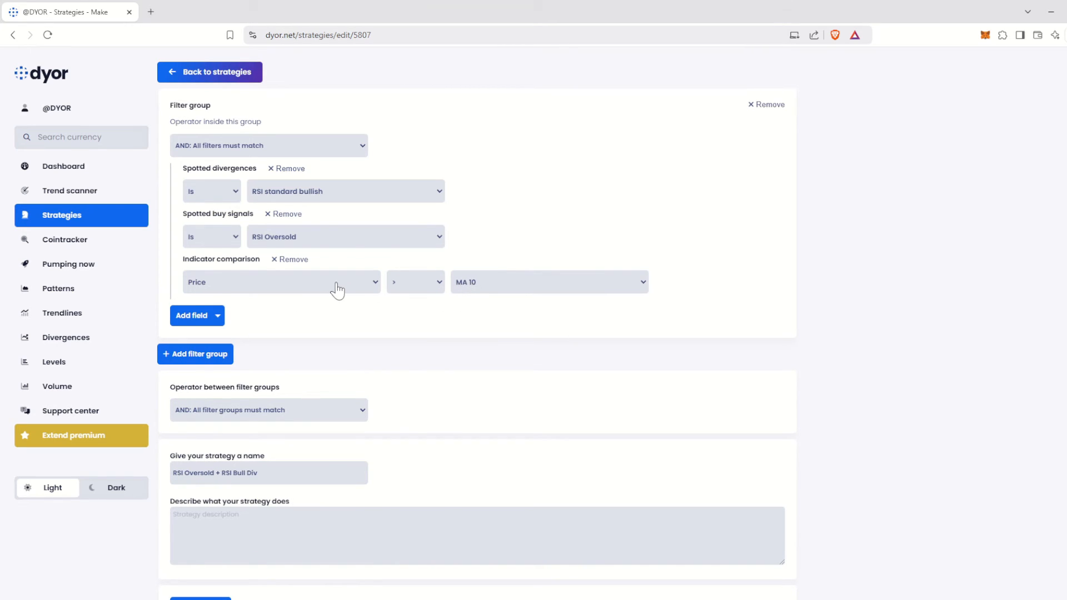
pyautogui.moveTo(500, 291)
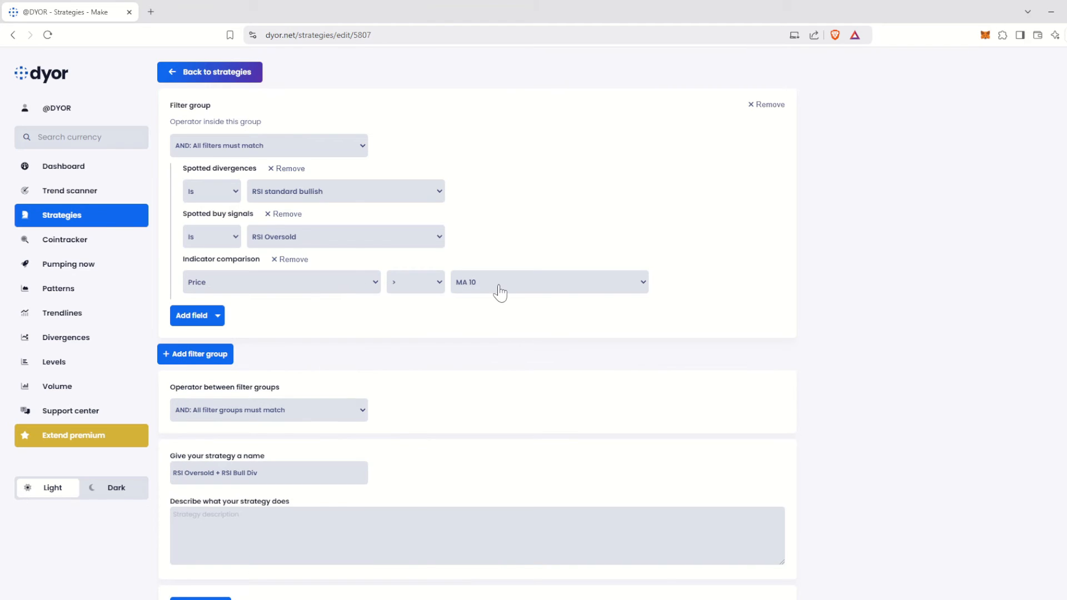
pyautogui.click(548, 281)
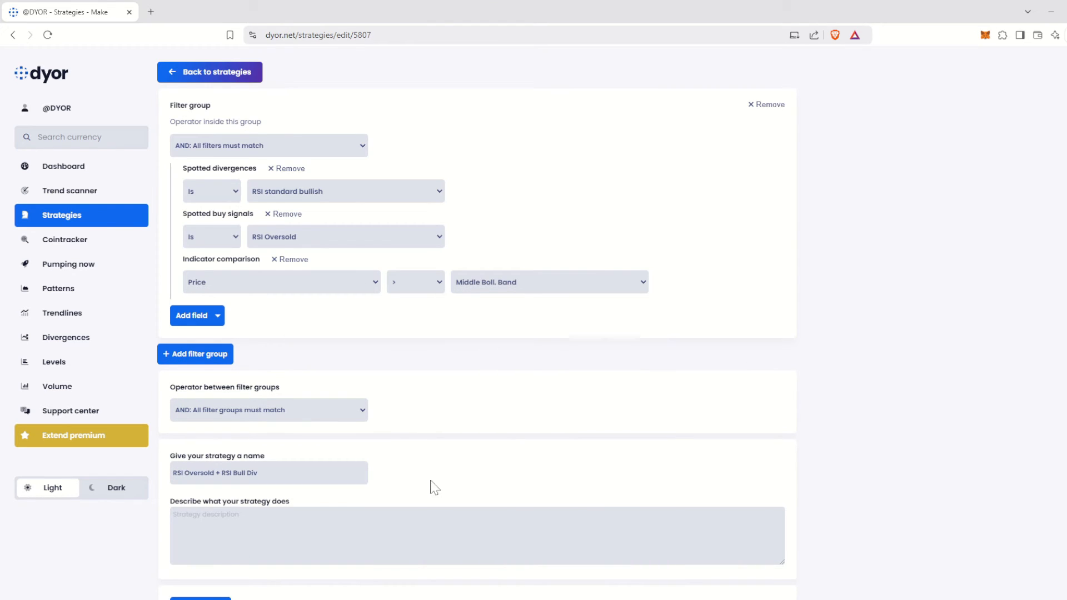
pyautogui.click(281, 281)
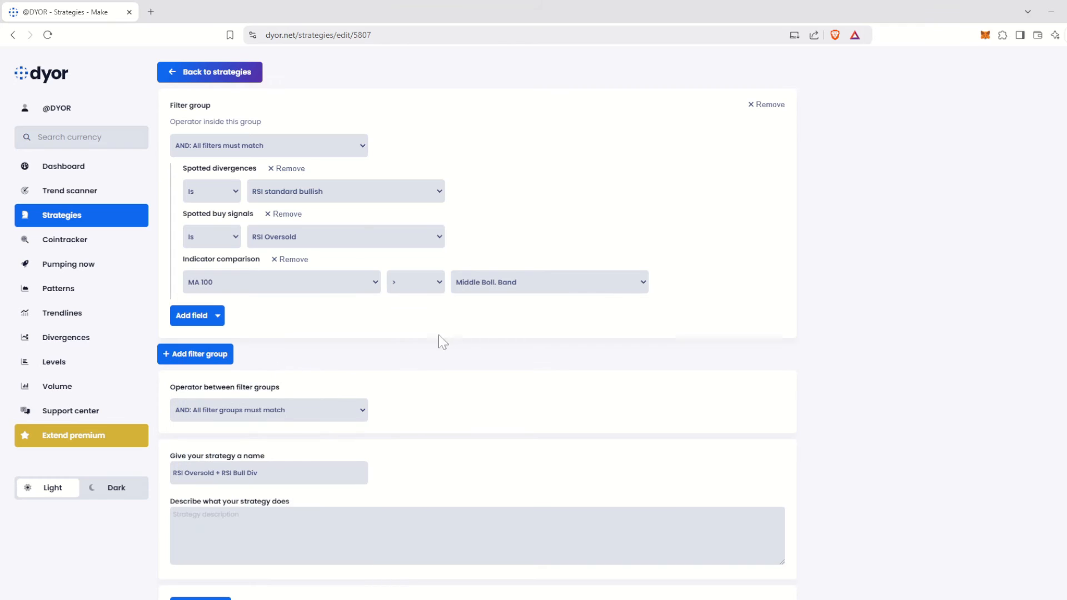
pyautogui.click(548, 281)
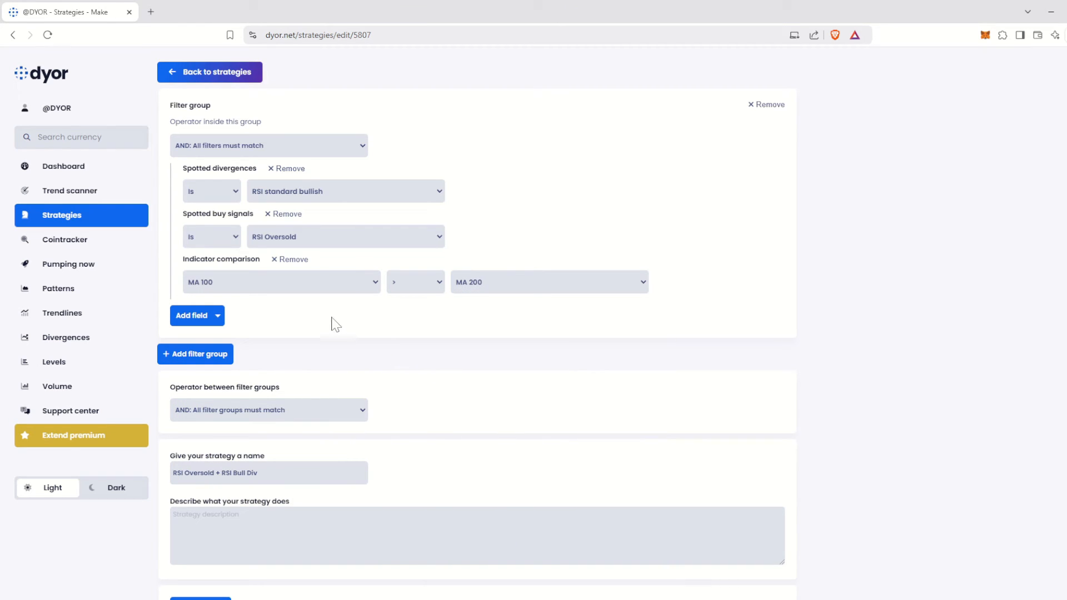
pyautogui.click(293, 259)
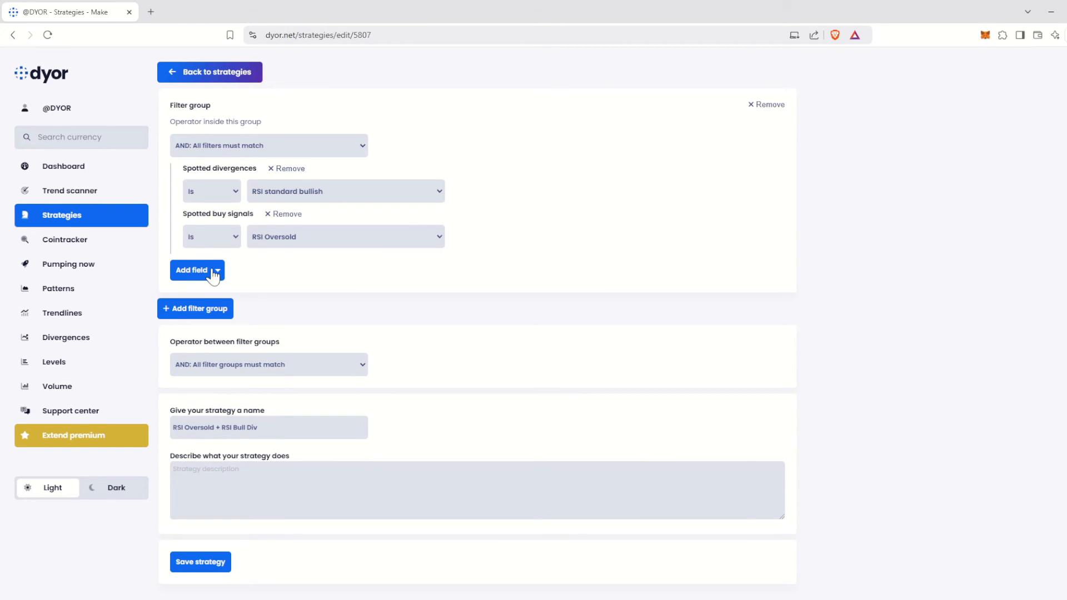
pyautogui.click(191, 270)
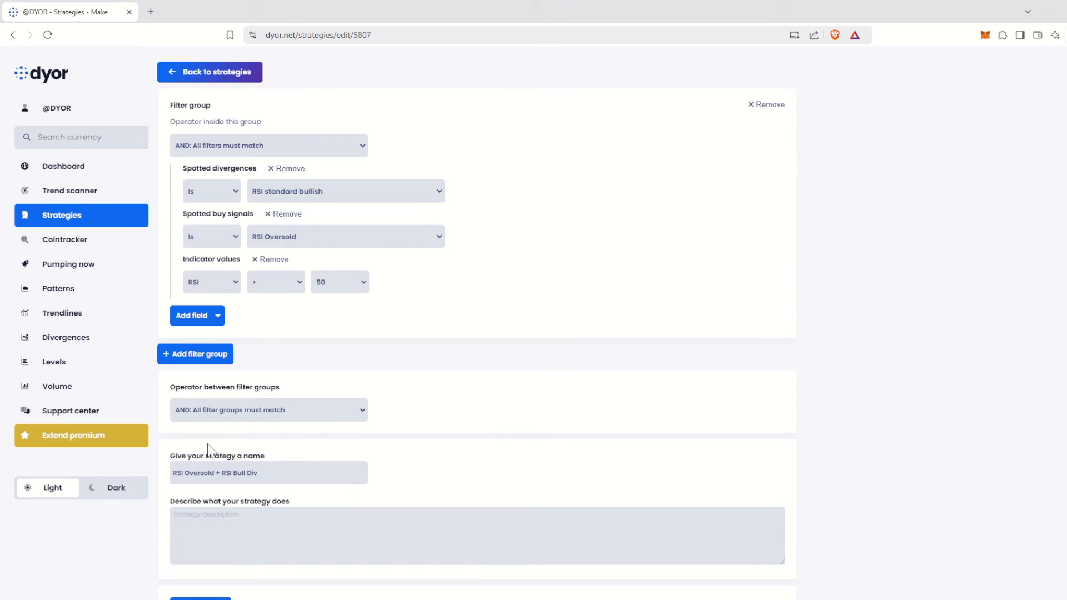
pyautogui.moveTo(266, 314)
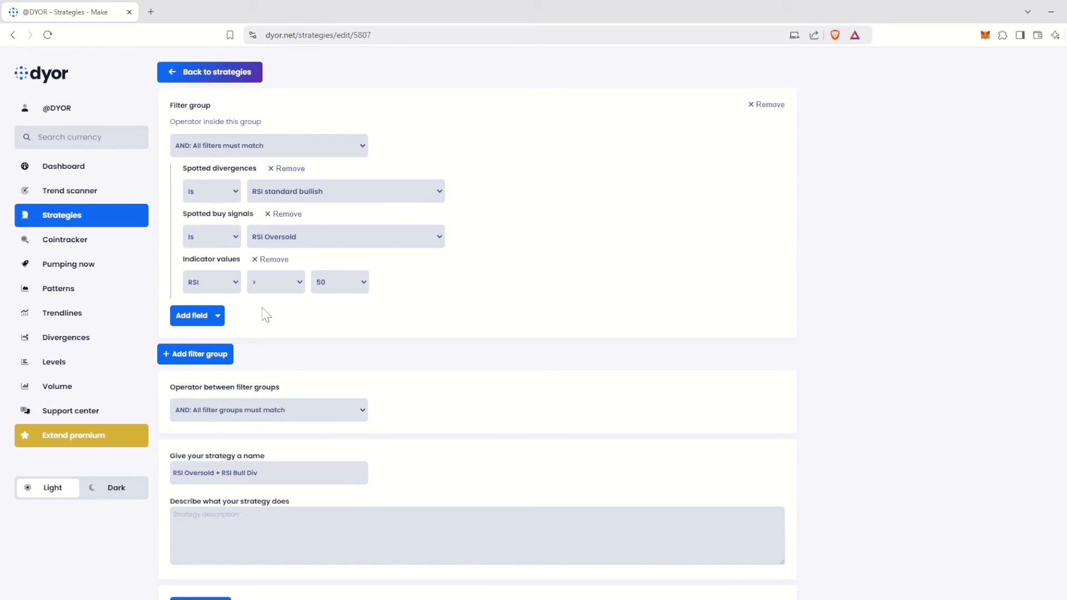
pyautogui.moveTo(239, 303)
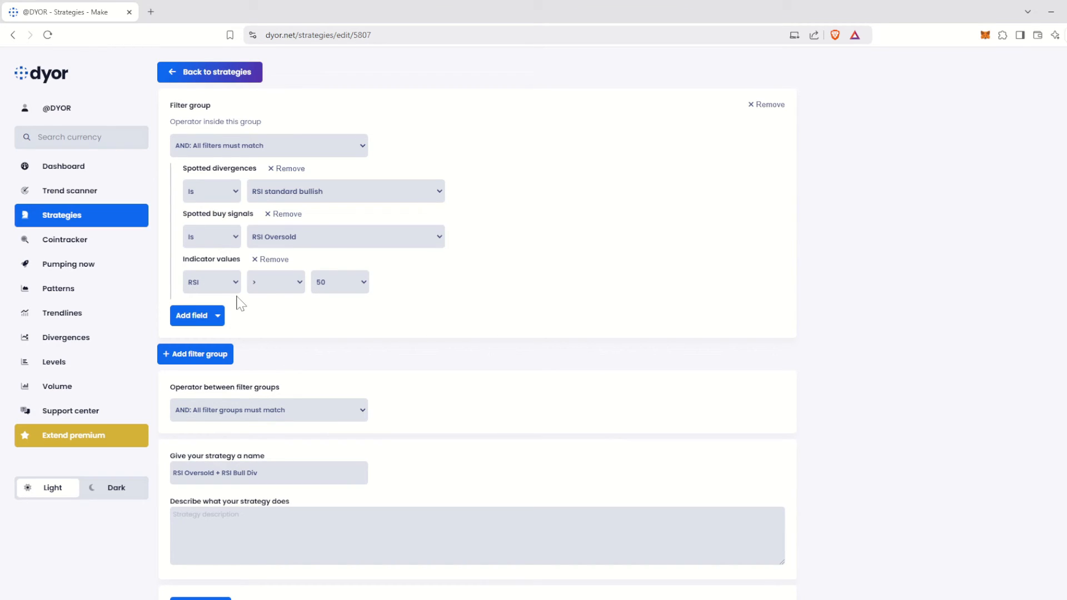
pyautogui.moveTo(293, 295)
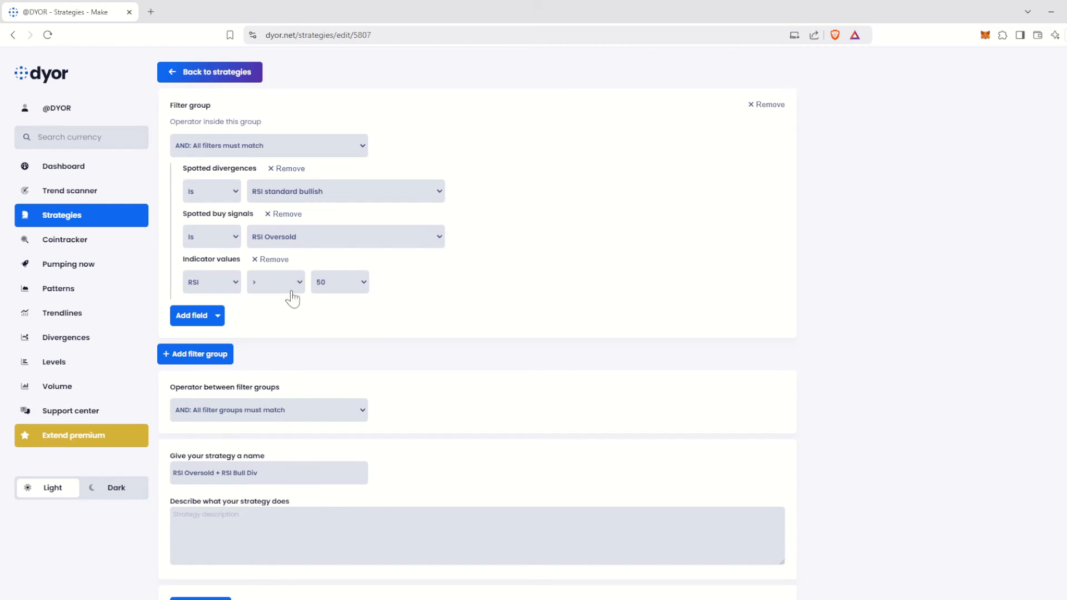
pyautogui.click(211, 281)
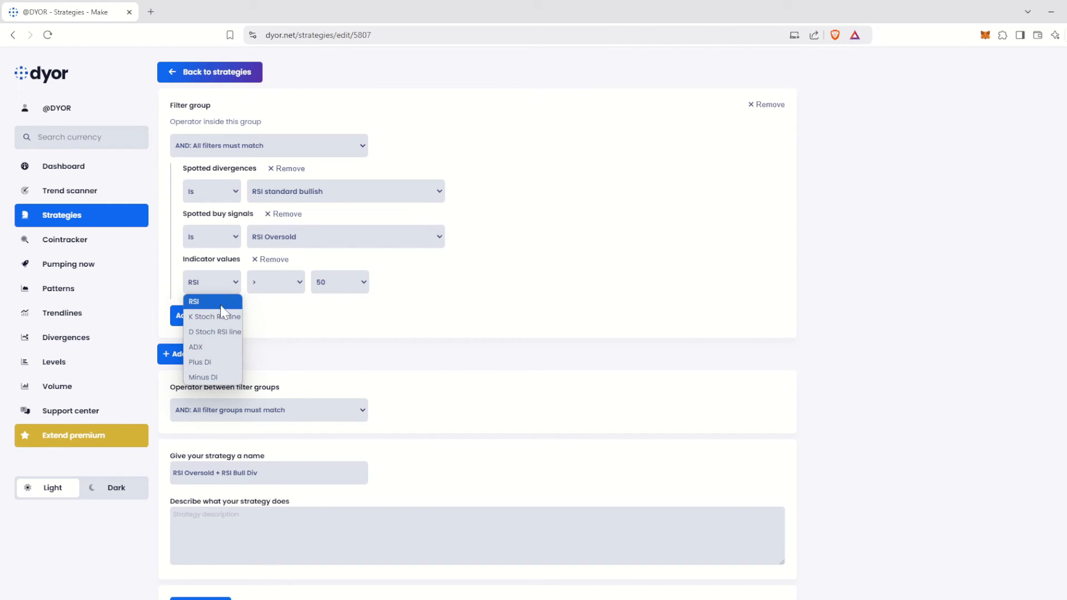
pyautogui.moveTo(224, 343)
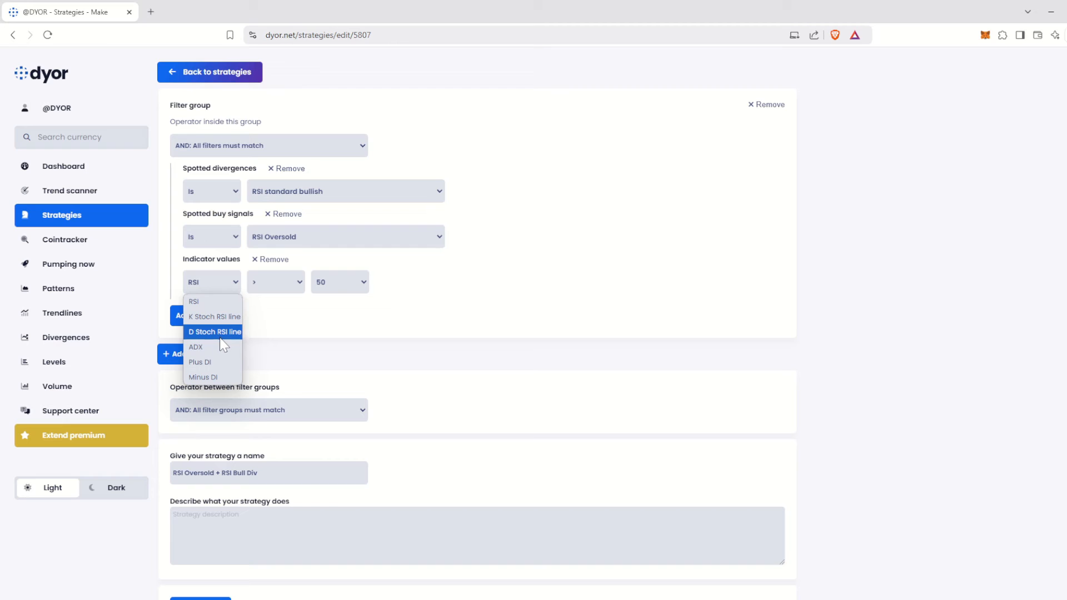
pyautogui.moveTo(218, 378)
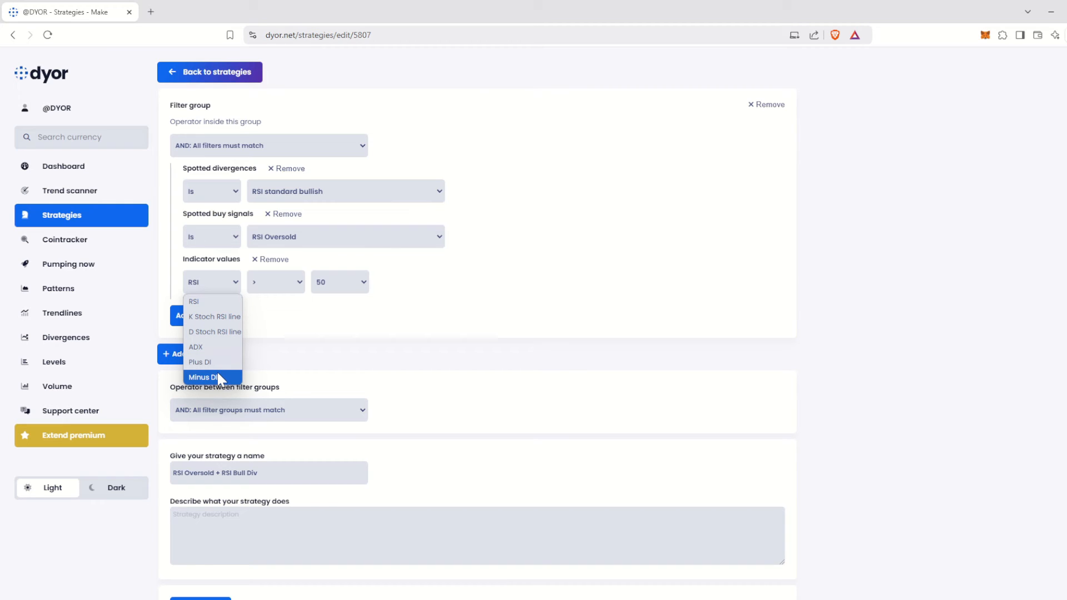
pyautogui.click(273, 259)
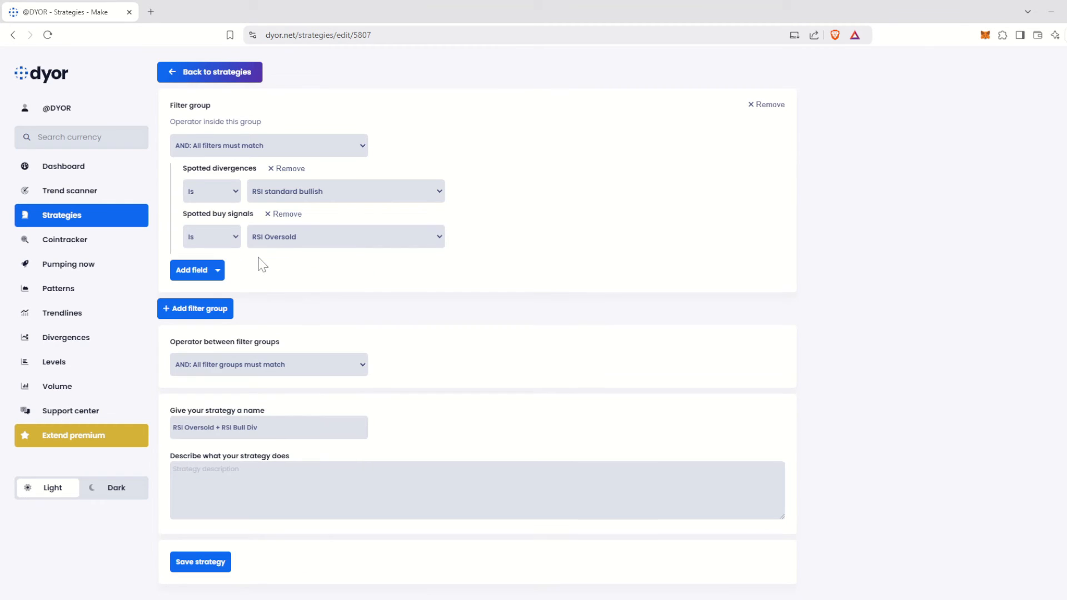
pyautogui.moveTo(286, 282)
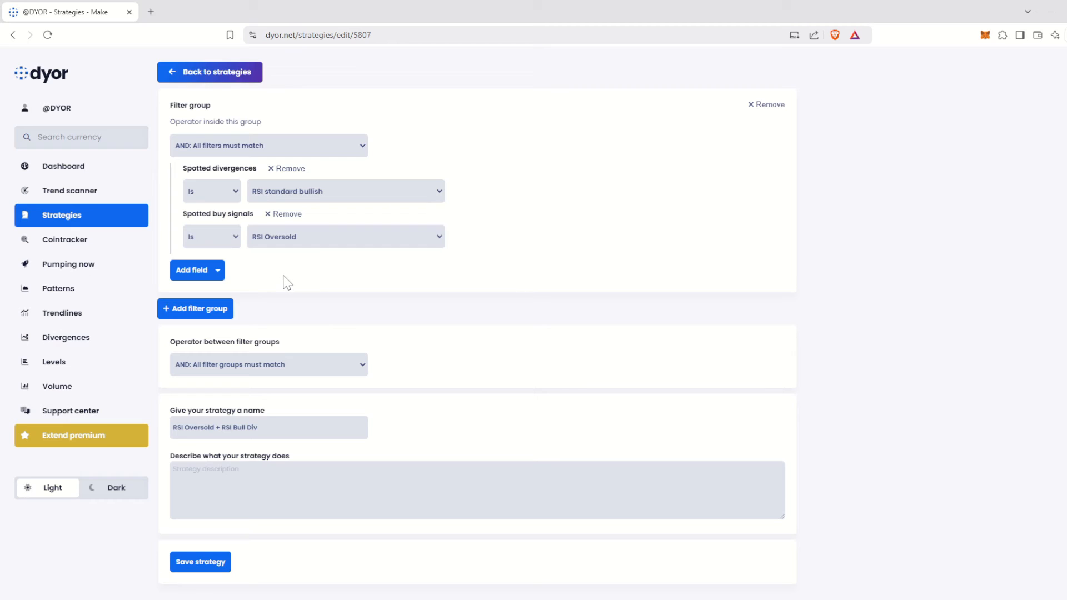
pyautogui.moveTo(256, 317)
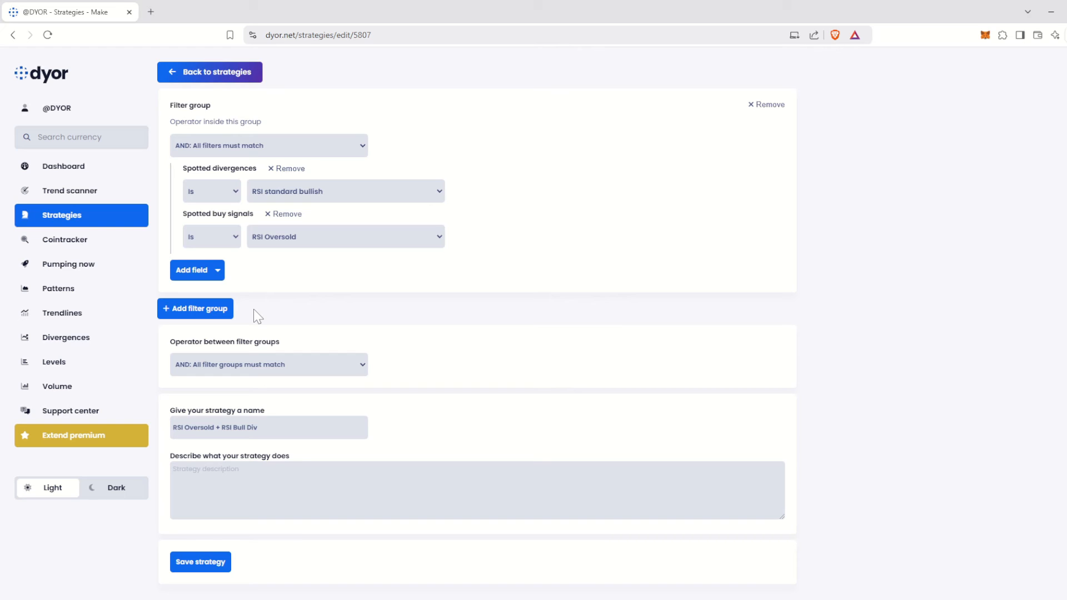
pyautogui.moveTo(252, 264)
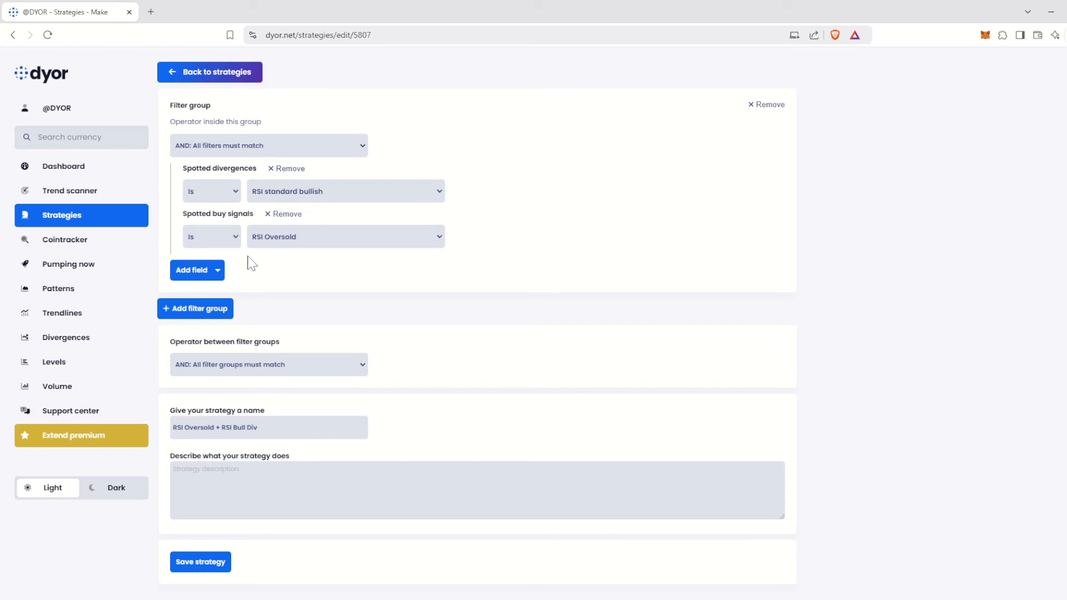
pyautogui.moveTo(181, 164)
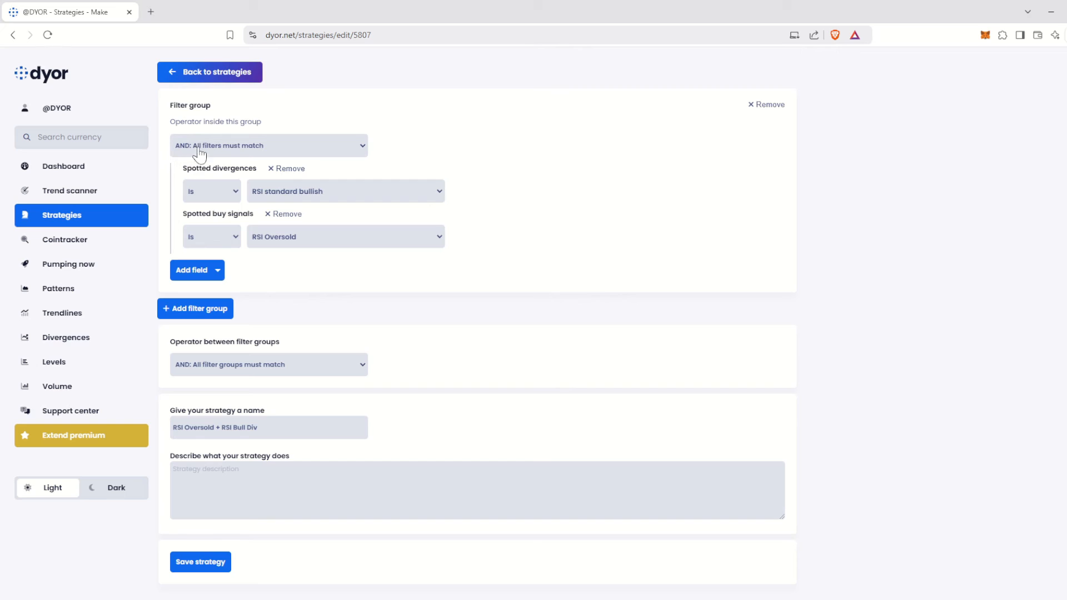
pyautogui.moveTo(272, 300)
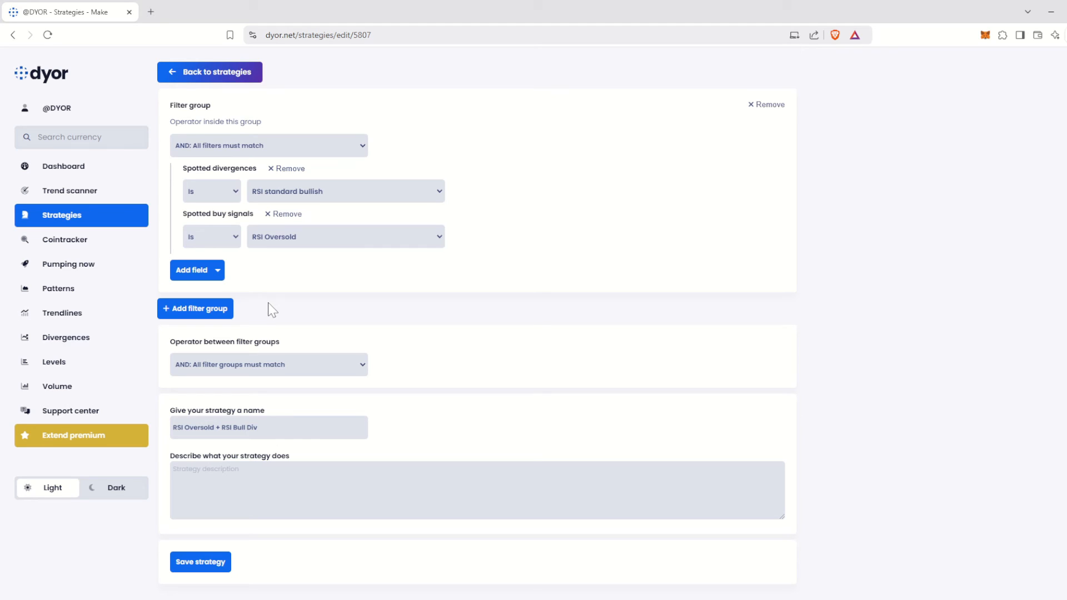
# Step: Add a second filter group set to 'OR: At least one filter must match'
pyautogui.click(194, 308)
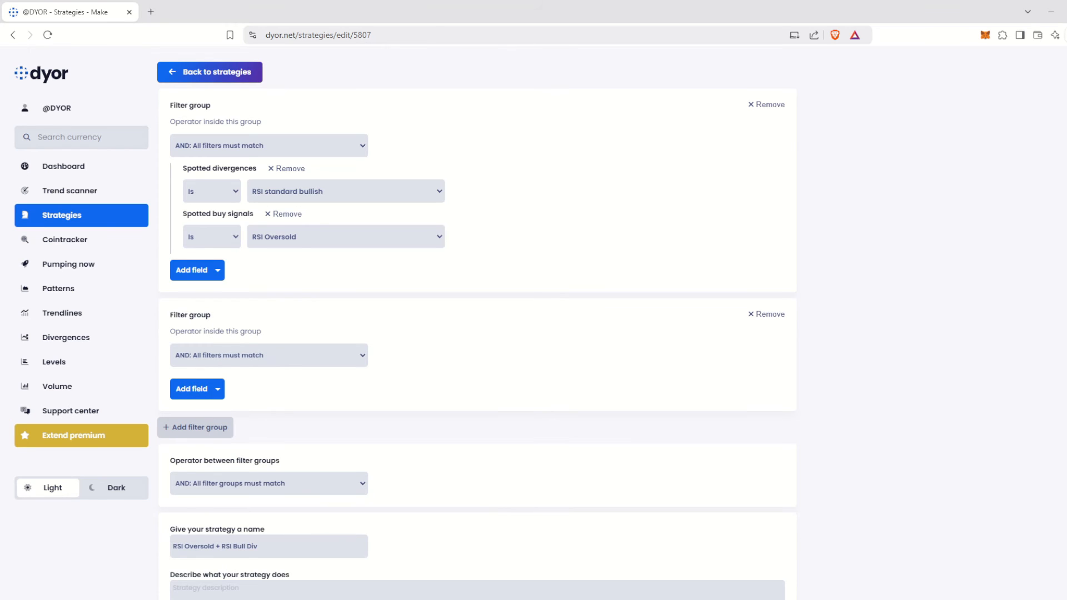
pyautogui.moveTo(238, 348)
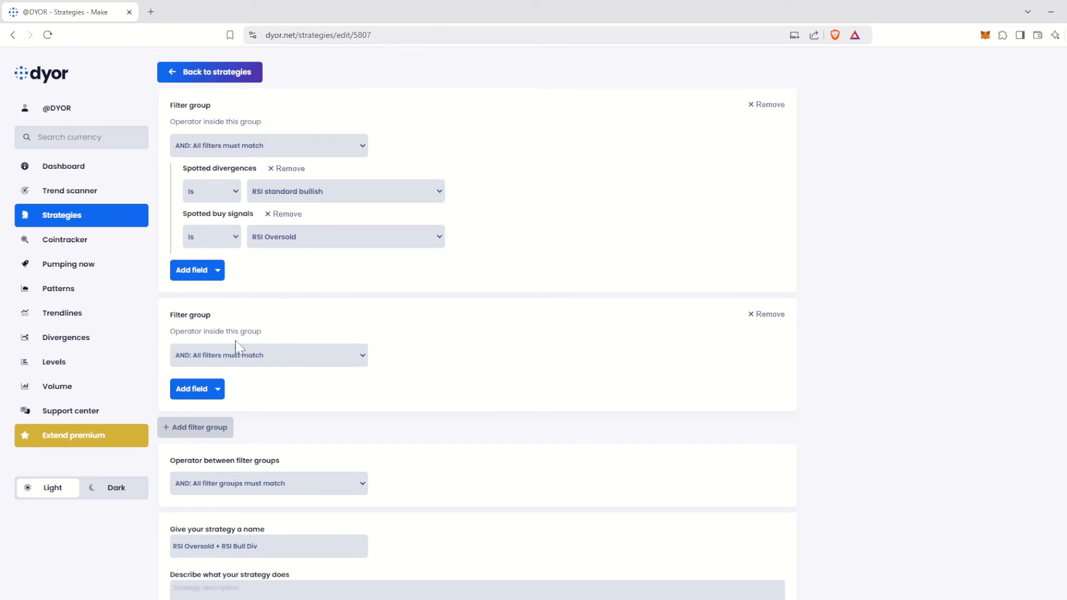
pyautogui.moveTo(243, 369)
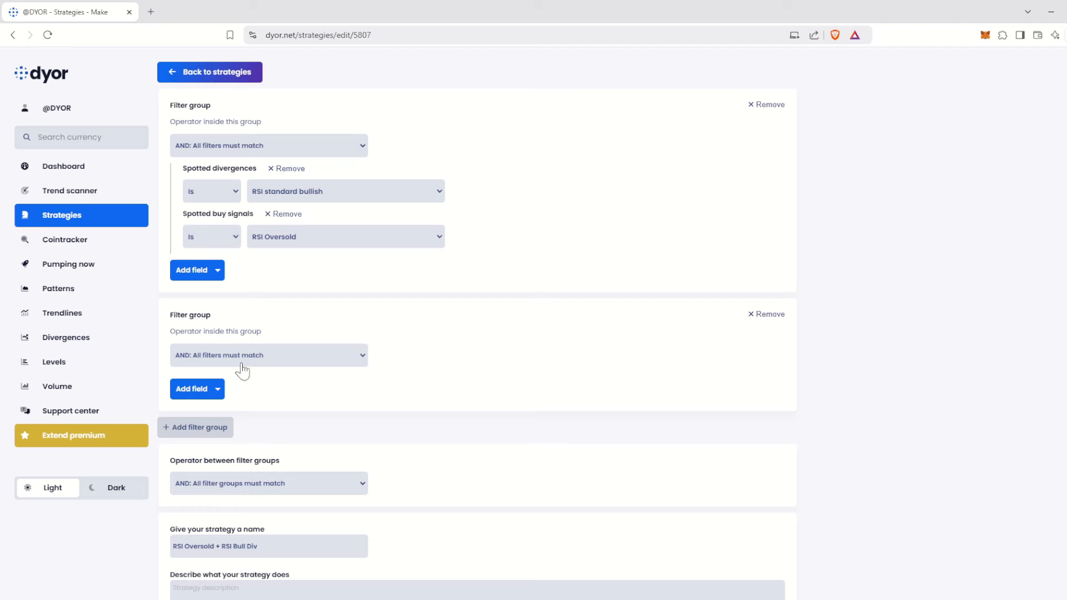
pyautogui.click(268, 354)
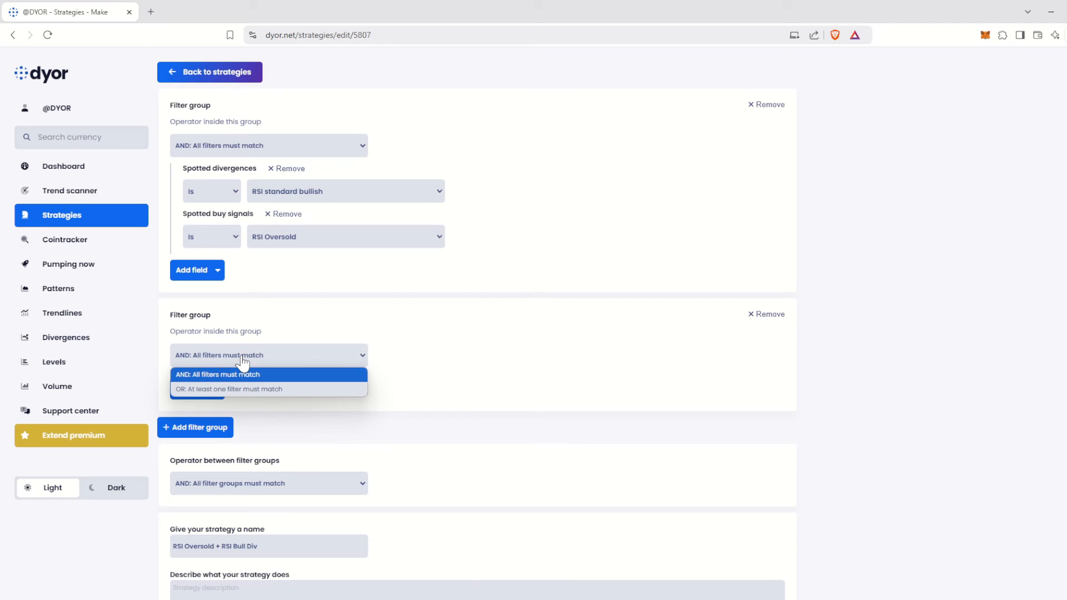
pyautogui.click(229, 389)
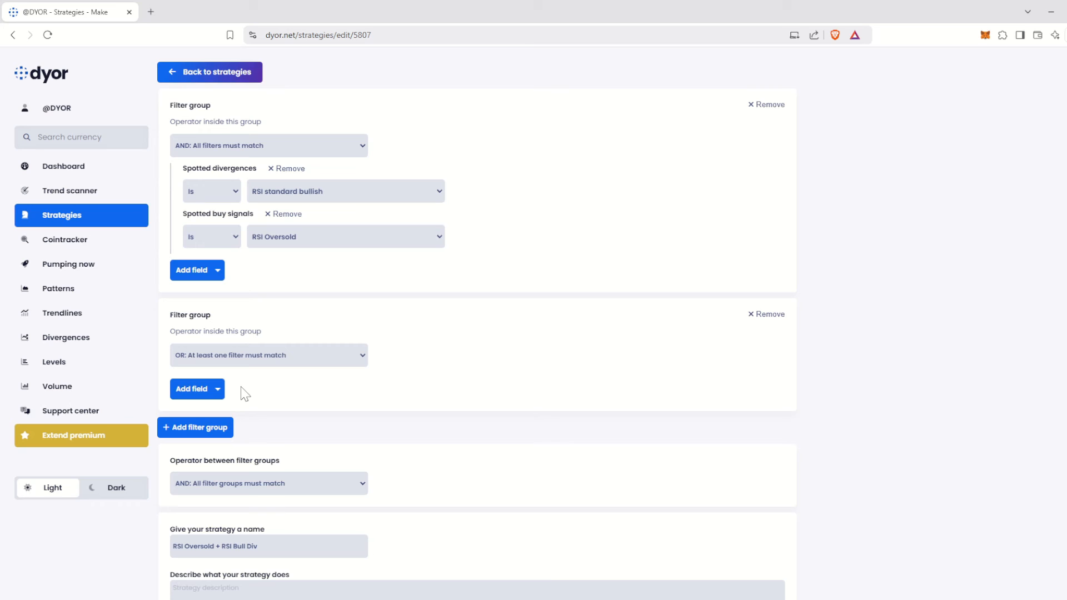
pyautogui.scroll(-3)
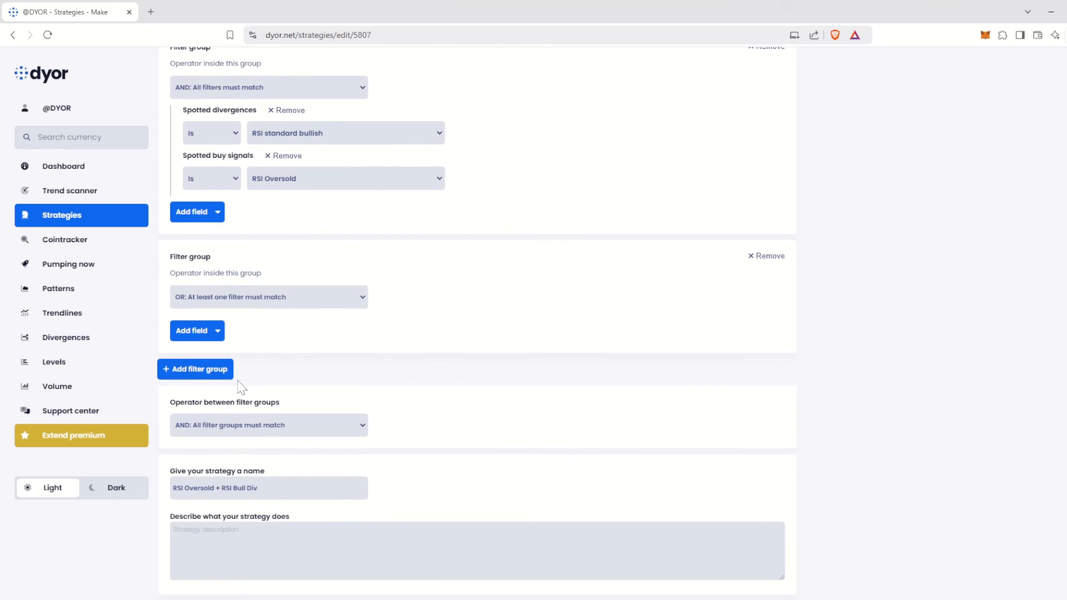
# Step: Add a candlestick patterns filter to group two set to Hammer
pyautogui.click(192, 272)
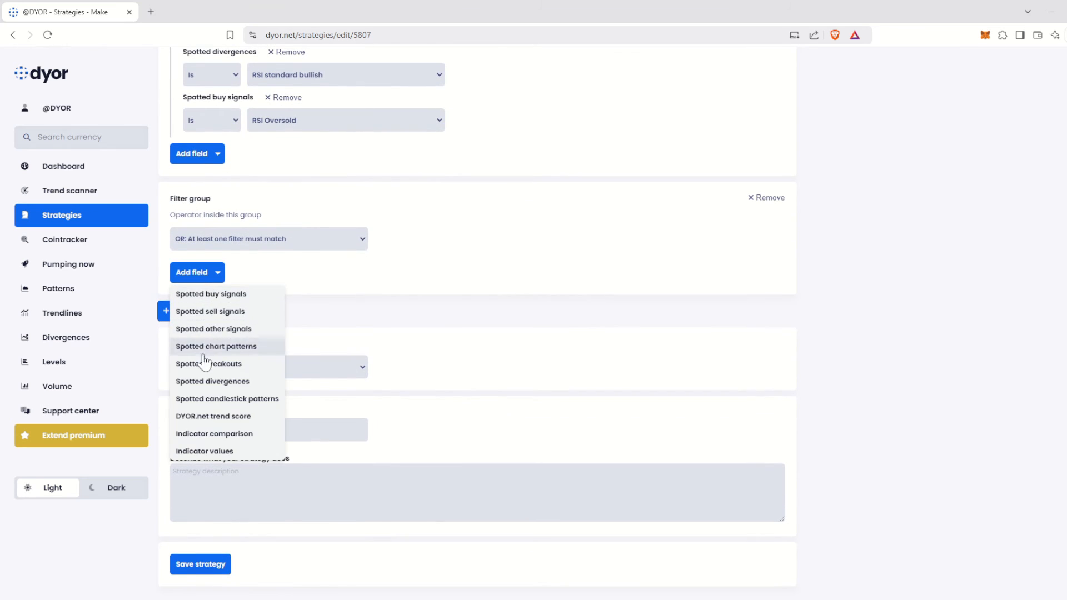
pyautogui.click(227, 399)
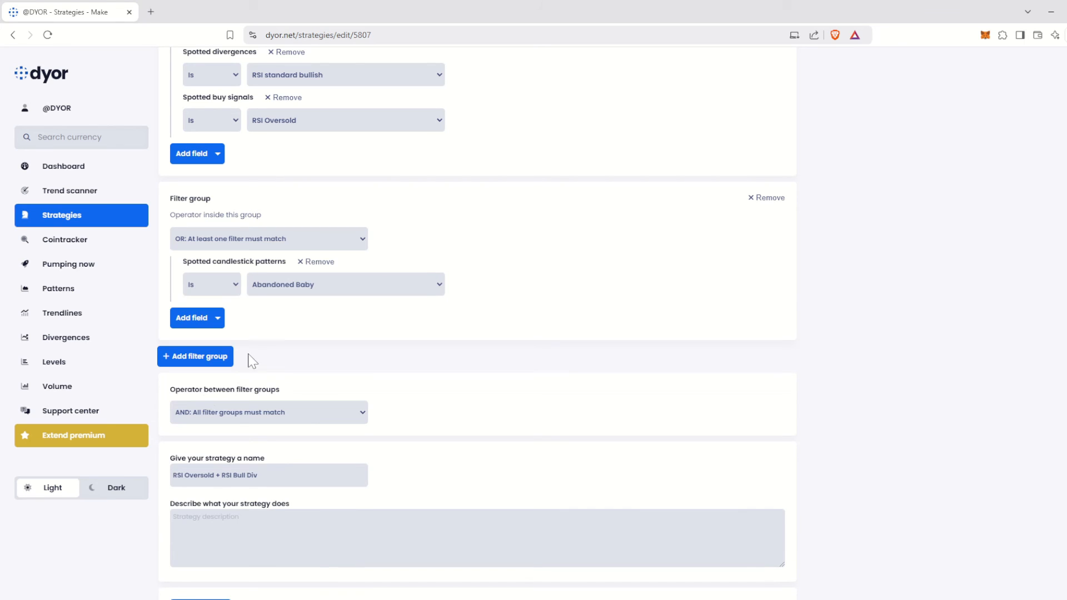
pyautogui.click(345, 285)
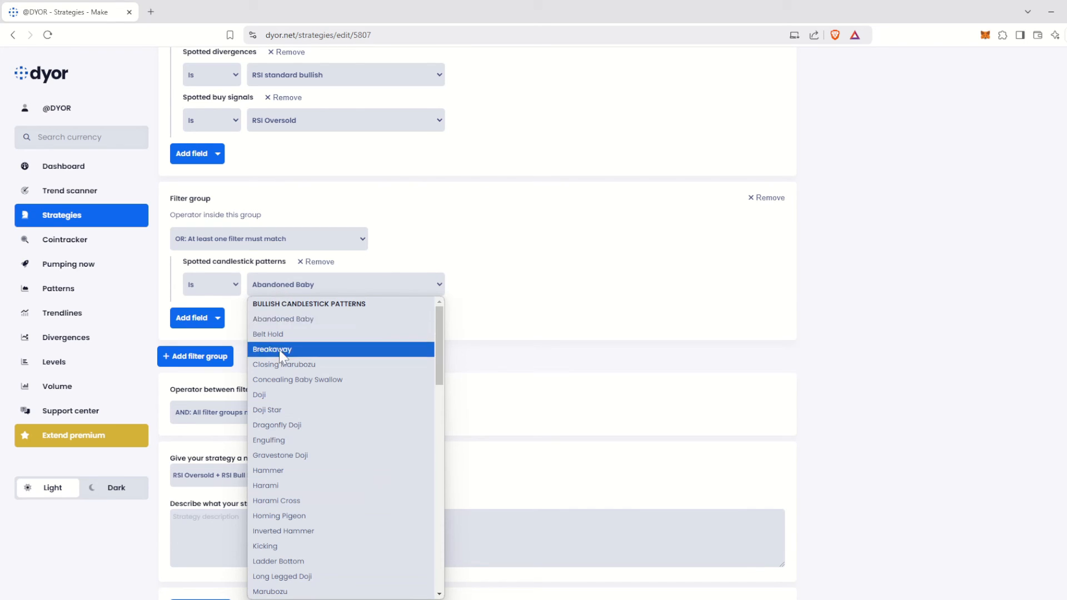
pyautogui.click(268, 470)
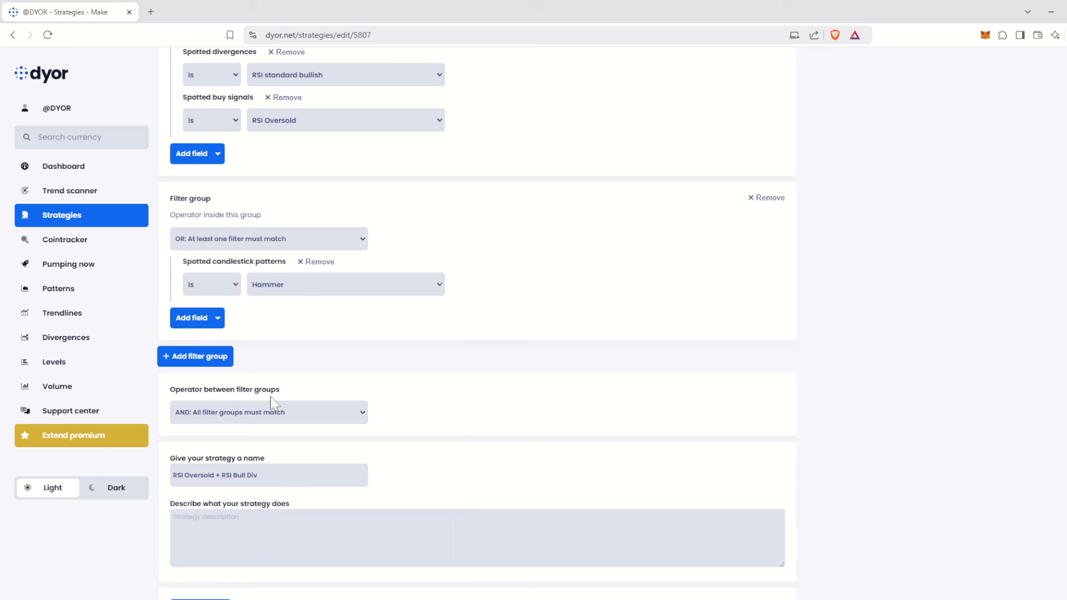
# Step: Add a second candlestick patterns filter set to Engulfing
pyautogui.click(197, 318)
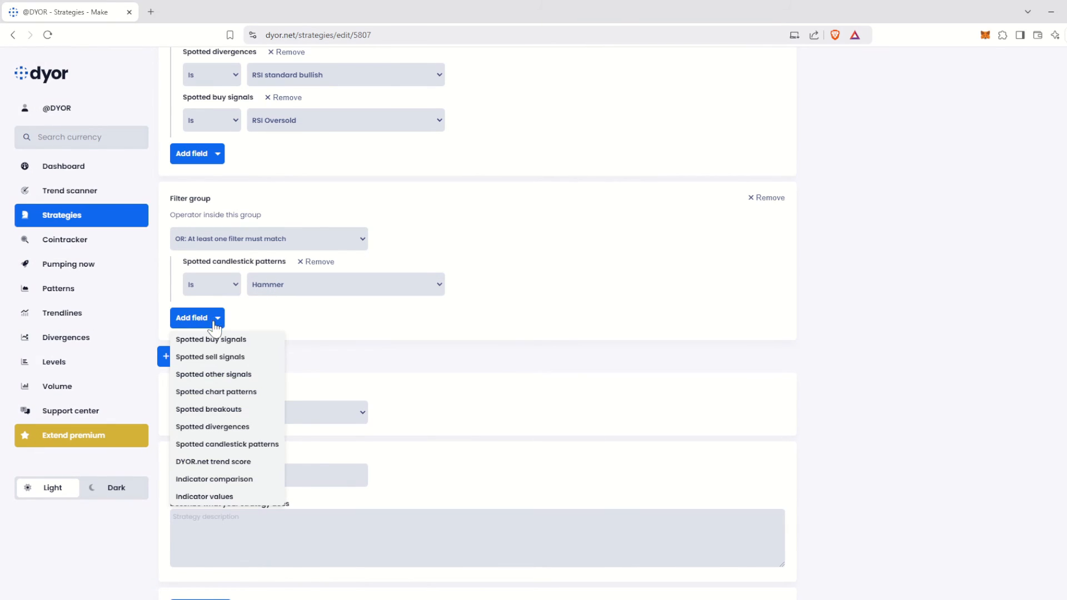
pyautogui.click(227, 443)
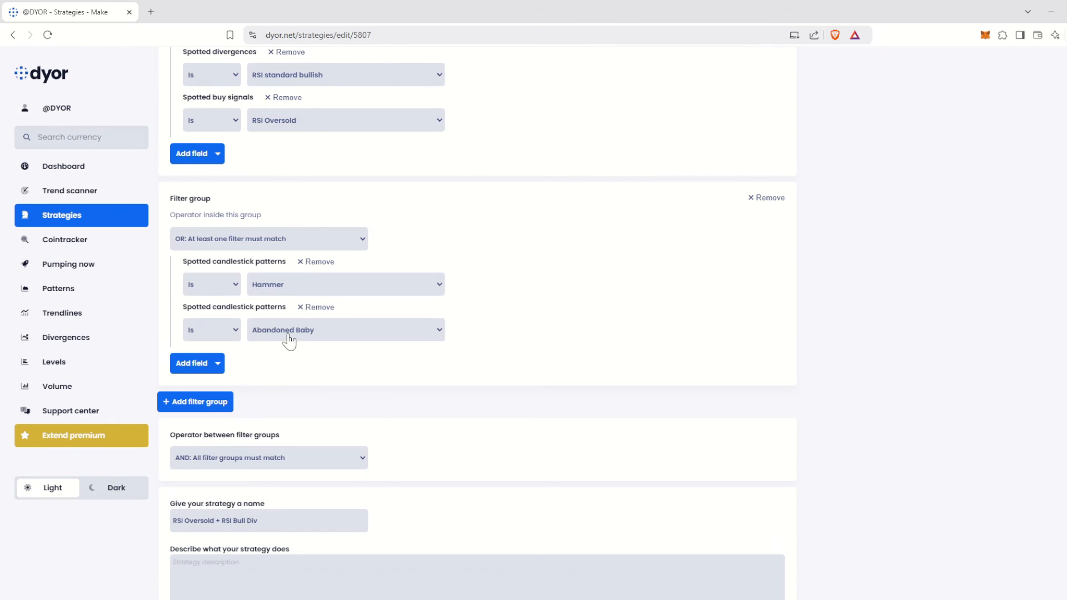
pyautogui.click(344, 329)
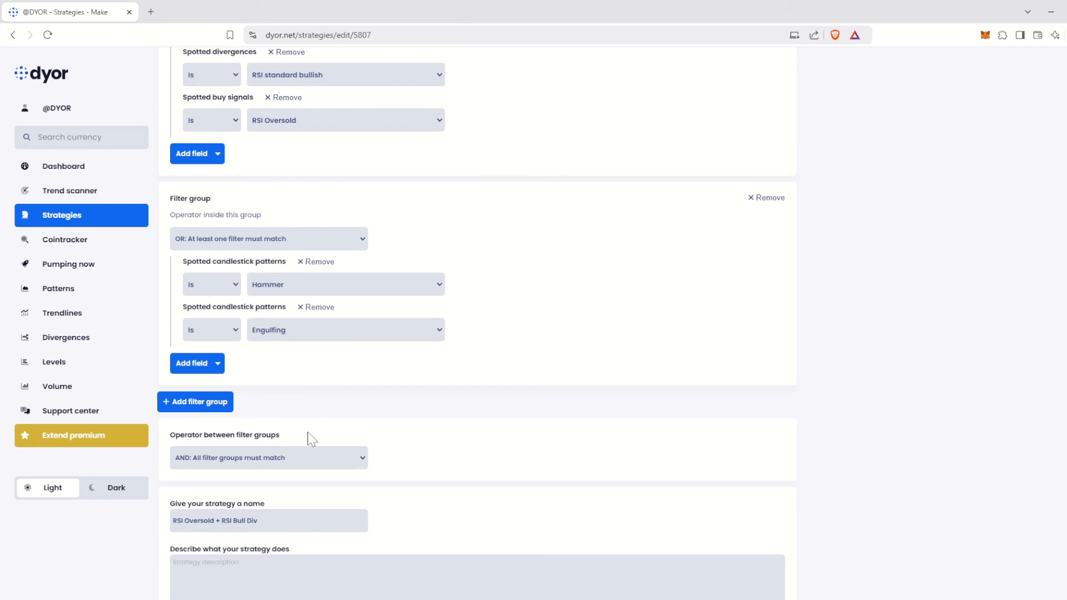
# Step: Set the operator between filter groups to 'OR: At least one filter group must match', after briefly toggling back to AND
pyautogui.scroll(-3)
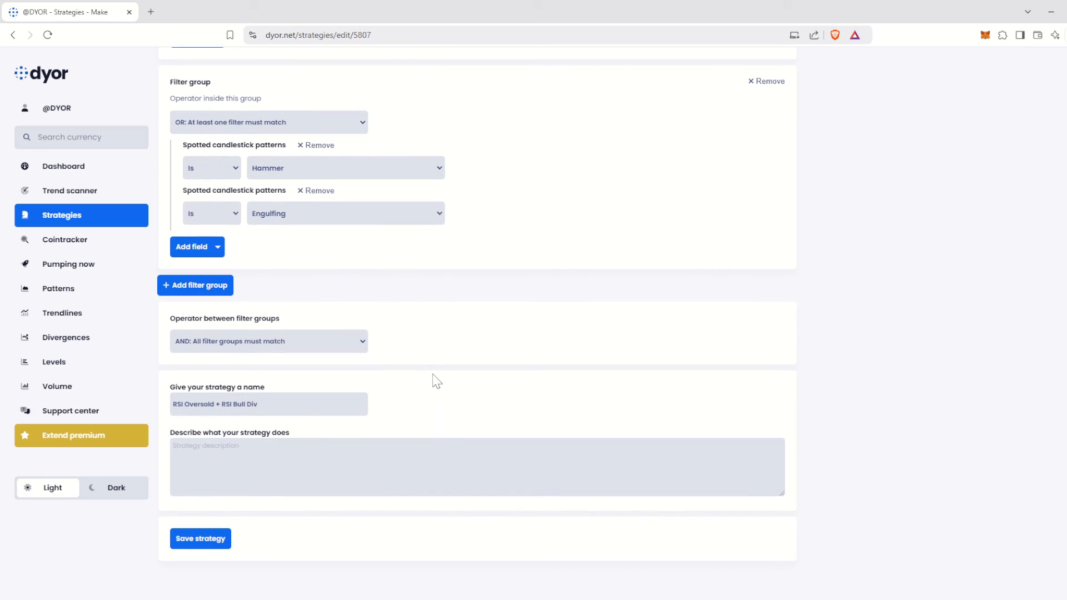
pyautogui.moveTo(435, 371)
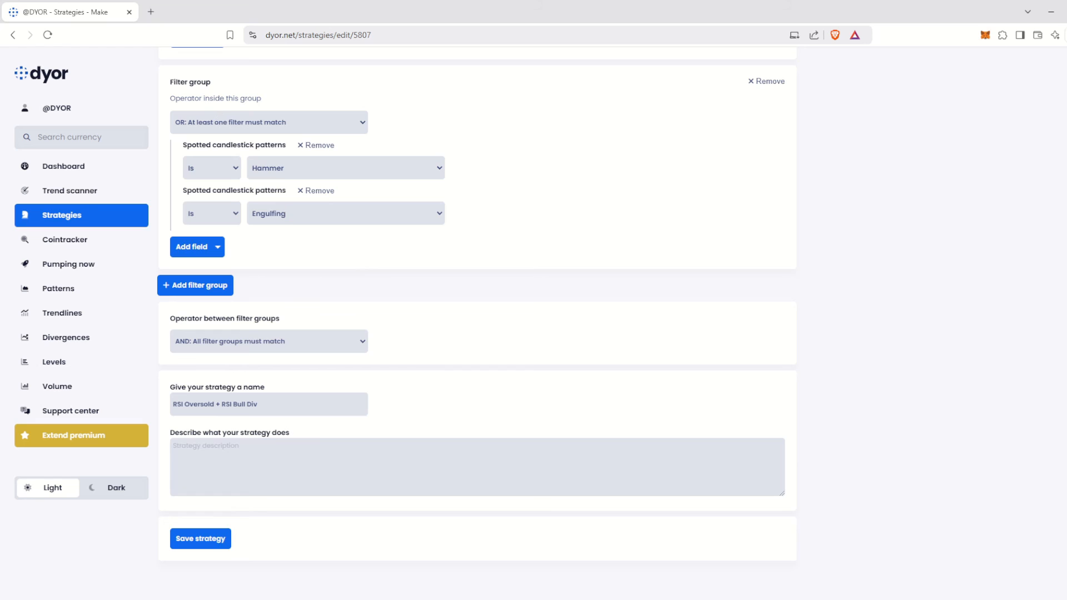
pyautogui.moveTo(286, 102)
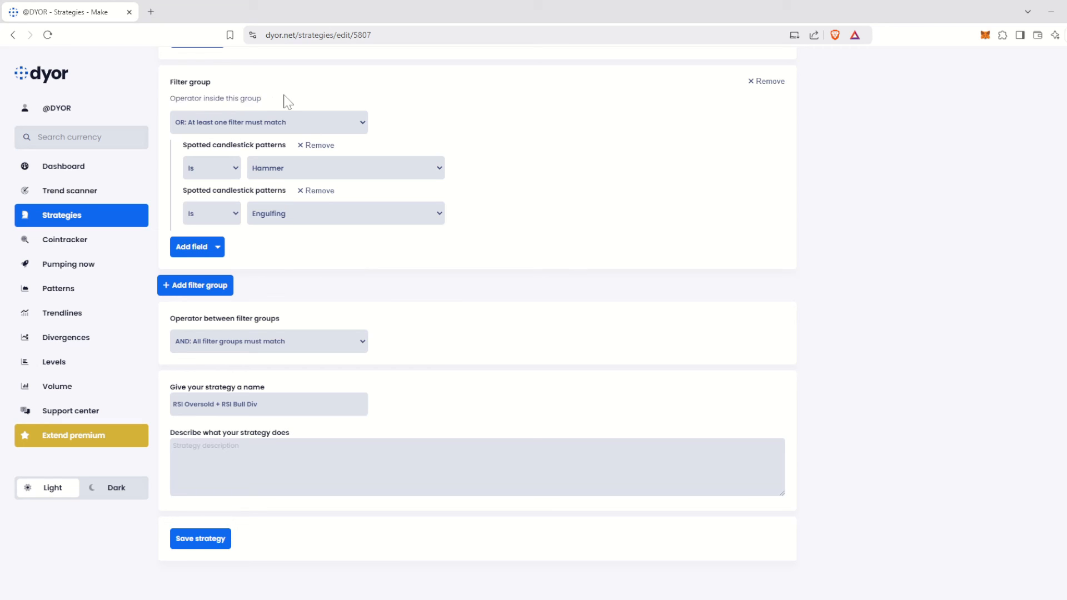
pyautogui.click(268, 341)
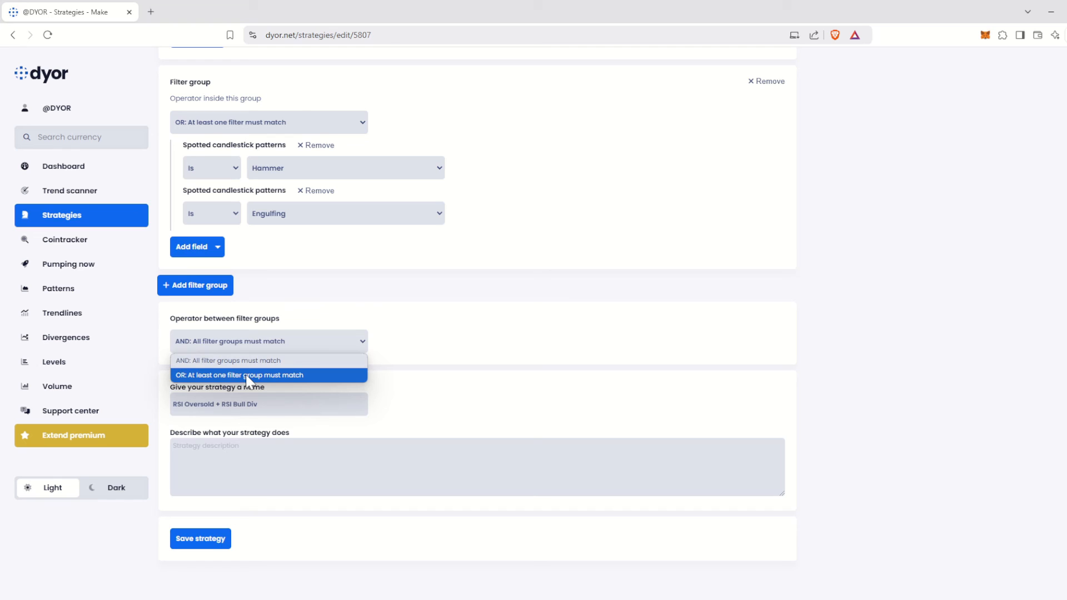
pyautogui.click(238, 375)
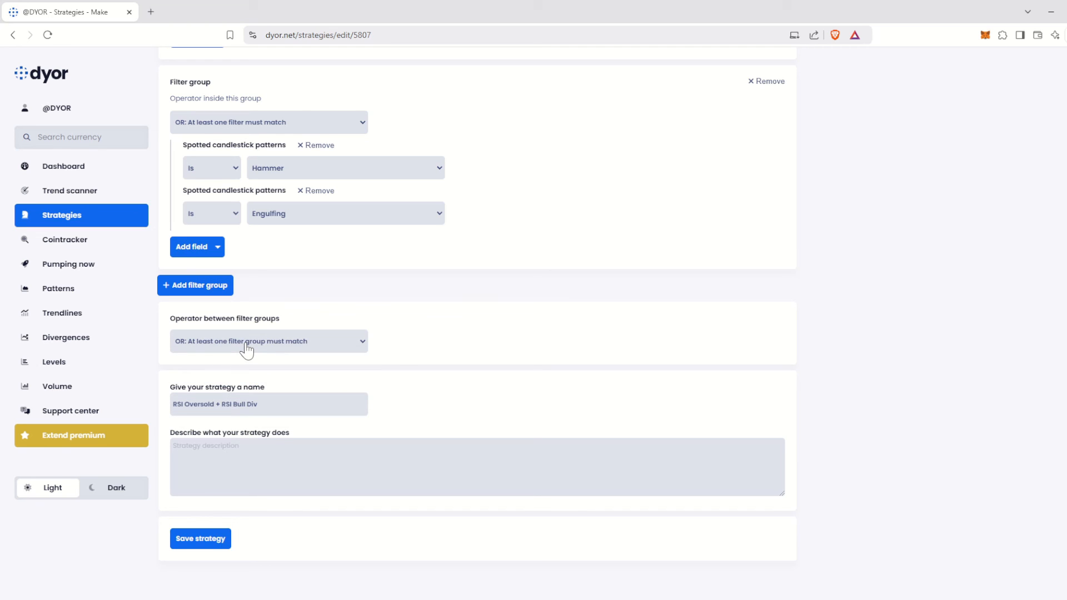
pyautogui.click(268, 342)
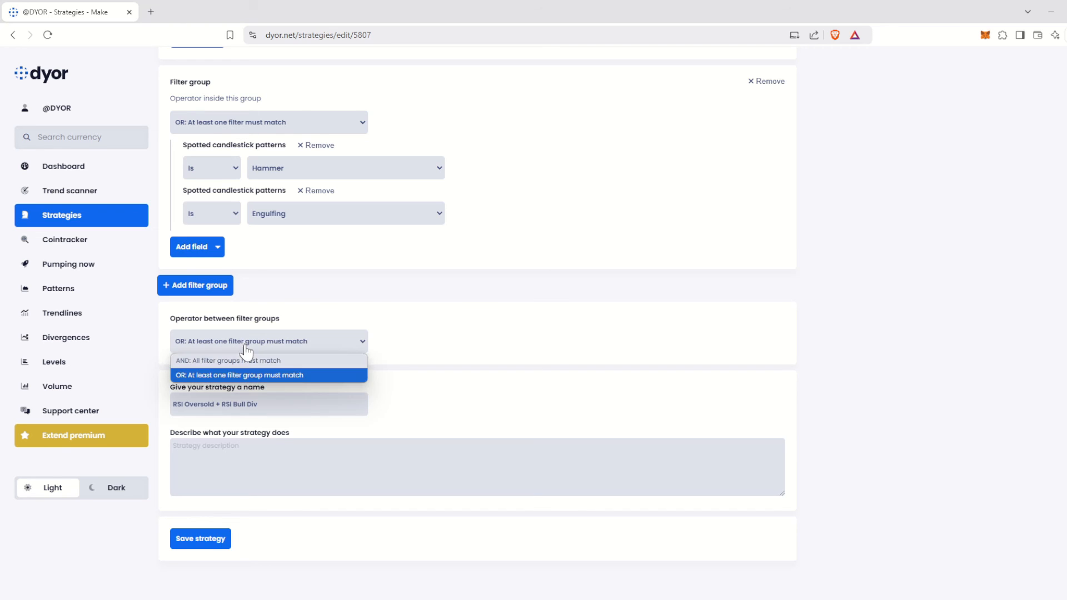
pyautogui.click(228, 361)
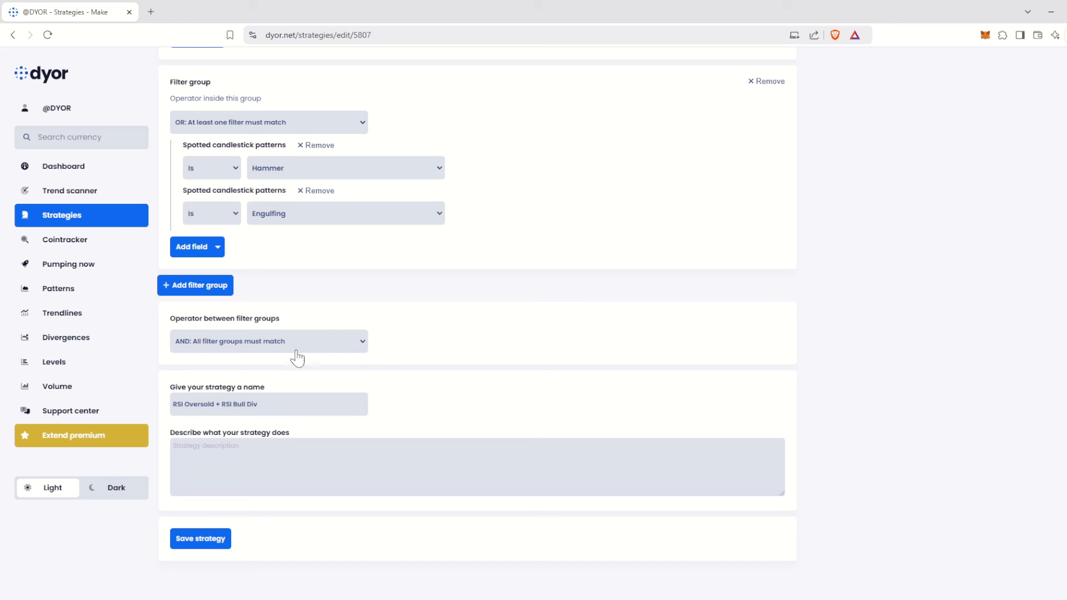
pyautogui.moveTo(432, 333)
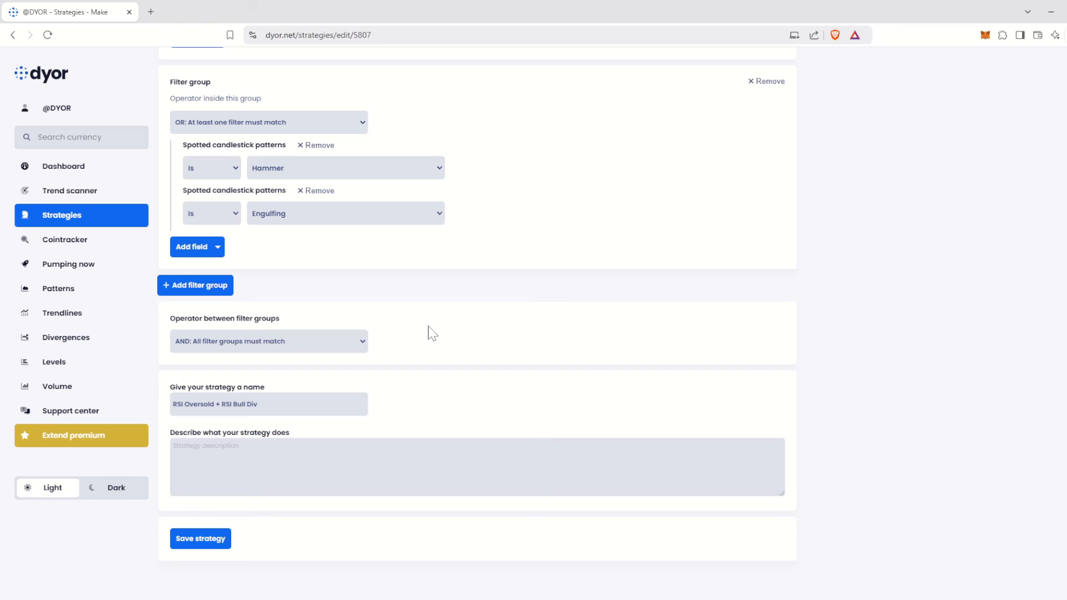
pyautogui.moveTo(323, 345)
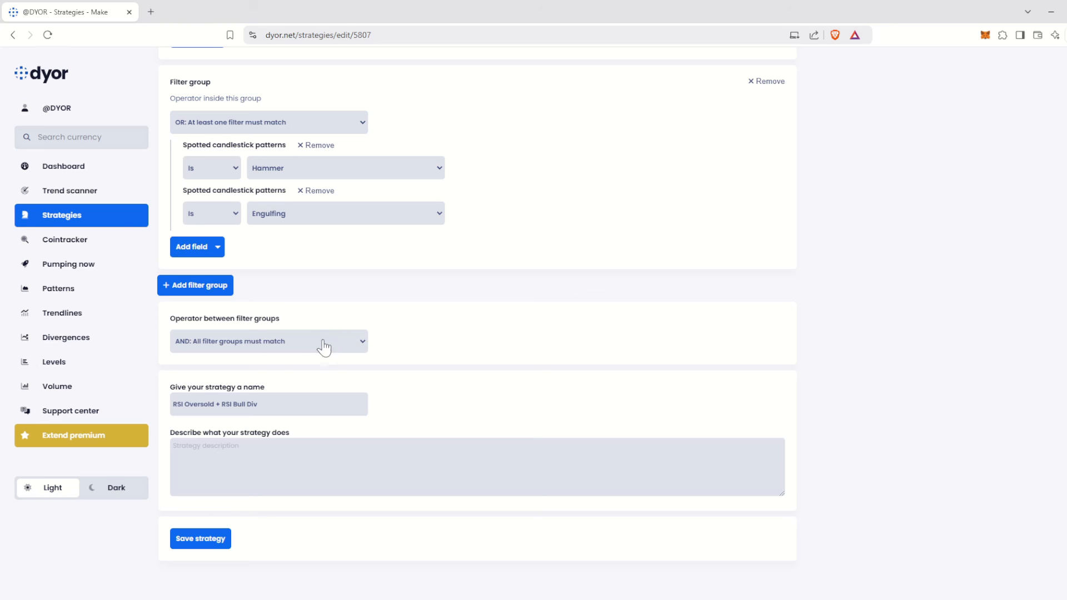
pyautogui.click(268, 341)
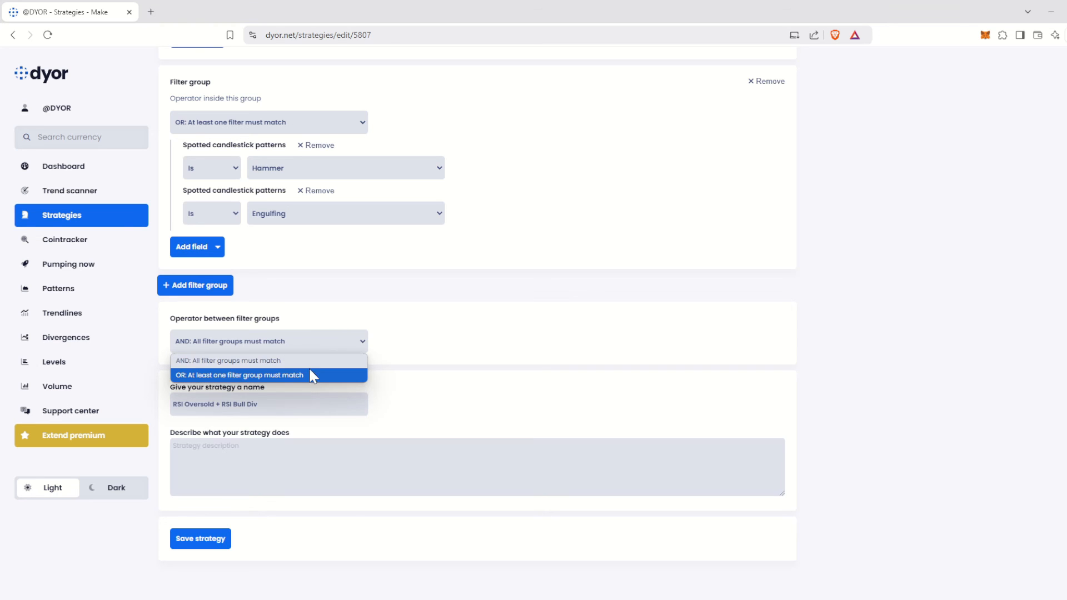
pyautogui.click(240, 375)
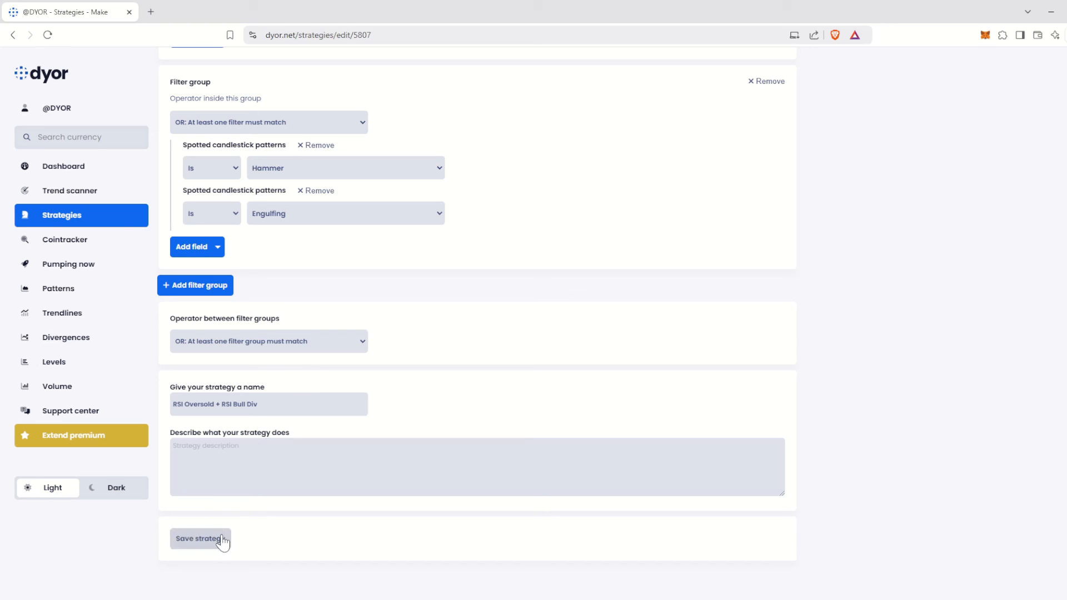
# Step: Save the strategy and get the successful-save confirmation
pyautogui.click(200, 538)
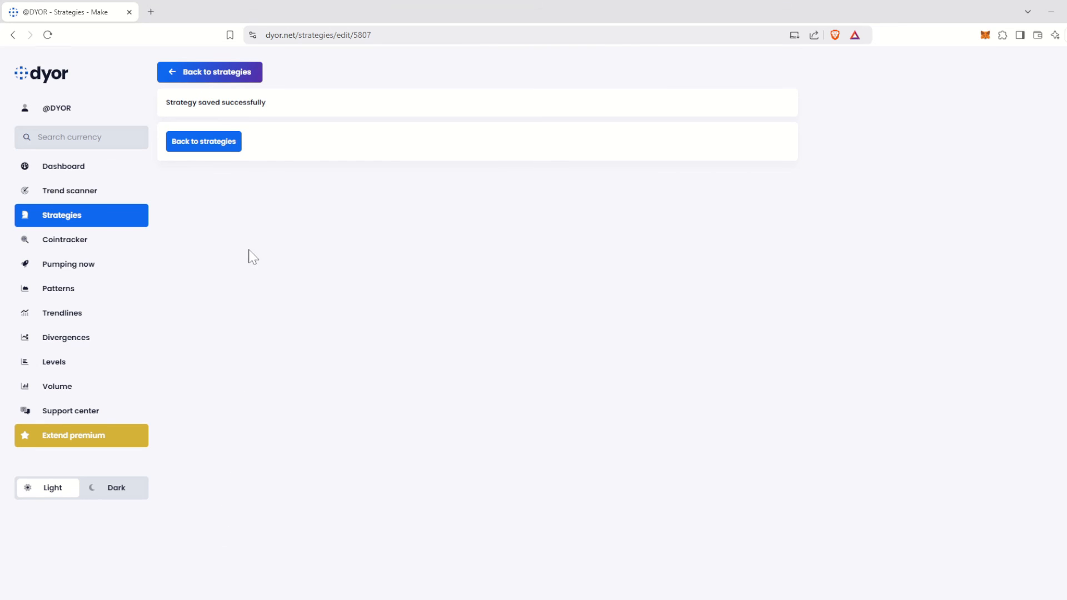
pyautogui.moveTo(252, 220)
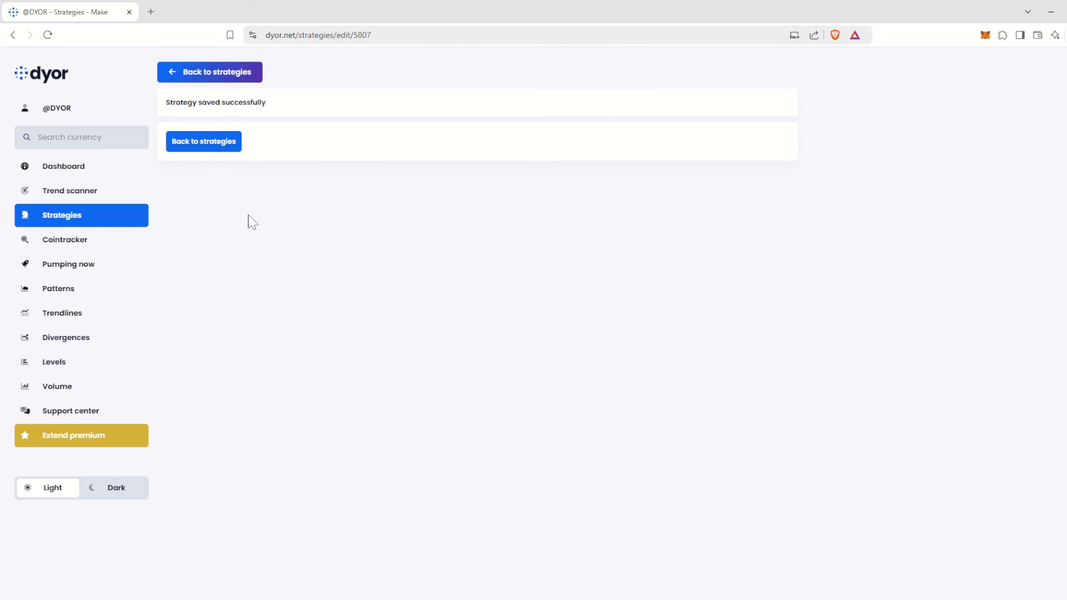